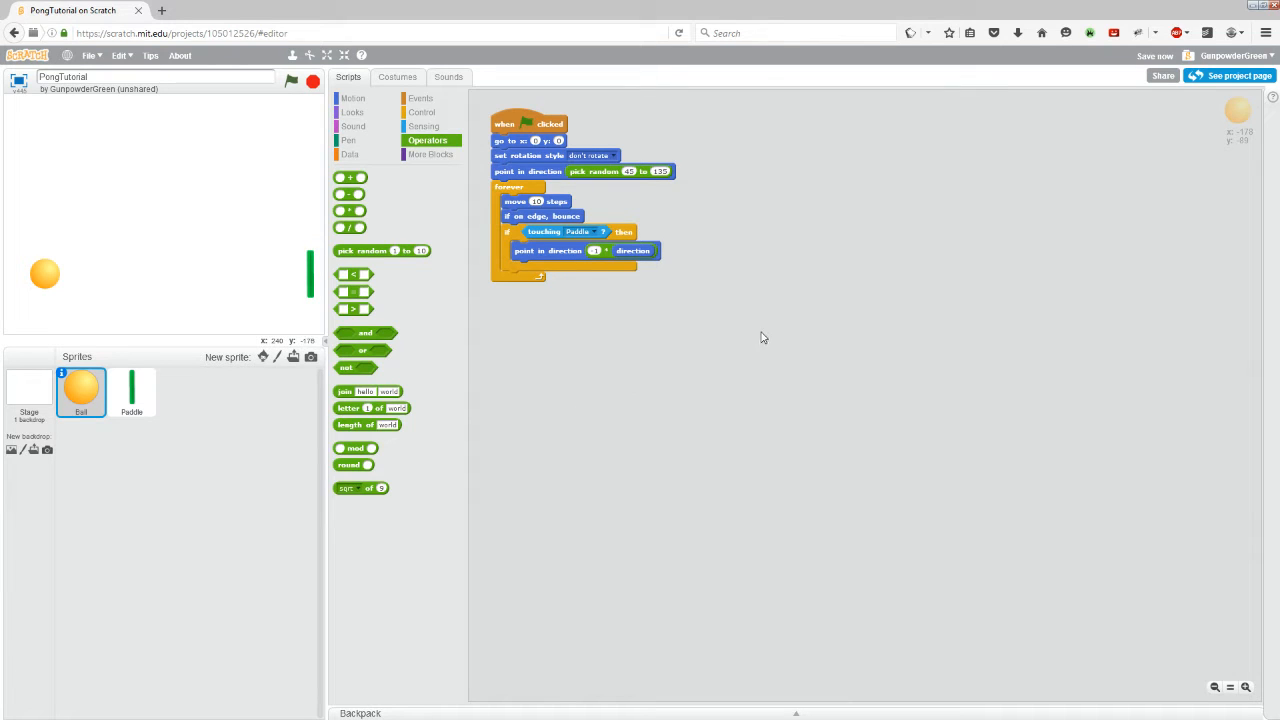
pyautogui.moveTo(508, 396)
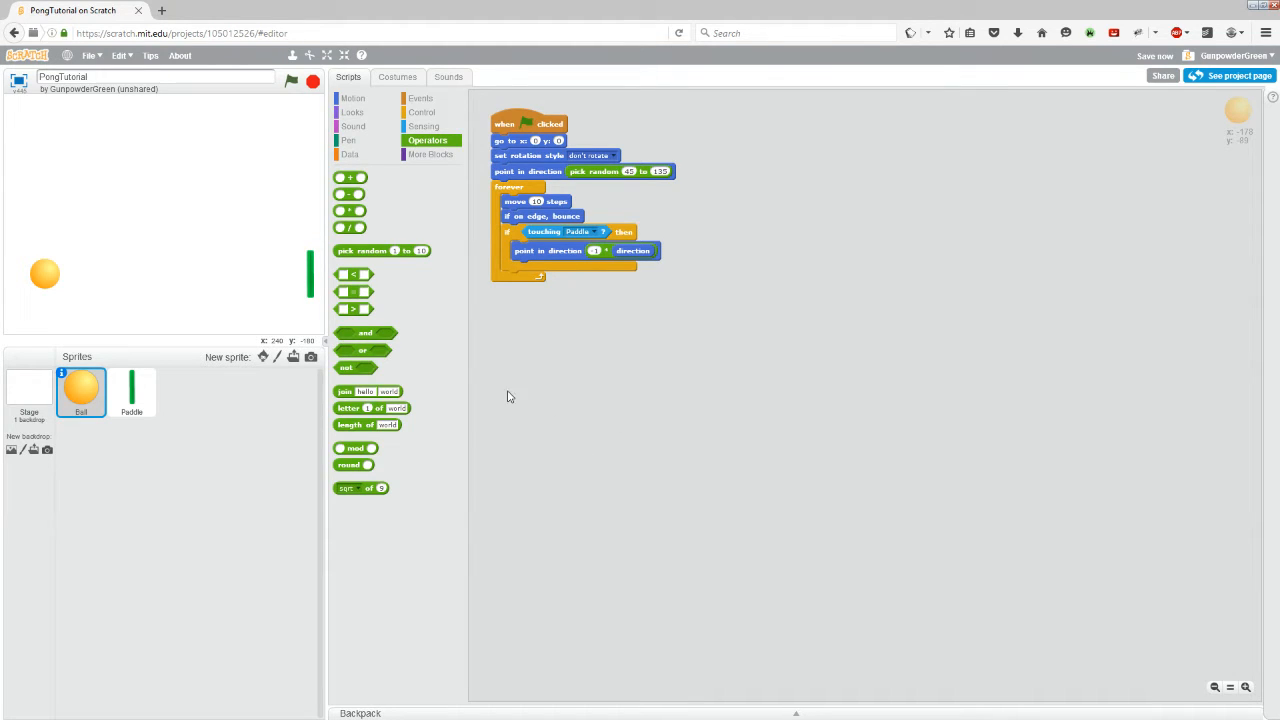
pyautogui.moveTo(171, 263)
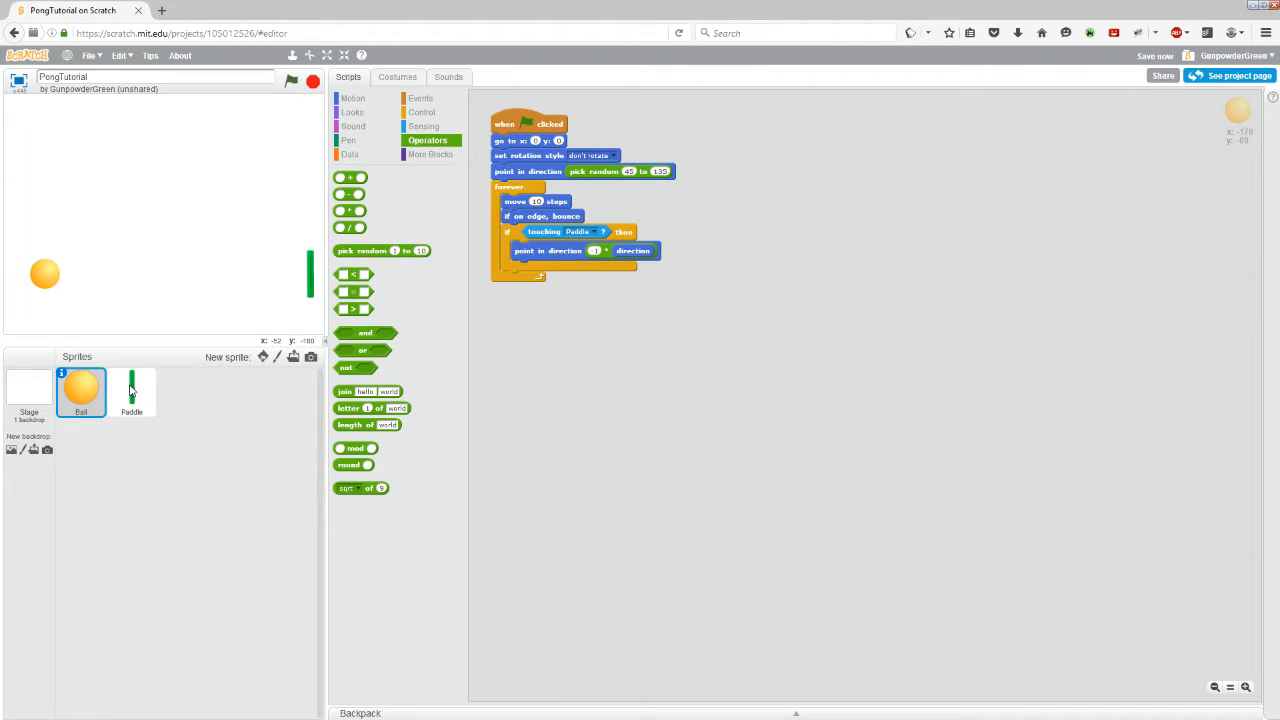
# Step: Duplicate the Paddle sprite and drop the copy, Paddle2, in the middle of the stage
pyautogui.rightClick(131, 390)
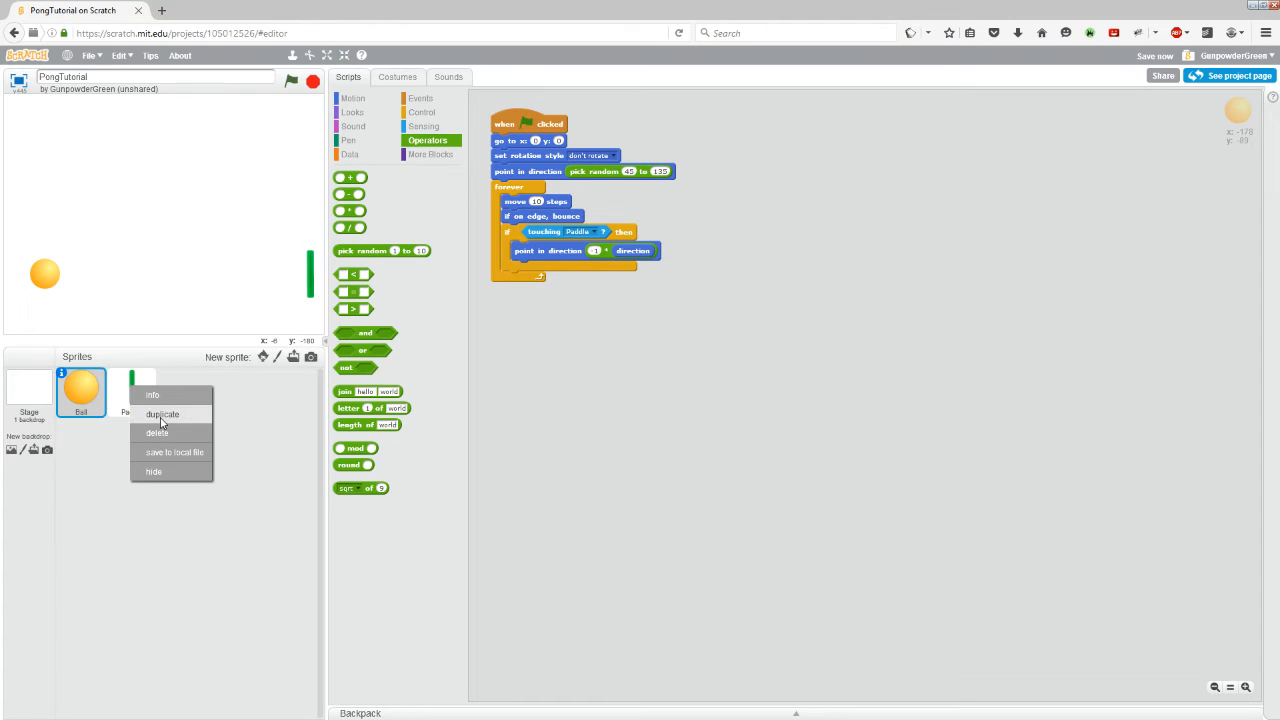
pyautogui.click(163, 414)
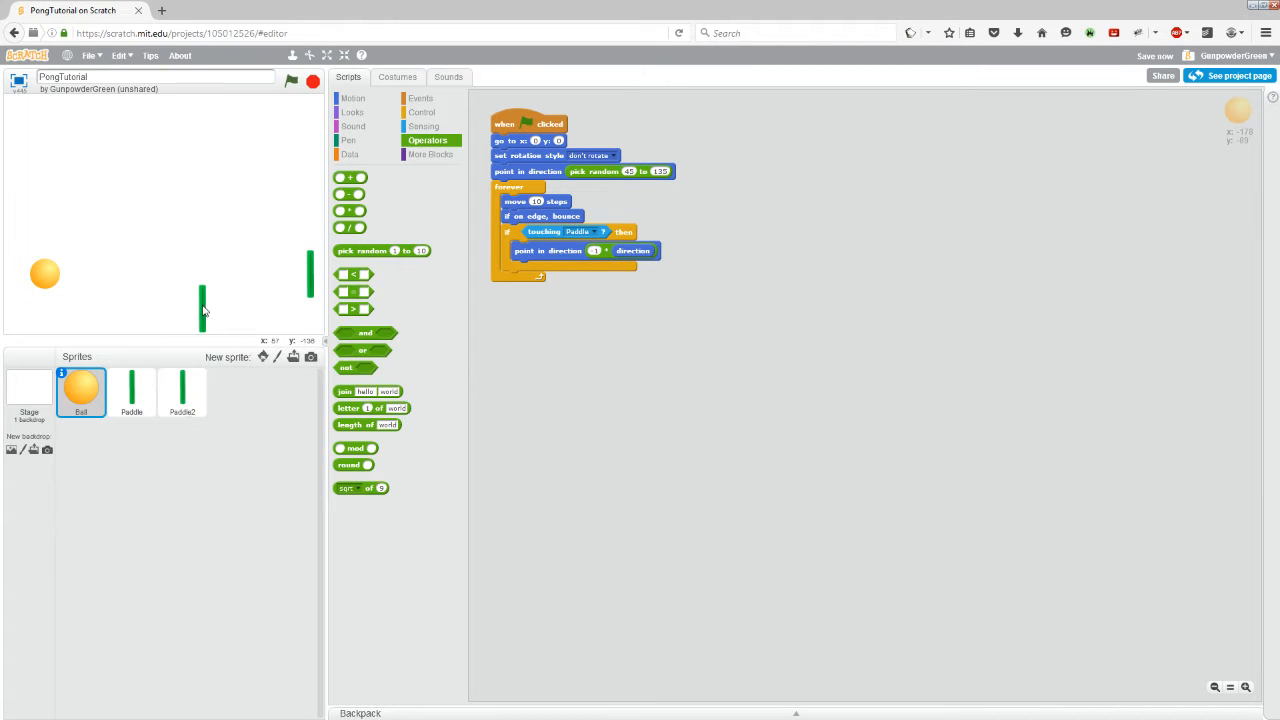
pyautogui.click(182, 392)
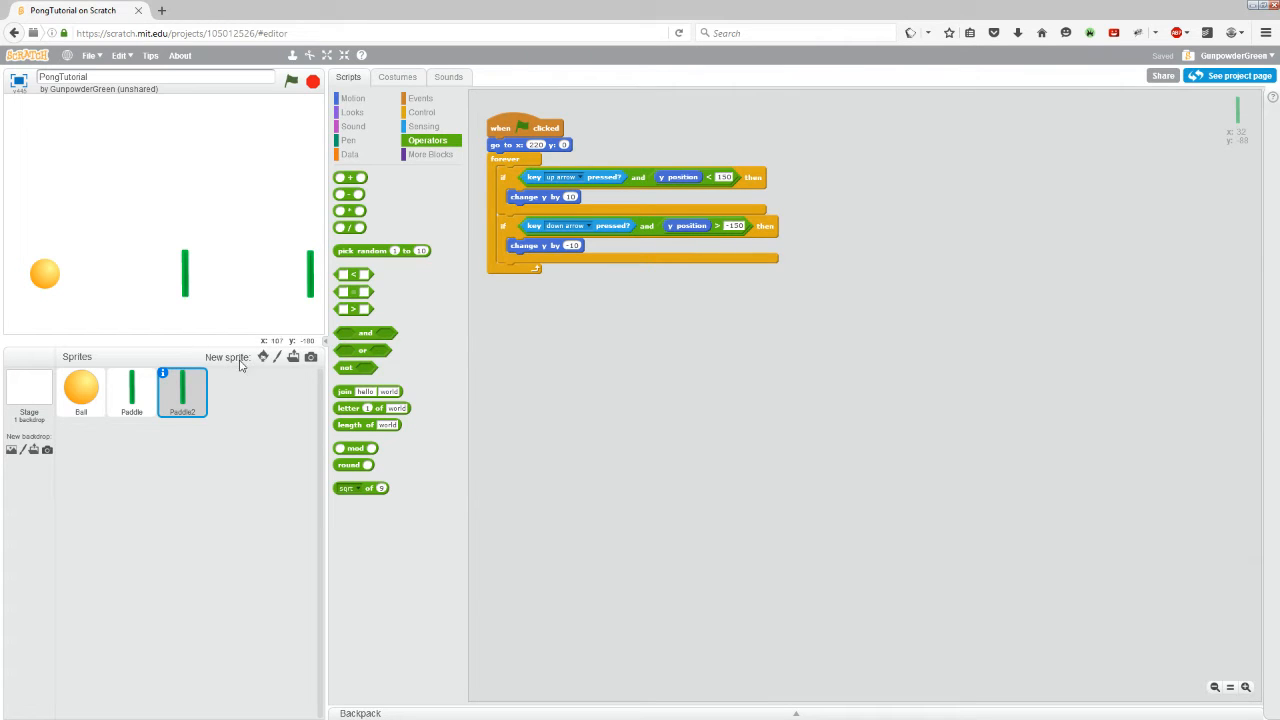
pyautogui.moveTo(190, 285)
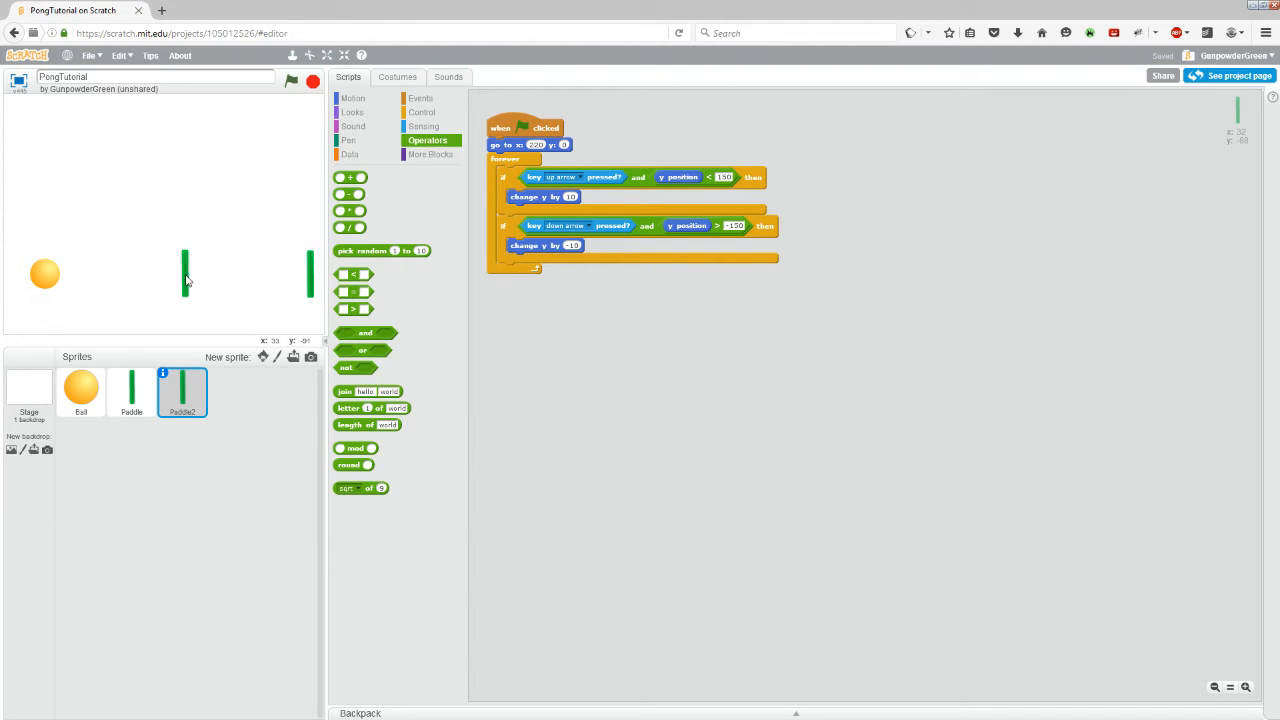
pyautogui.moveTo(192, 289)
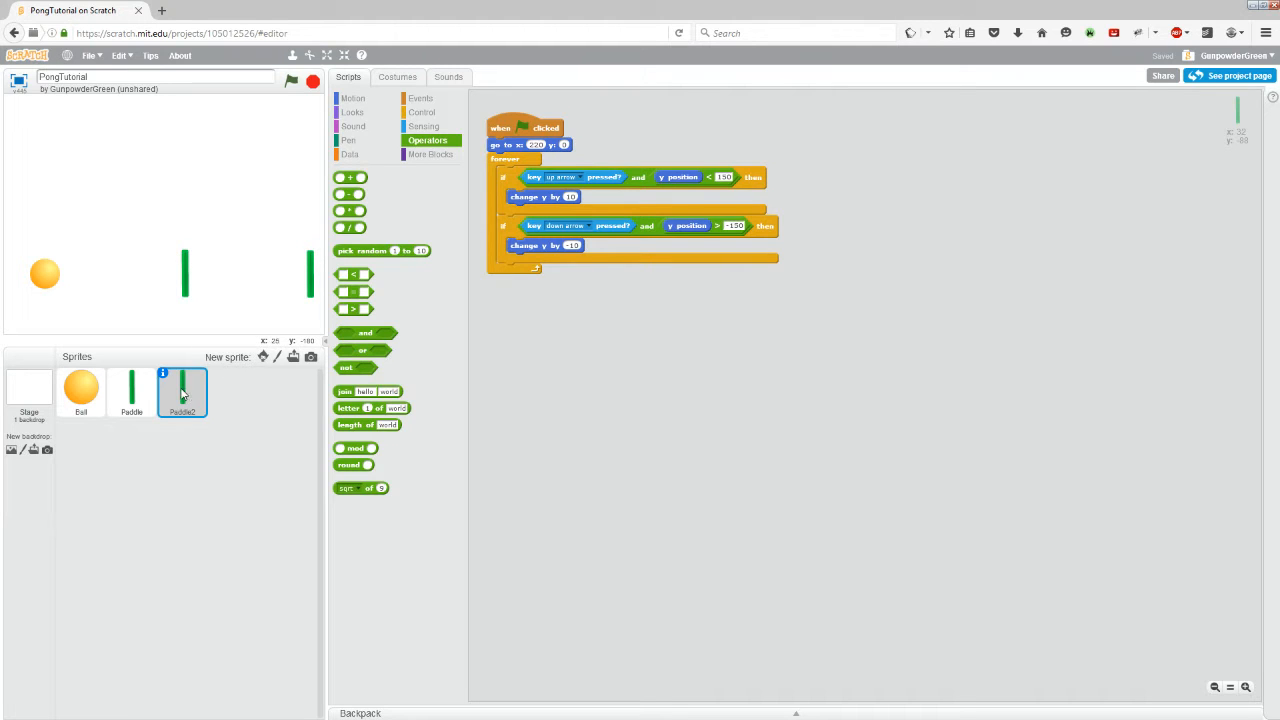
# Step: Rename Paddle2 to 'Opponent' from the sprite's info panel
pyautogui.rightClick(182, 390)
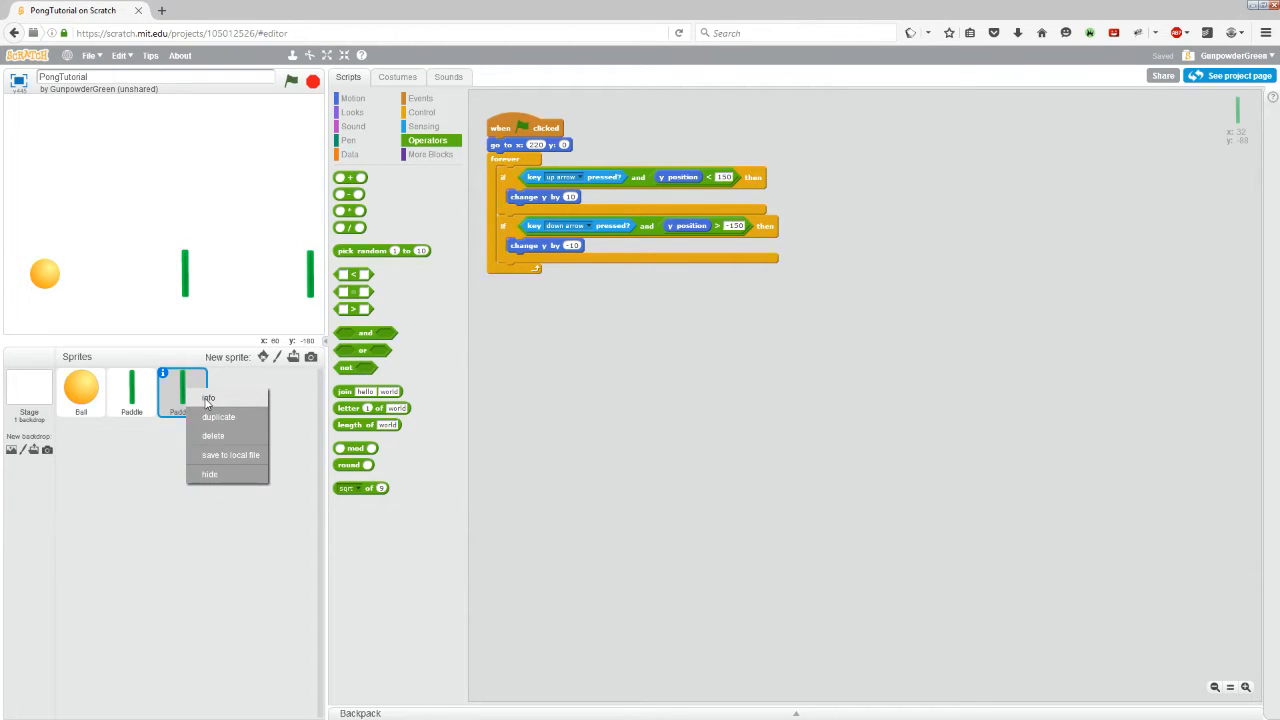
pyautogui.click(208, 398)
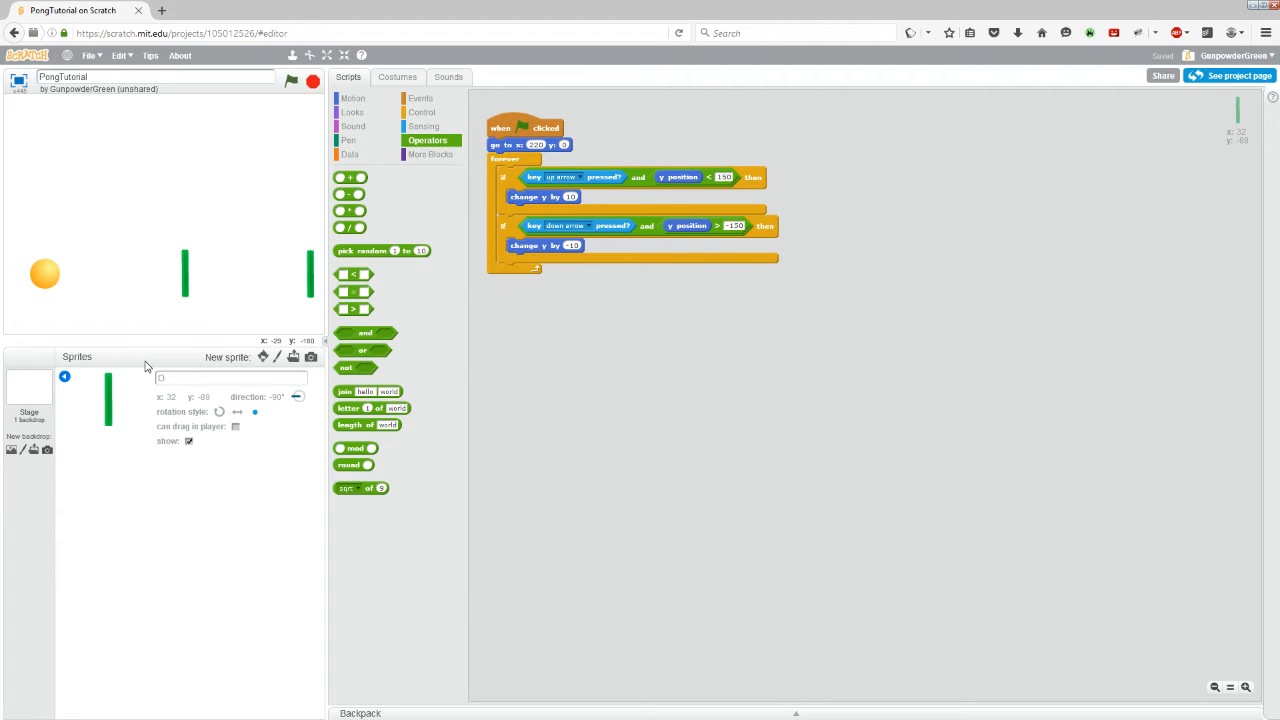
pyautogui.write('Opponent')
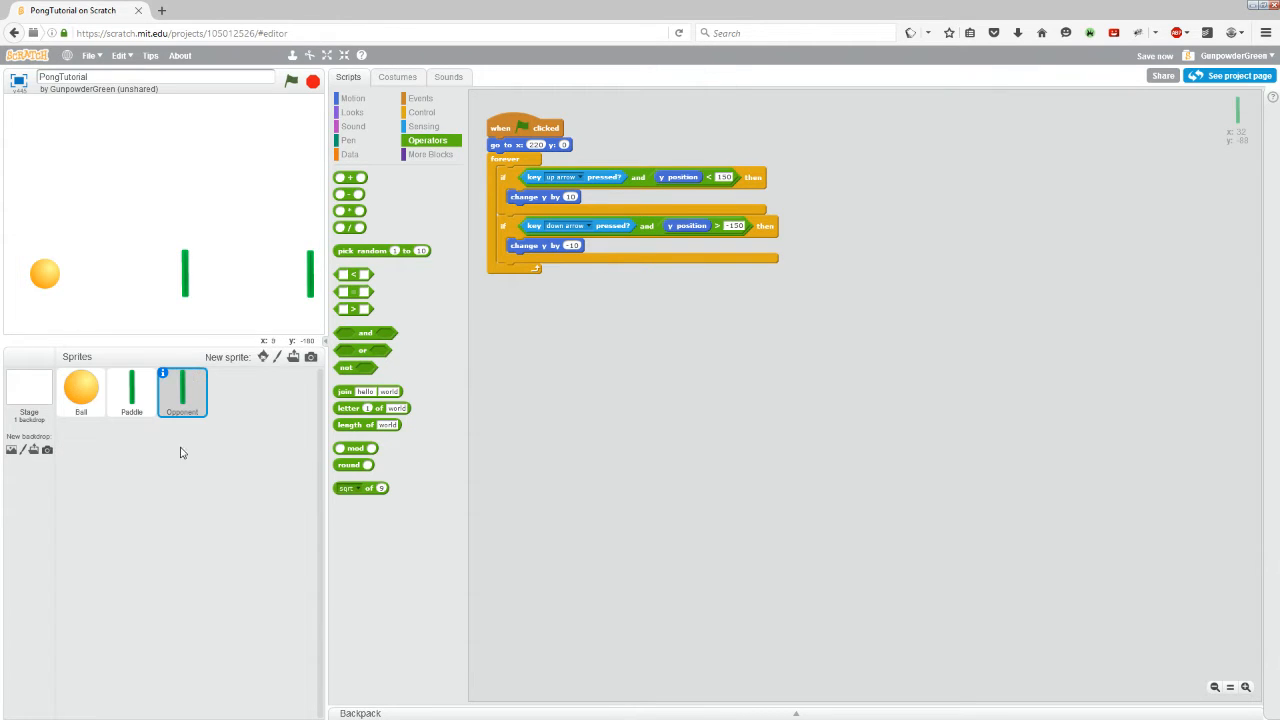
pyautogui.moveTo(308, 401)
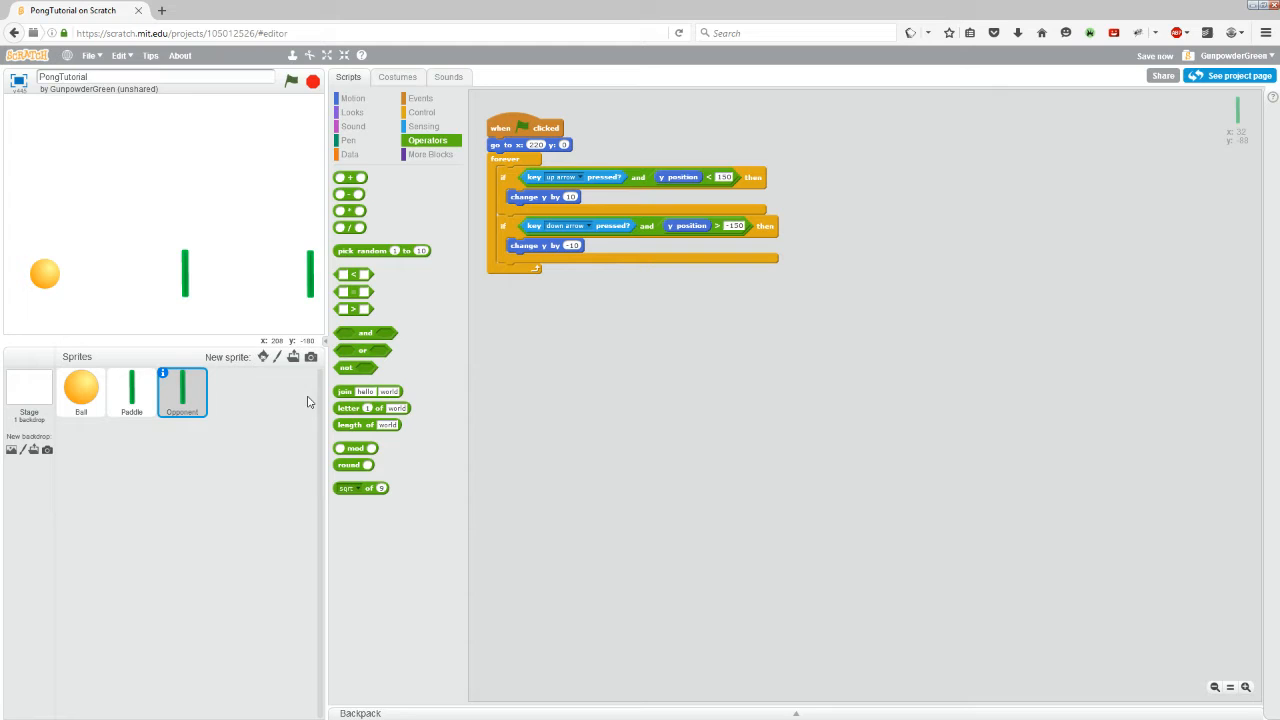
pyautogui.moveTo(291, 199)
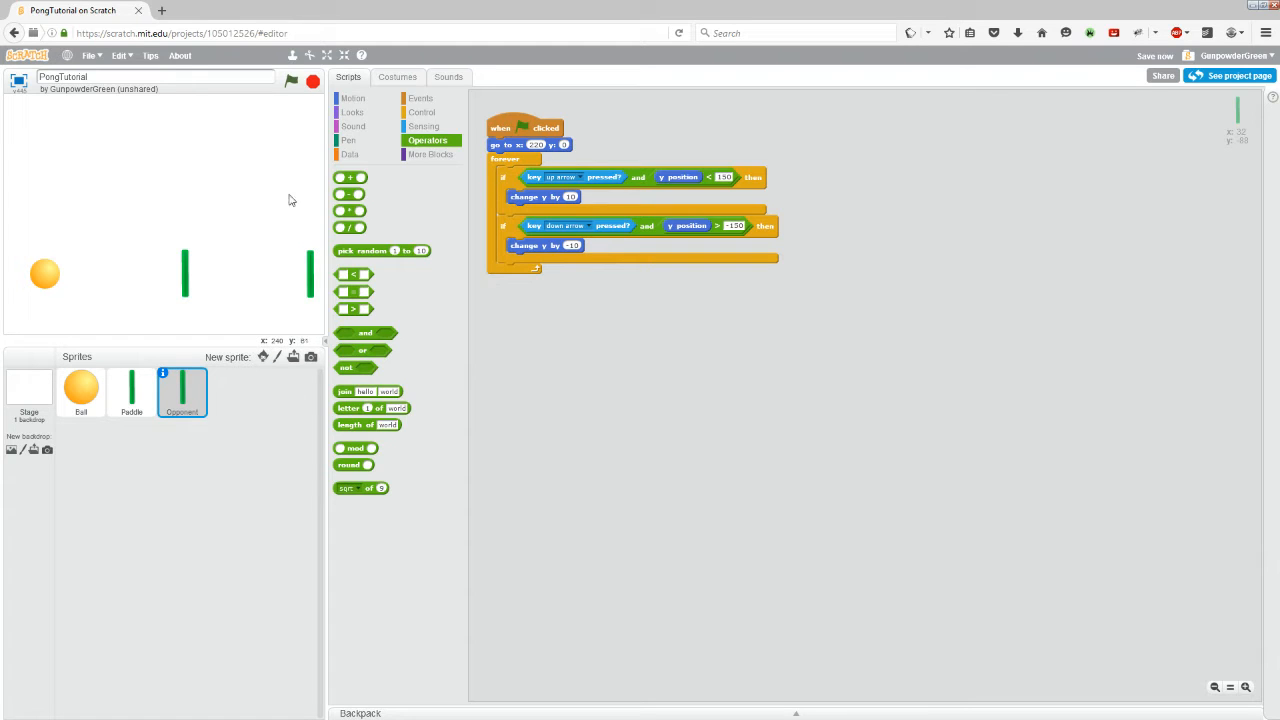
pyautogui.moveTo(508, 130)
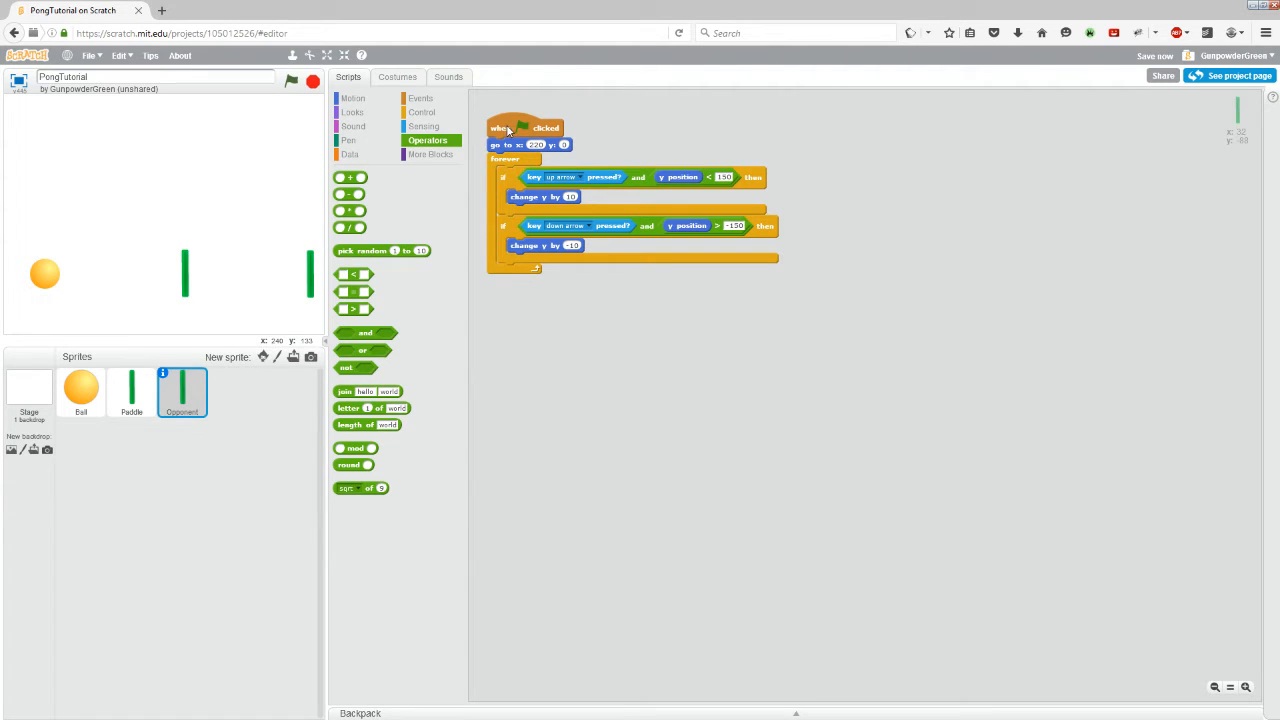
pyautogui.moveTo(589, 400)
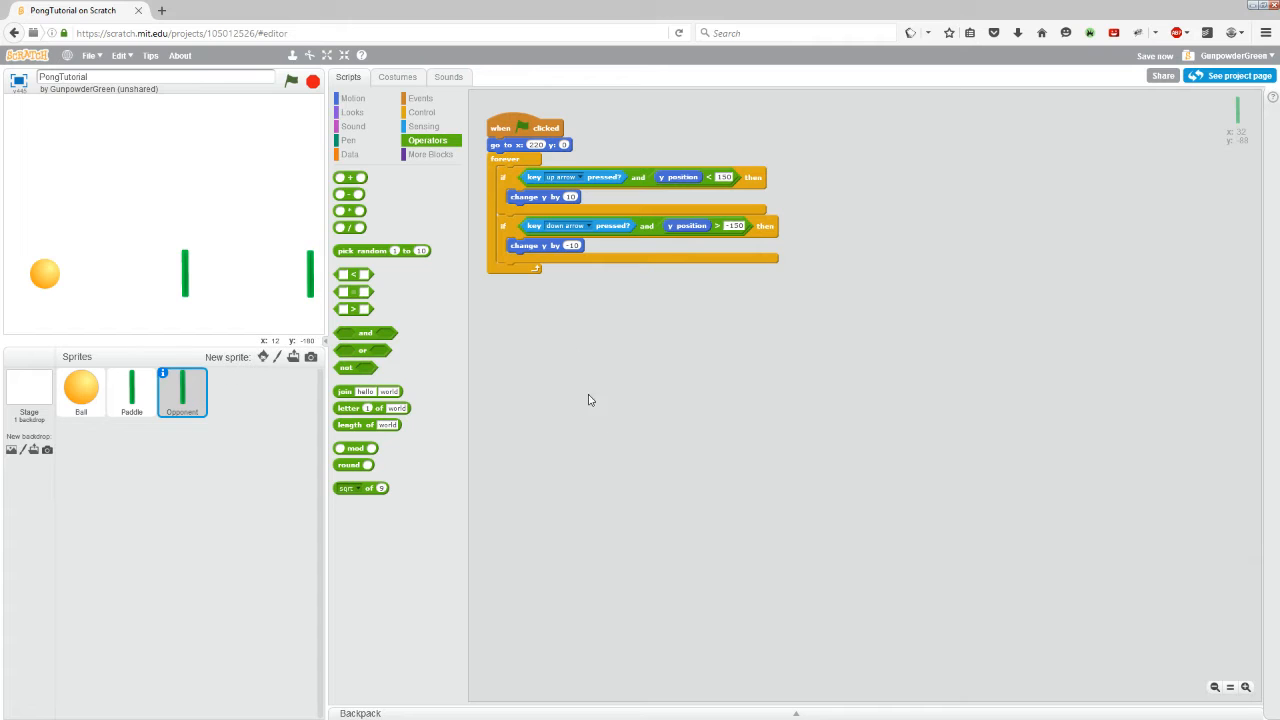
pyautogui.moveTo(790, 297)
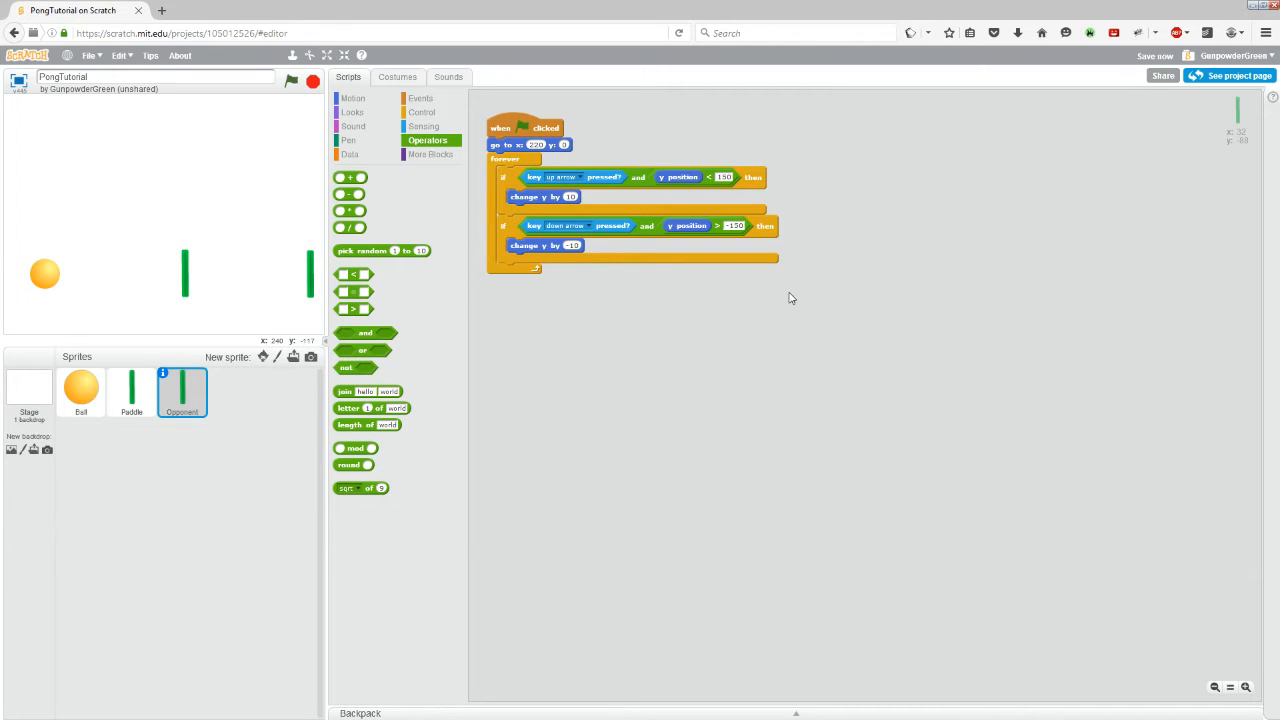
# Step: Compare Paddle's and Opponent's scripts, then run the game so Opponent moves to x 220, y 0
pyautogui.click(131, 390)
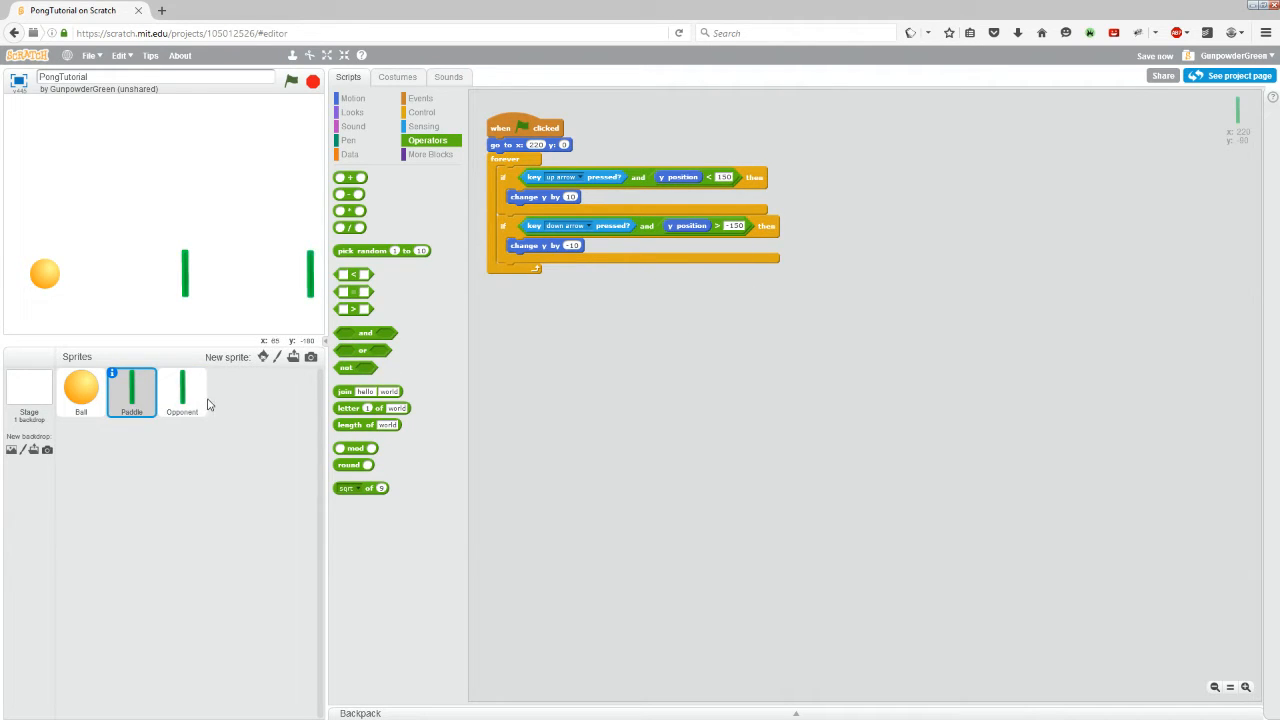
pyautogui.click(182, 390)
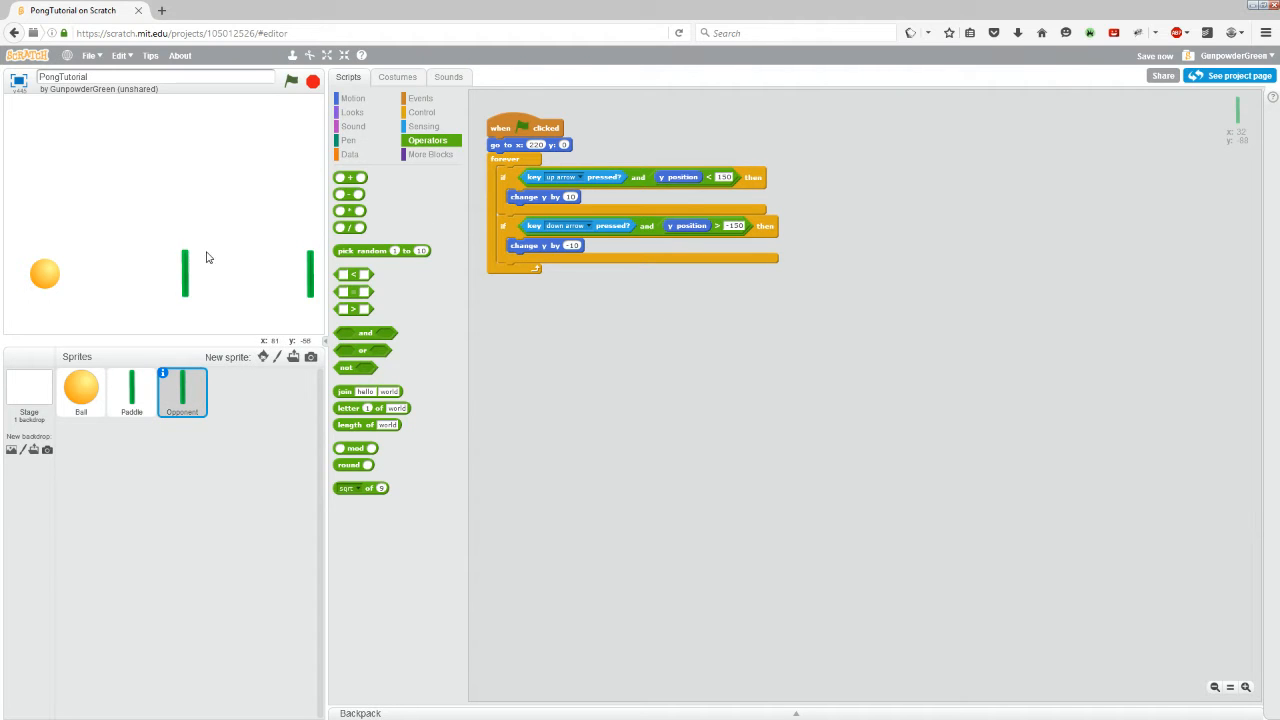
pyautogui.moveTo(316, 239)
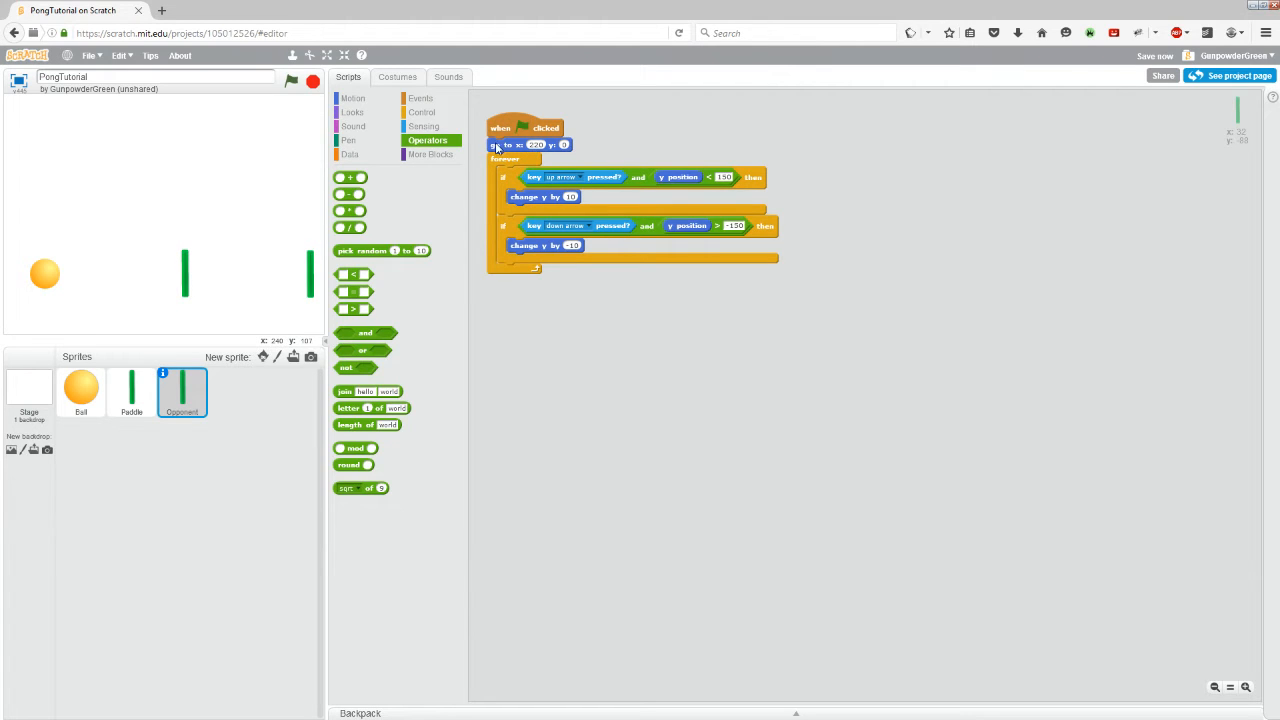
pyautogui.moveTo(468, 140)
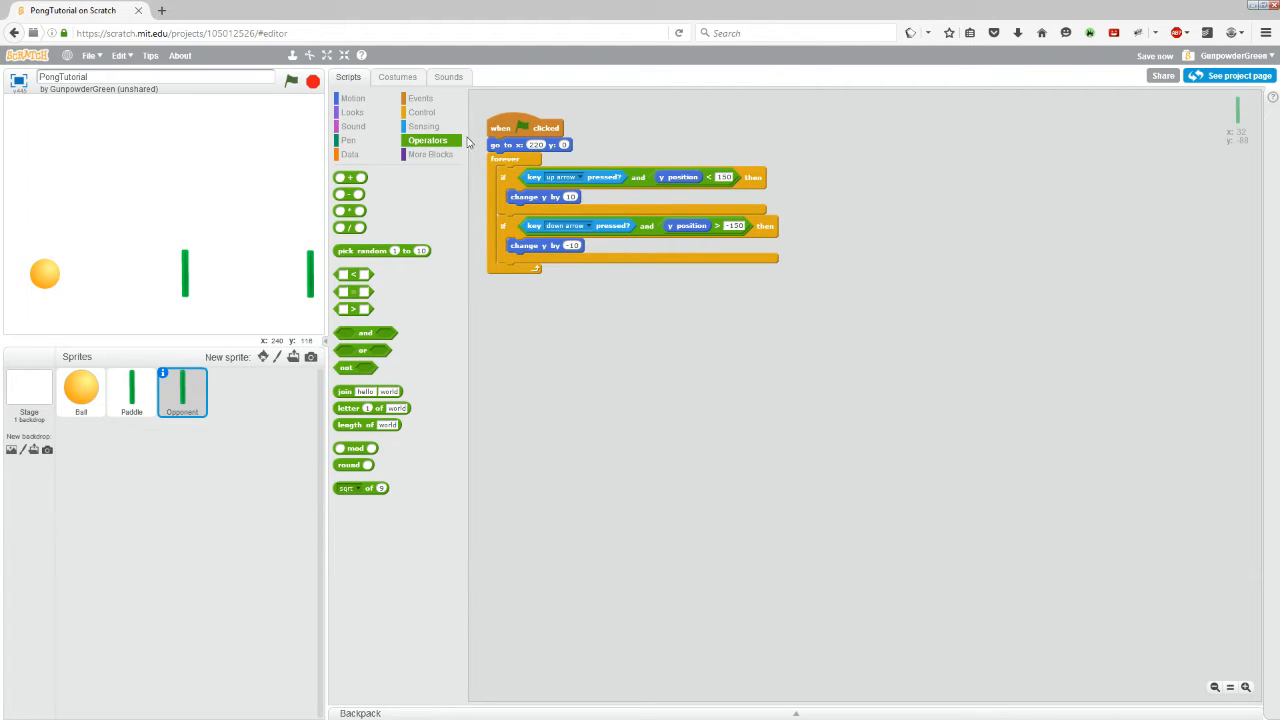
pyautogui.click(131, 393)
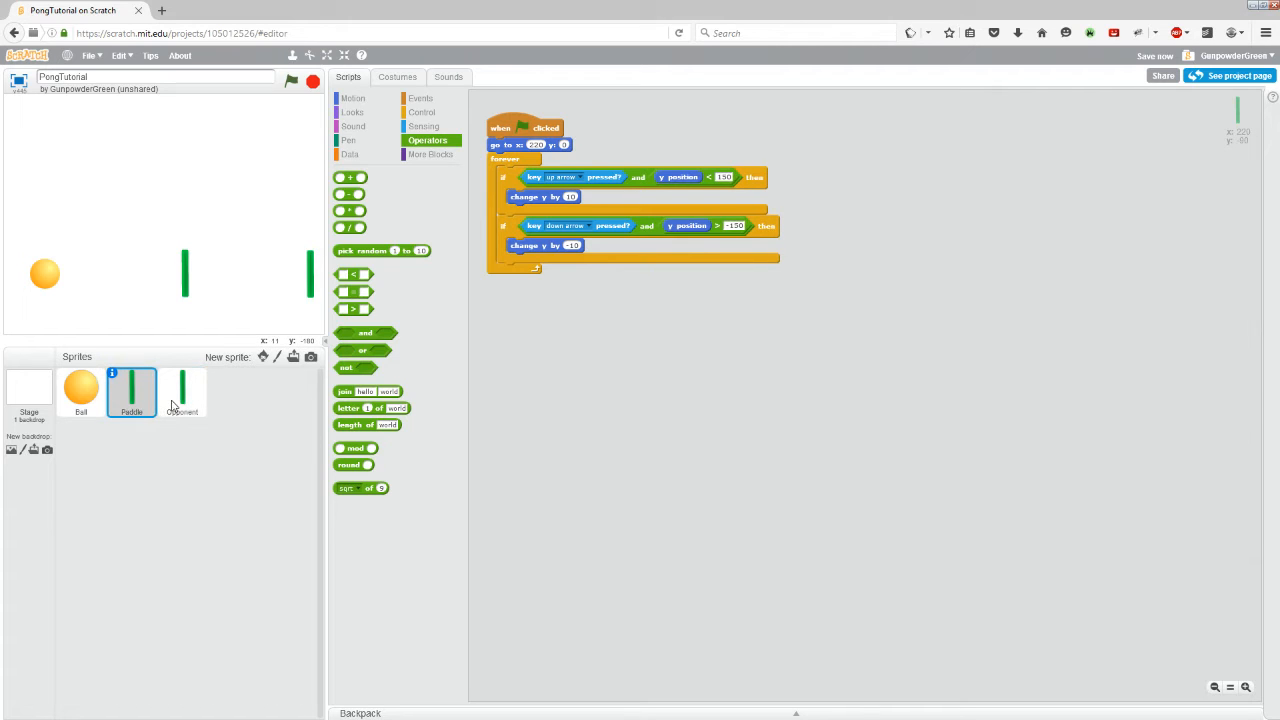
pyautogui.moveTo(185, 398)
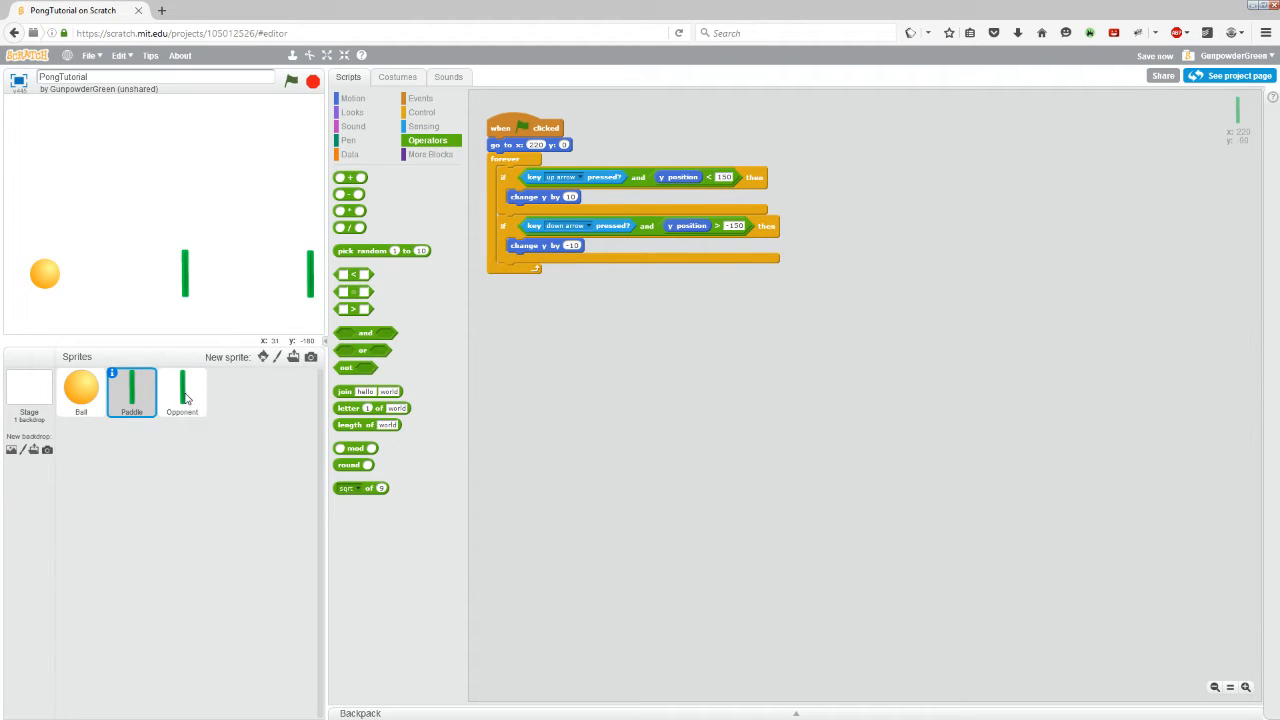
pyautogui.click(182, 390)
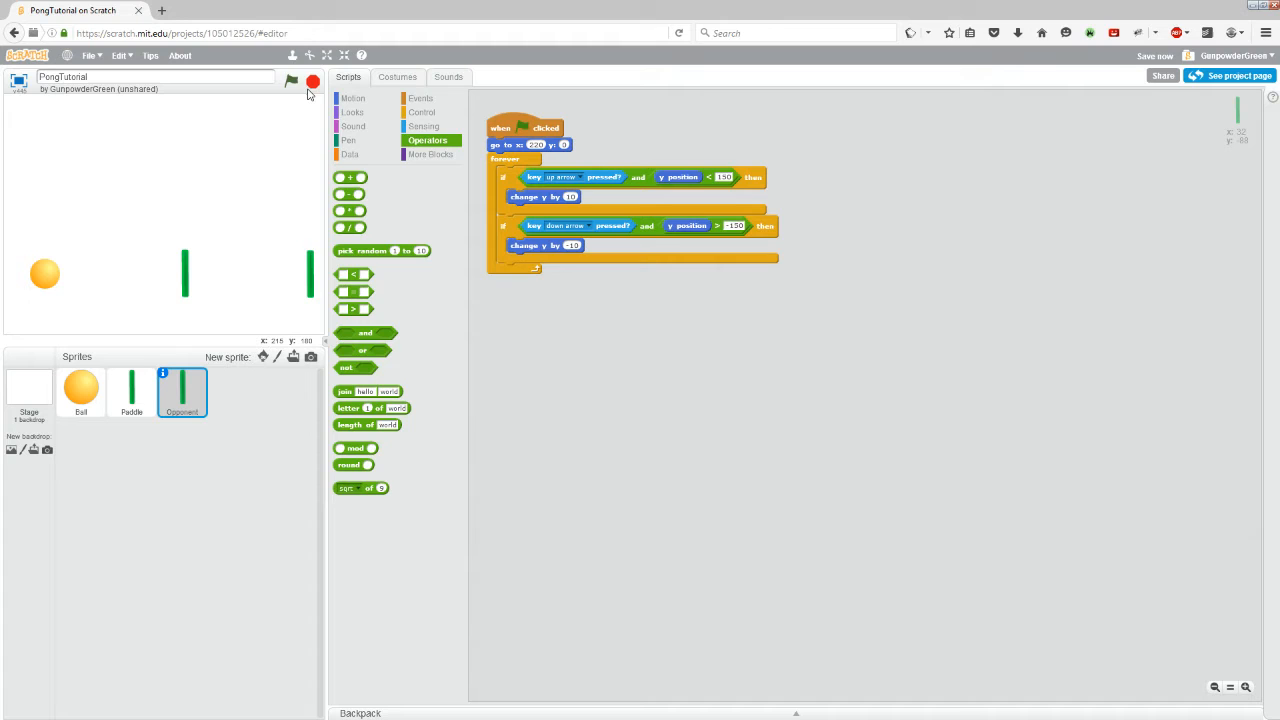
pyautogui.click(291, 81)
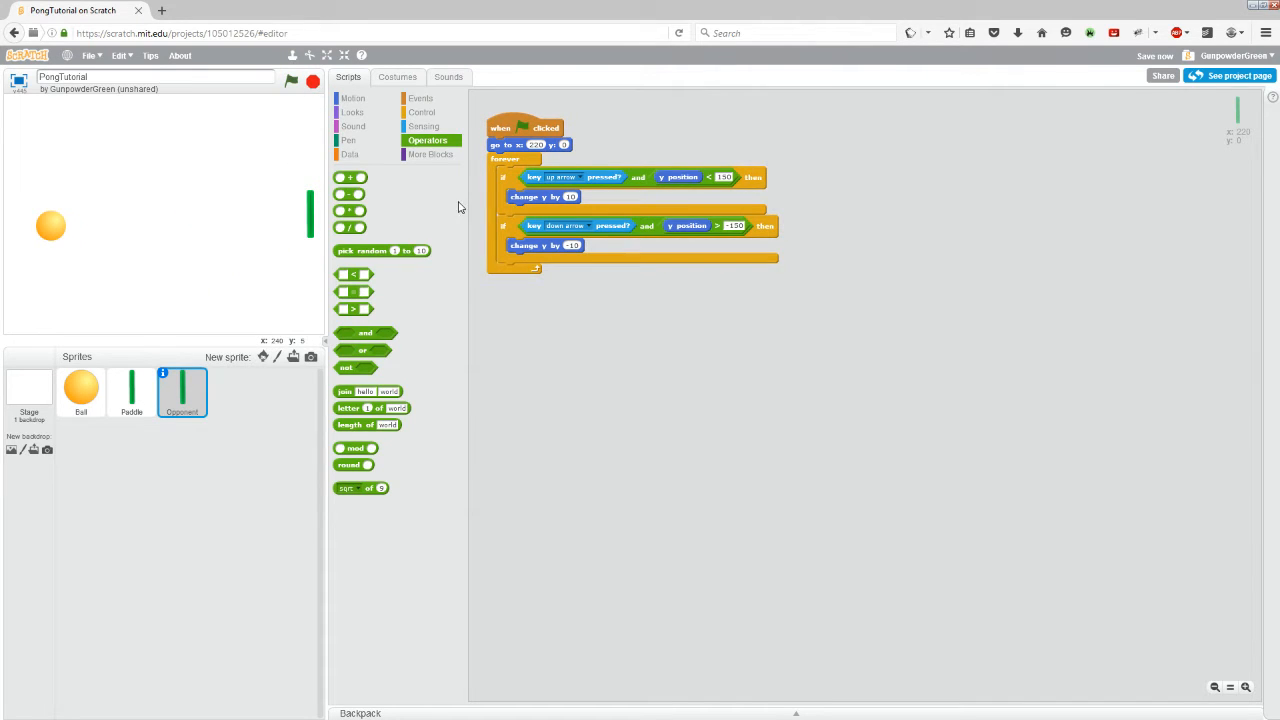
pyautogui.moveTo(175, 218)
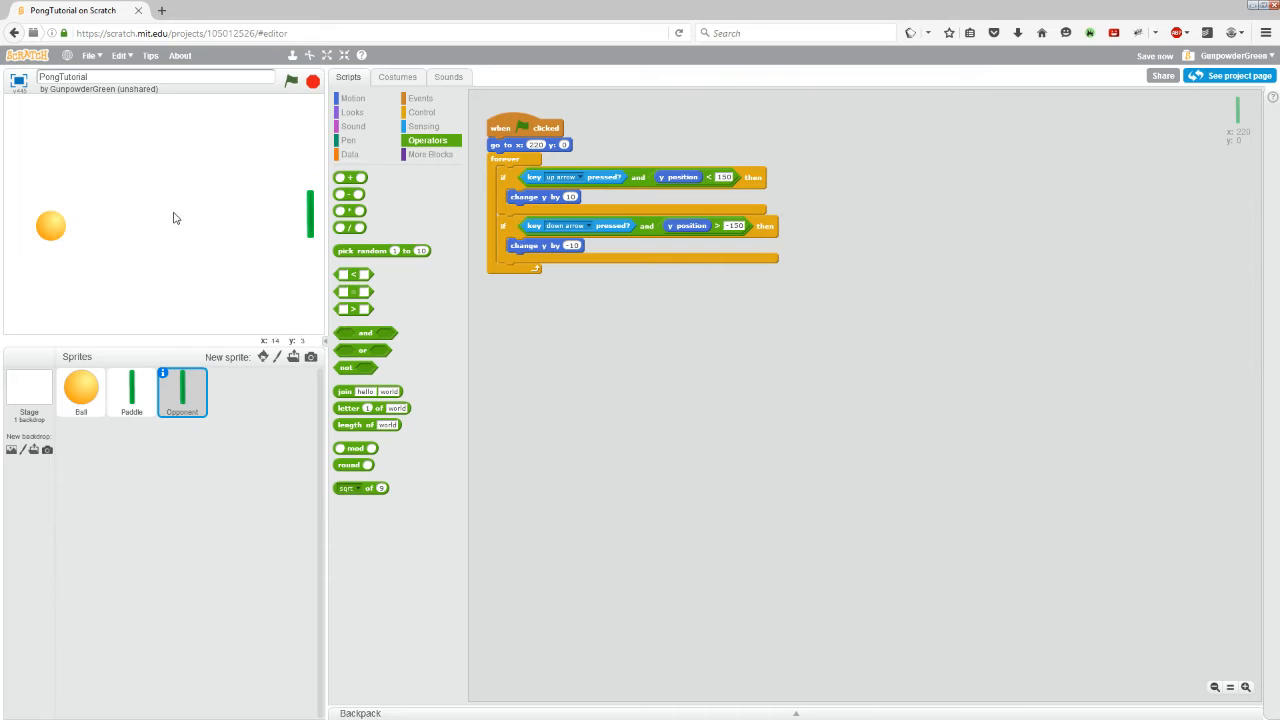
pyautogui.moveTo(172, 220)
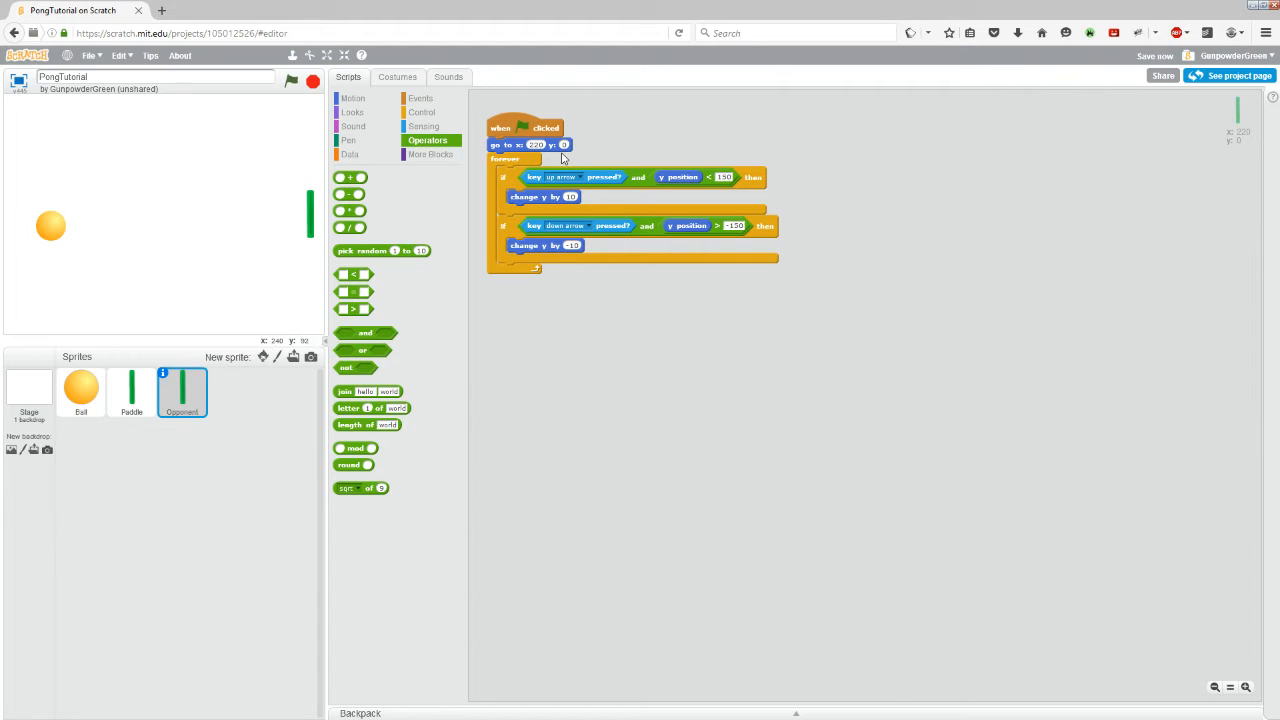
pyautogui.moveTo(512, 155)
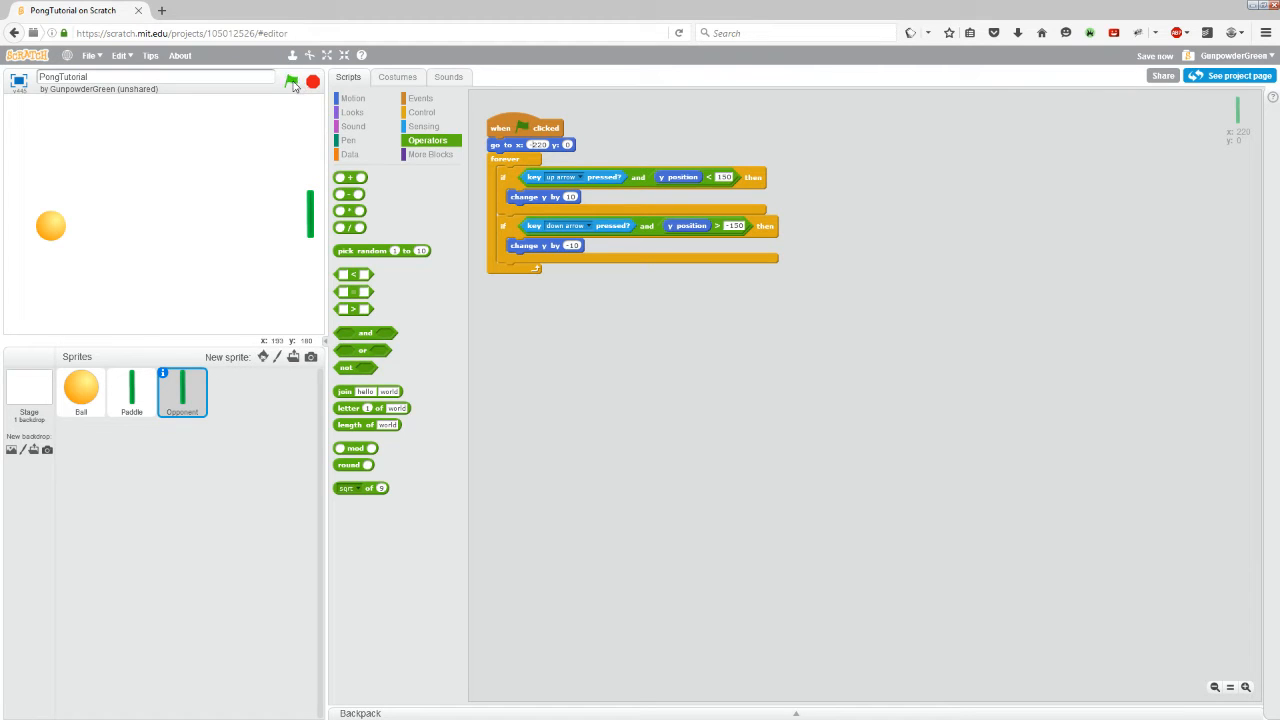
# Step: Run the project to check that Opponent starts at x -220, y 0
pyautogui.click(291, 82)
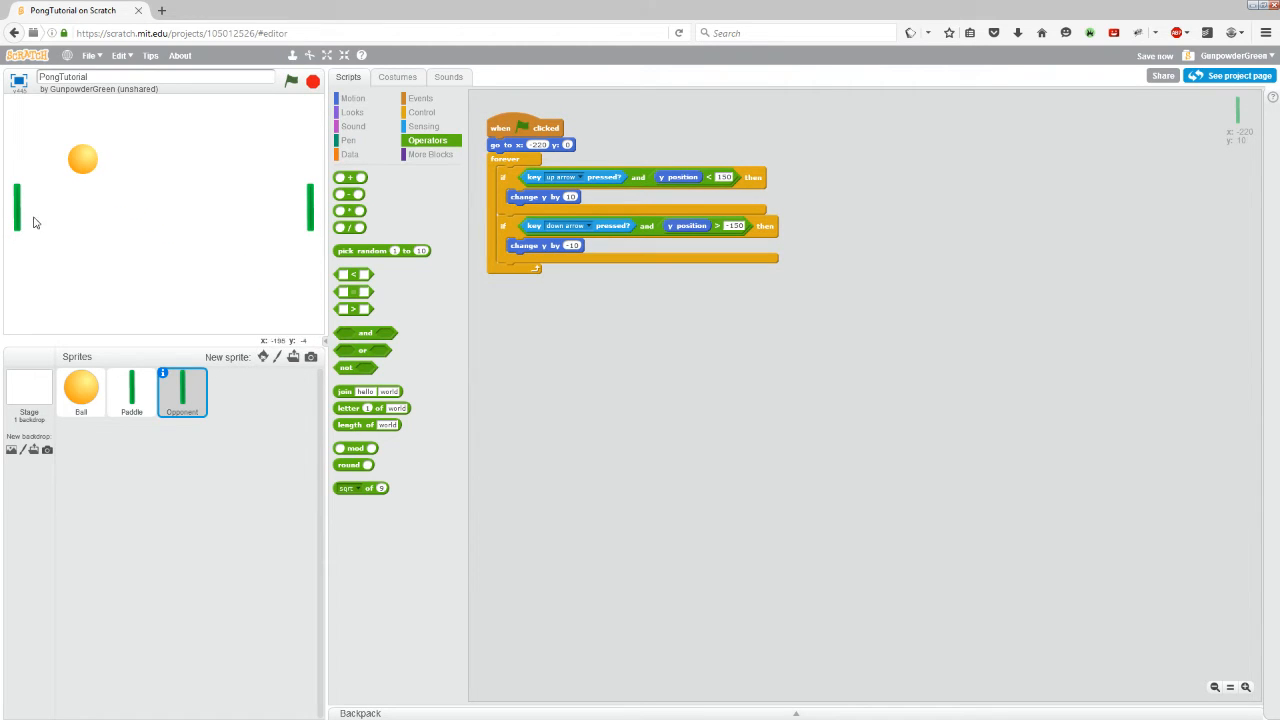
pyautogui.moveTo(16, 183)
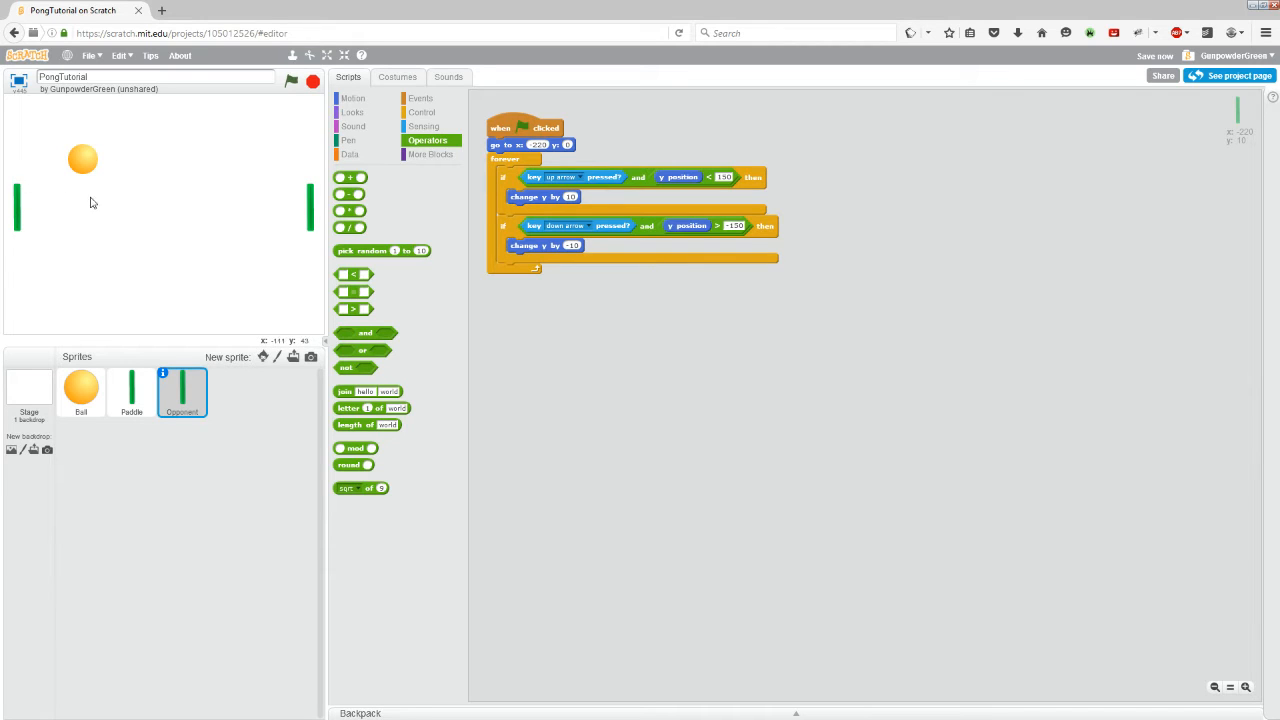
pyautogui.moveTo(575, 330)
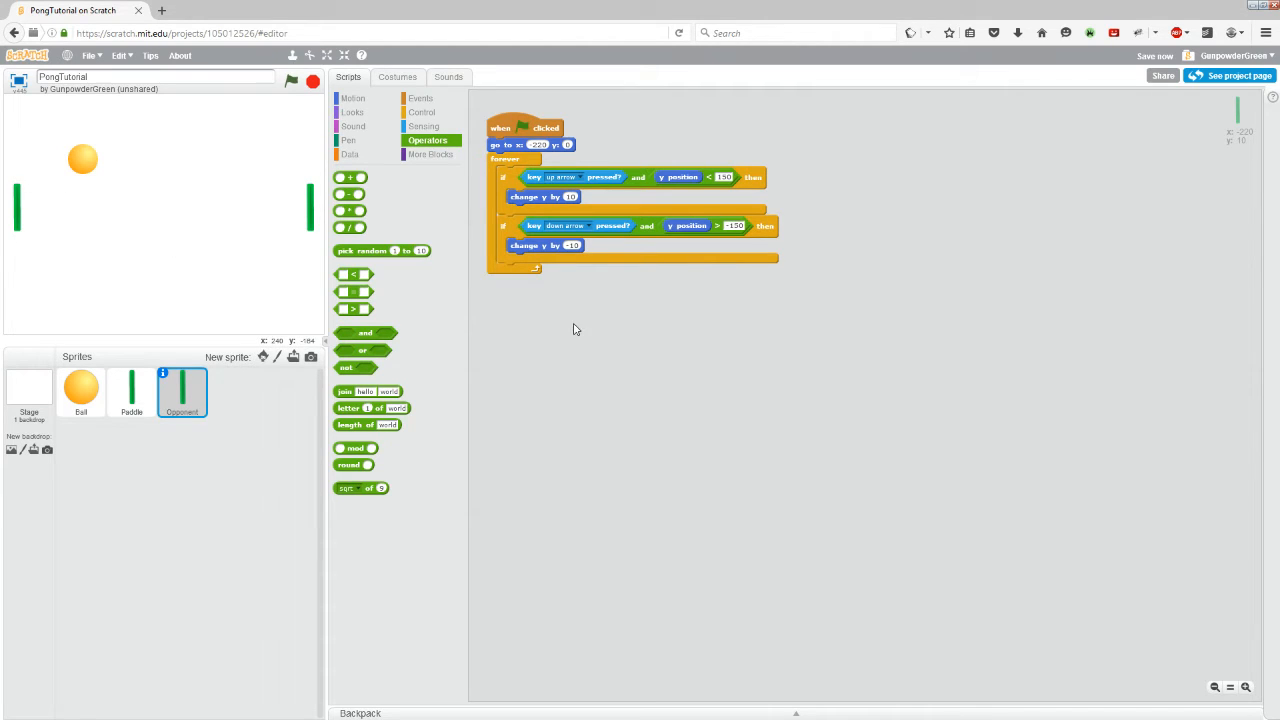
pyautogui.moveTo(610, 182)
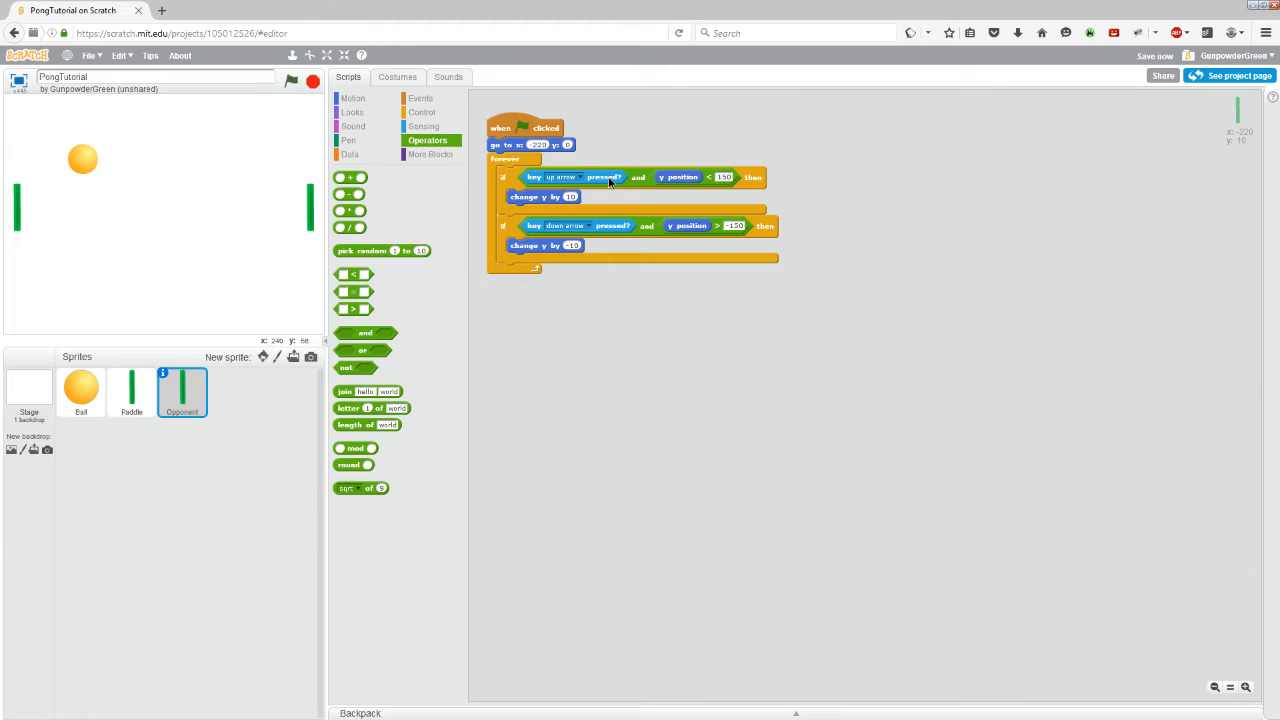
# Step: Drag the arrow-key pressed conditions out of Opponent's if checks to delete them
pyautogui.moveTo(560, 177); pyautogui.dragTo(565, 413)
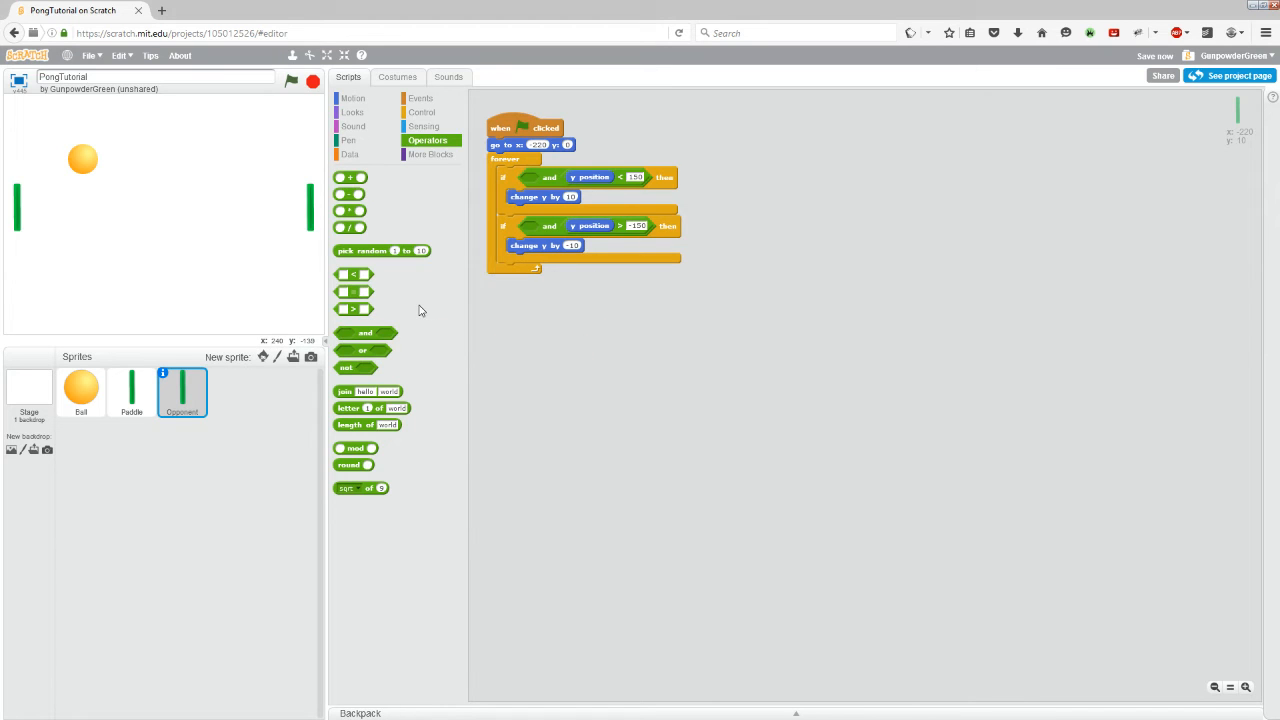
pyautogui.moveTo(22, 220)
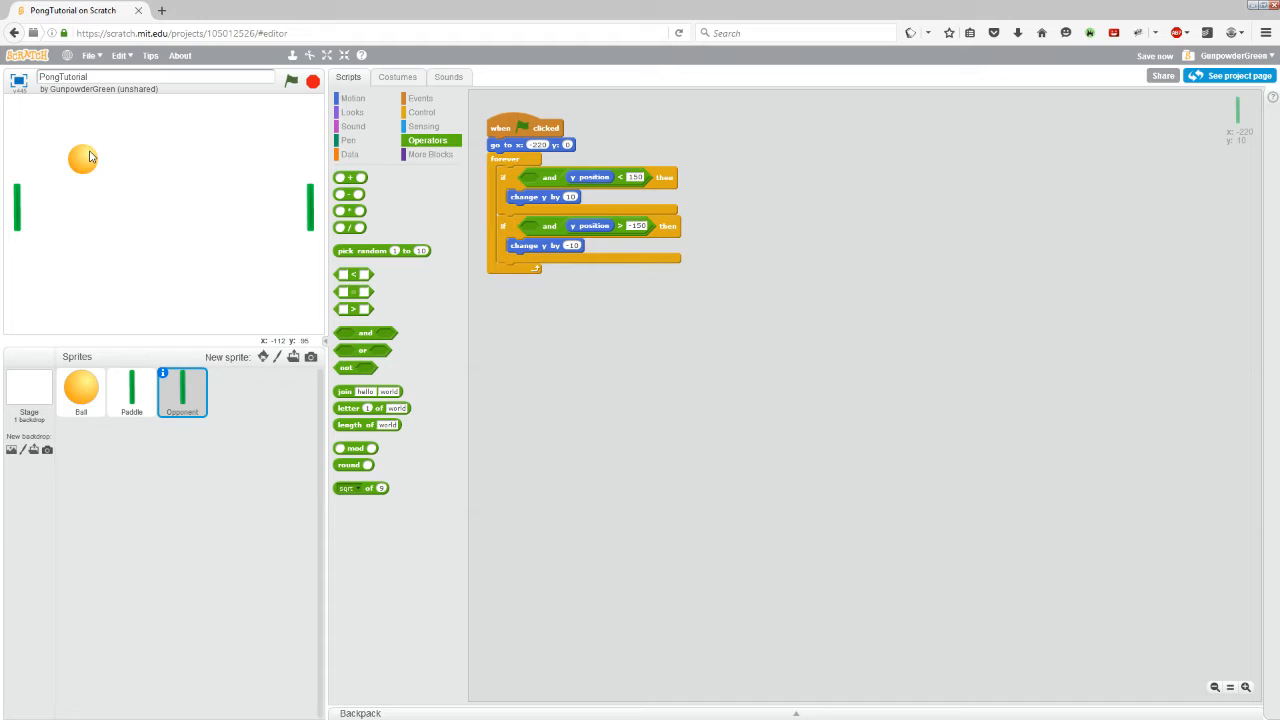
pyautogui.moveTo(54, 189)
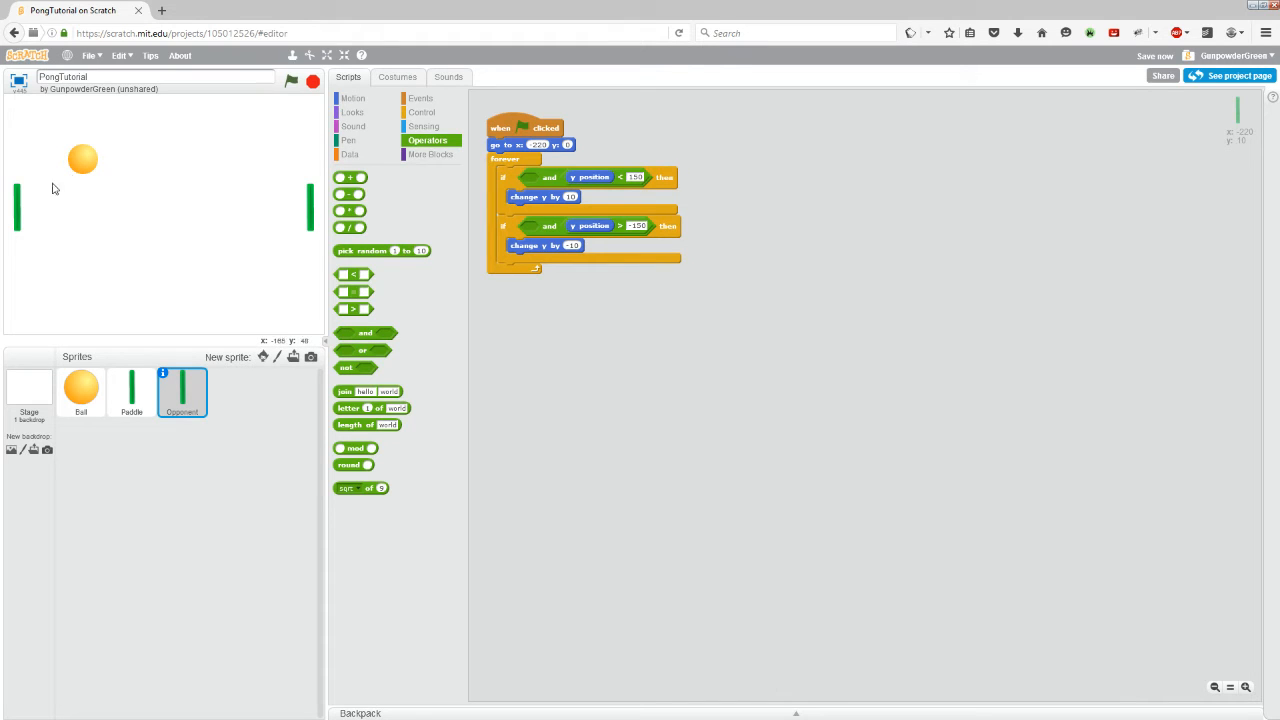
pyautogui.moveTo(40, 284)
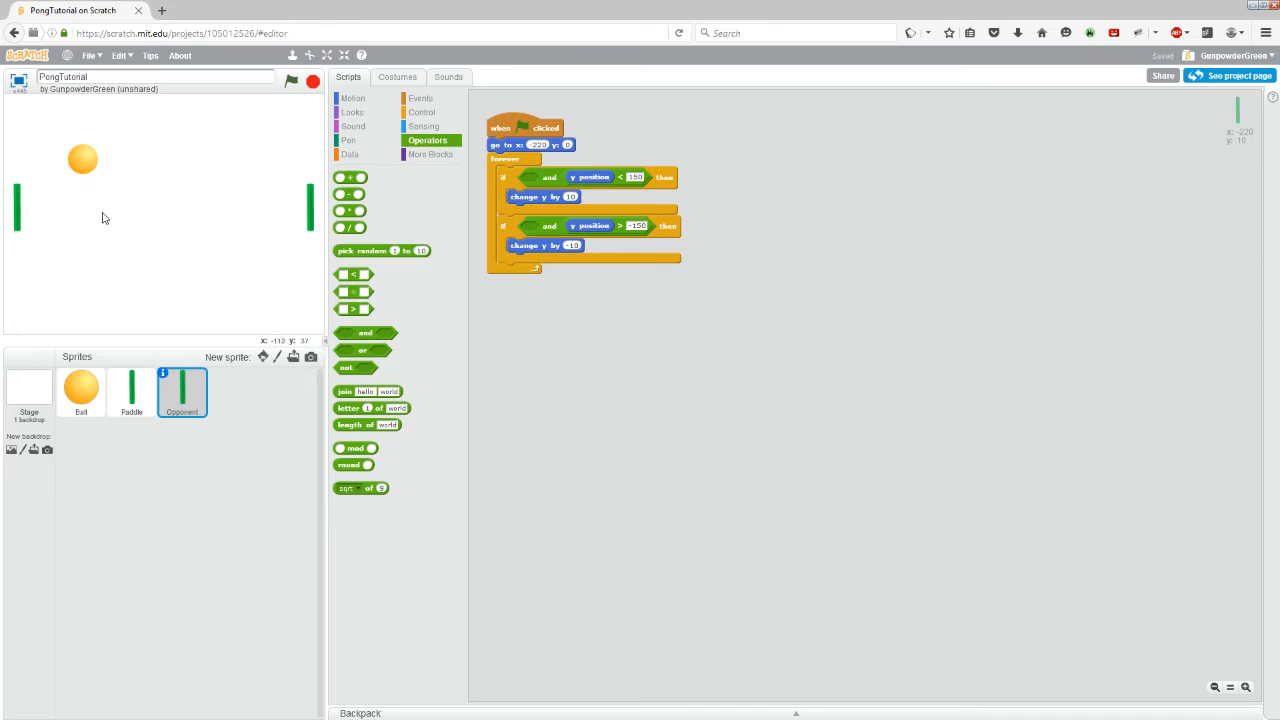
pyautogui.moveTo(593, 179)
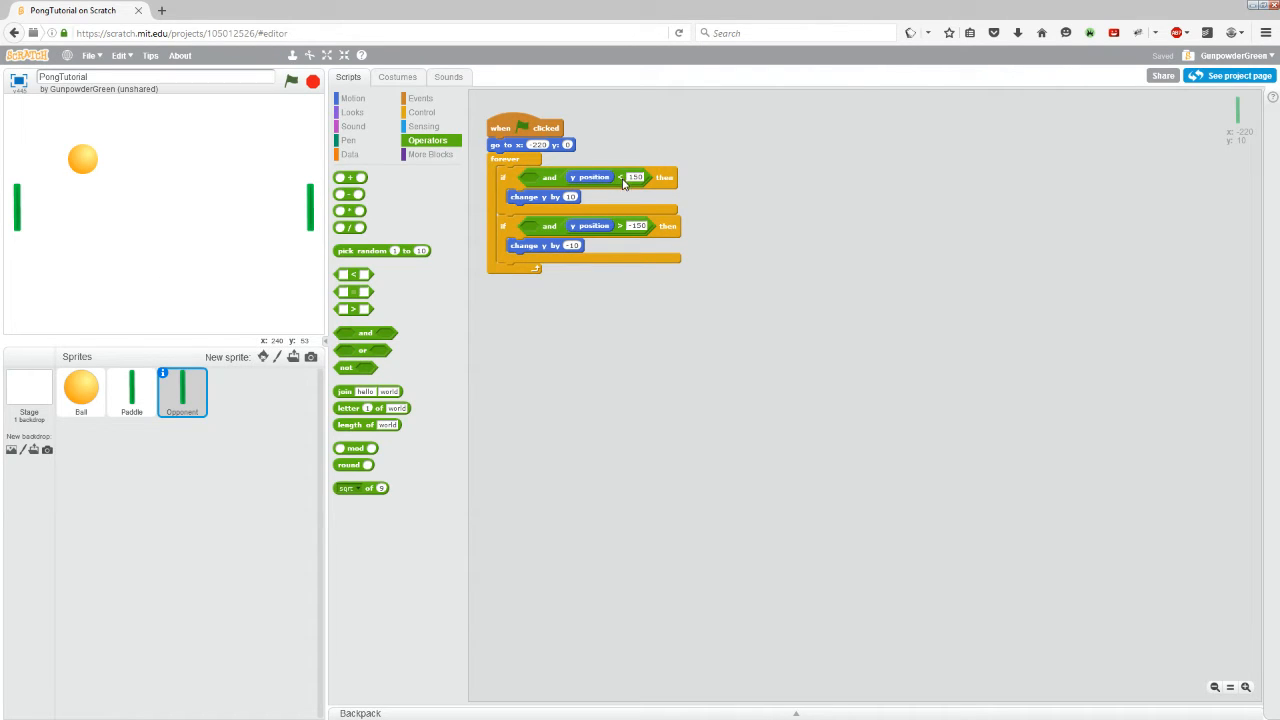
pyautogui.moveTo(616, 241)
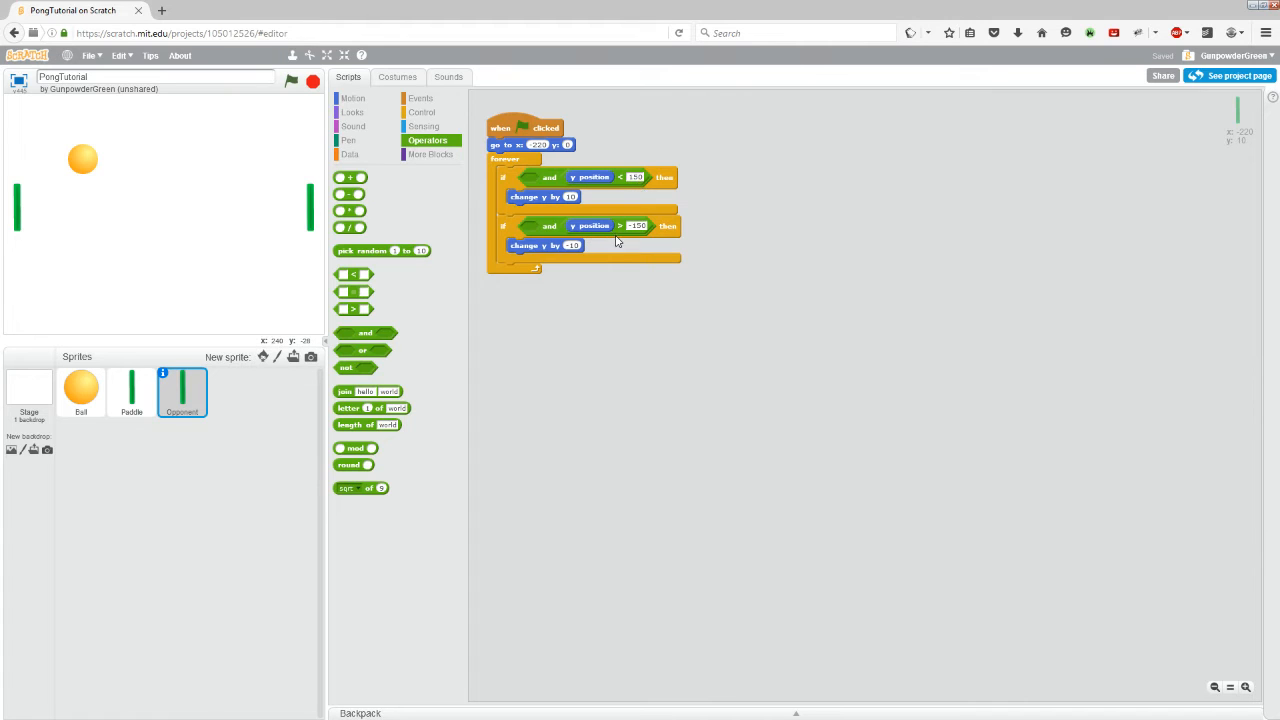
pyautogui.moveTo(627, 217)
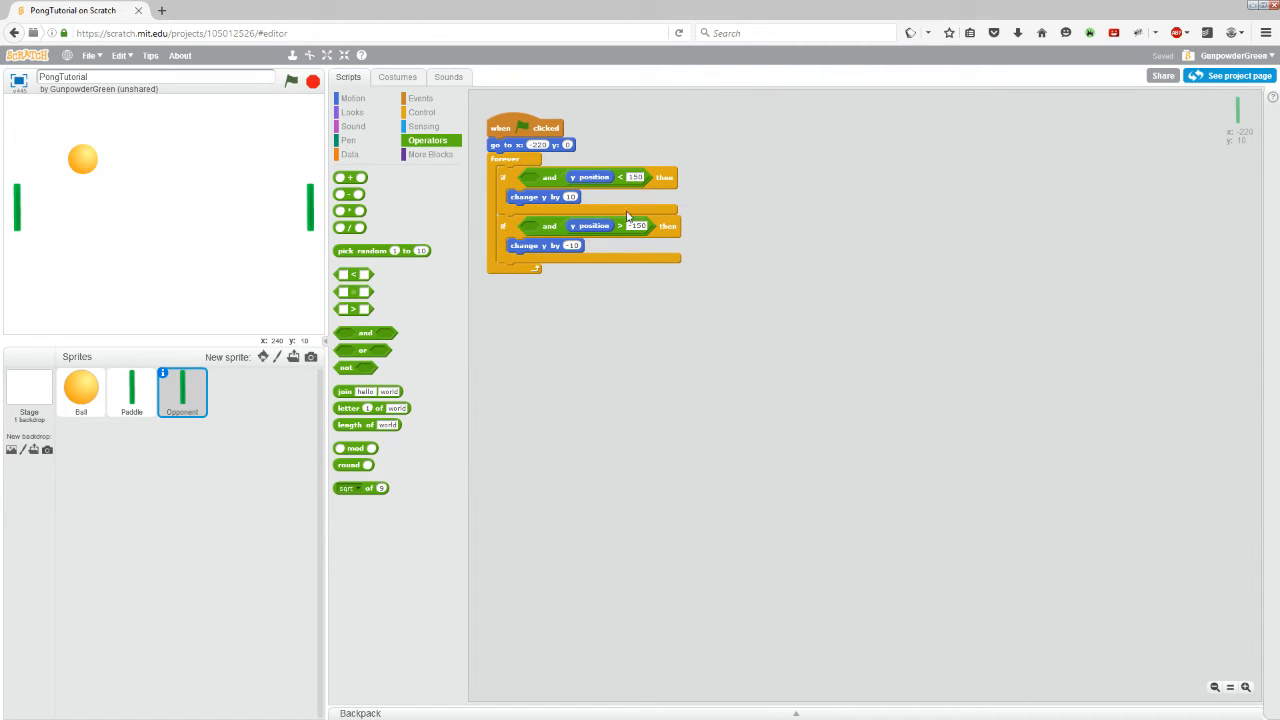
pyautogui.moveTo(100, 282)
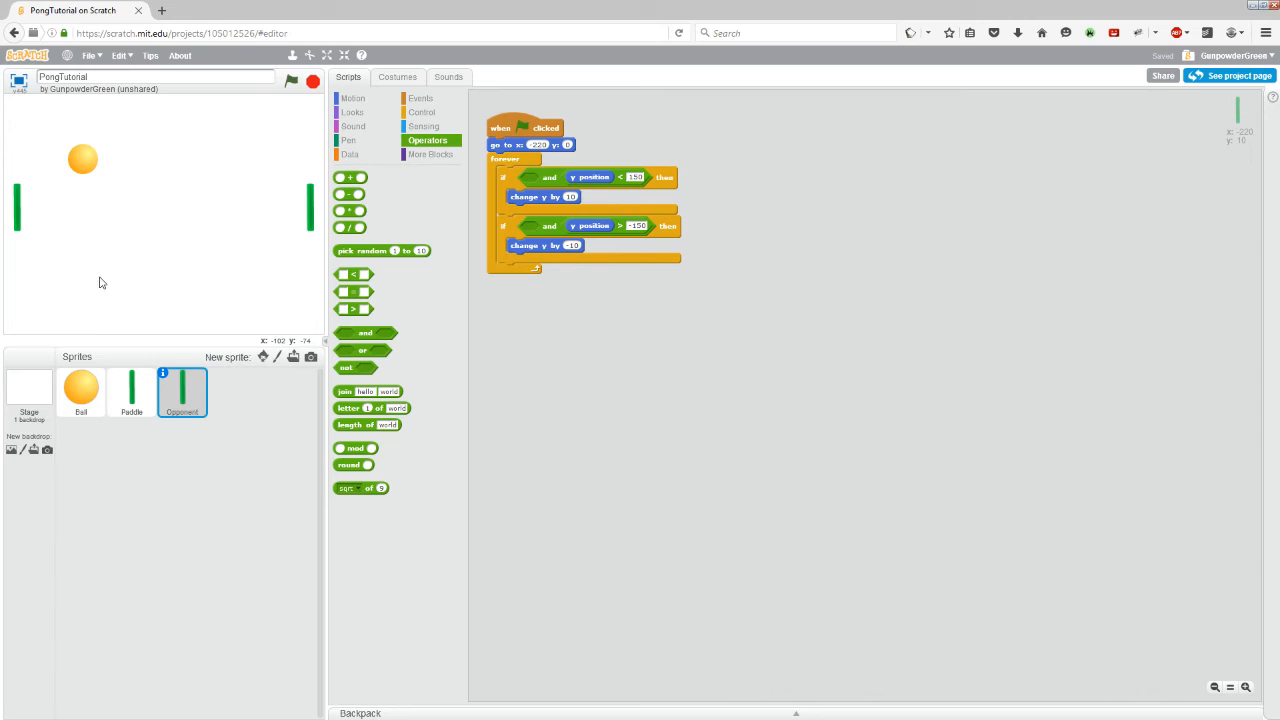
pyautogui.moveTo(73, 242)
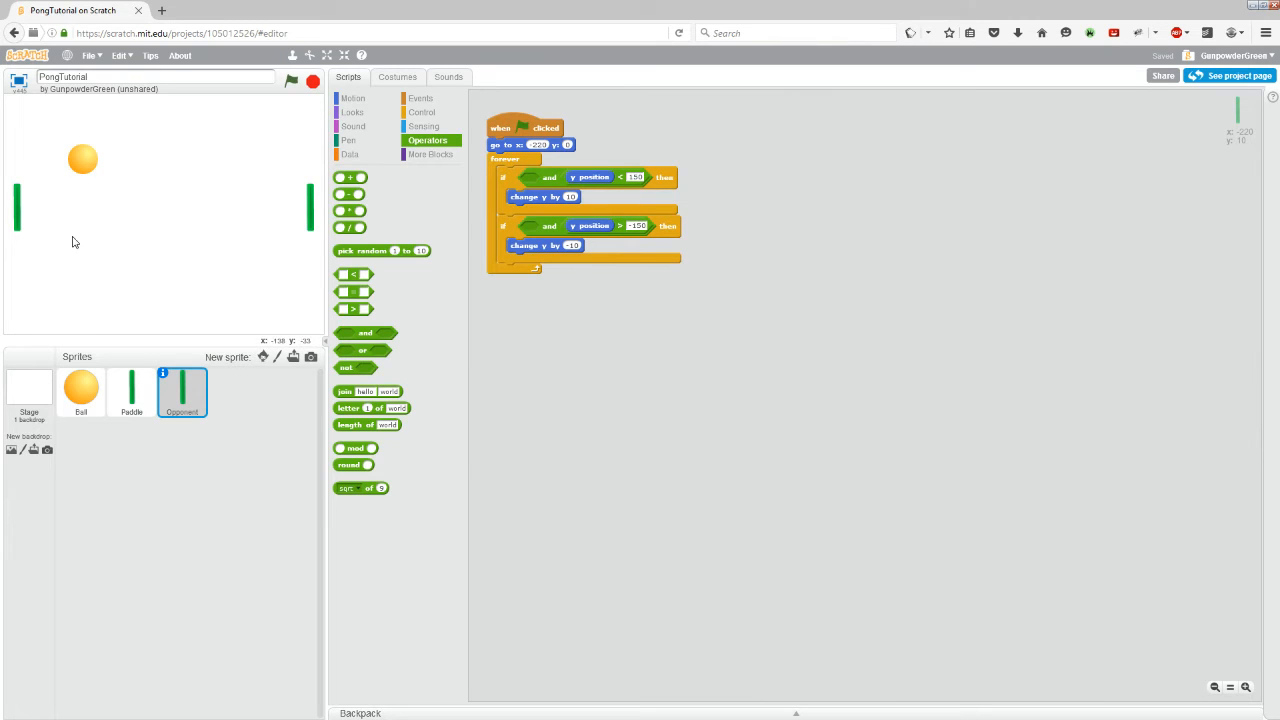
pyautogui.moveTo(193, 238)
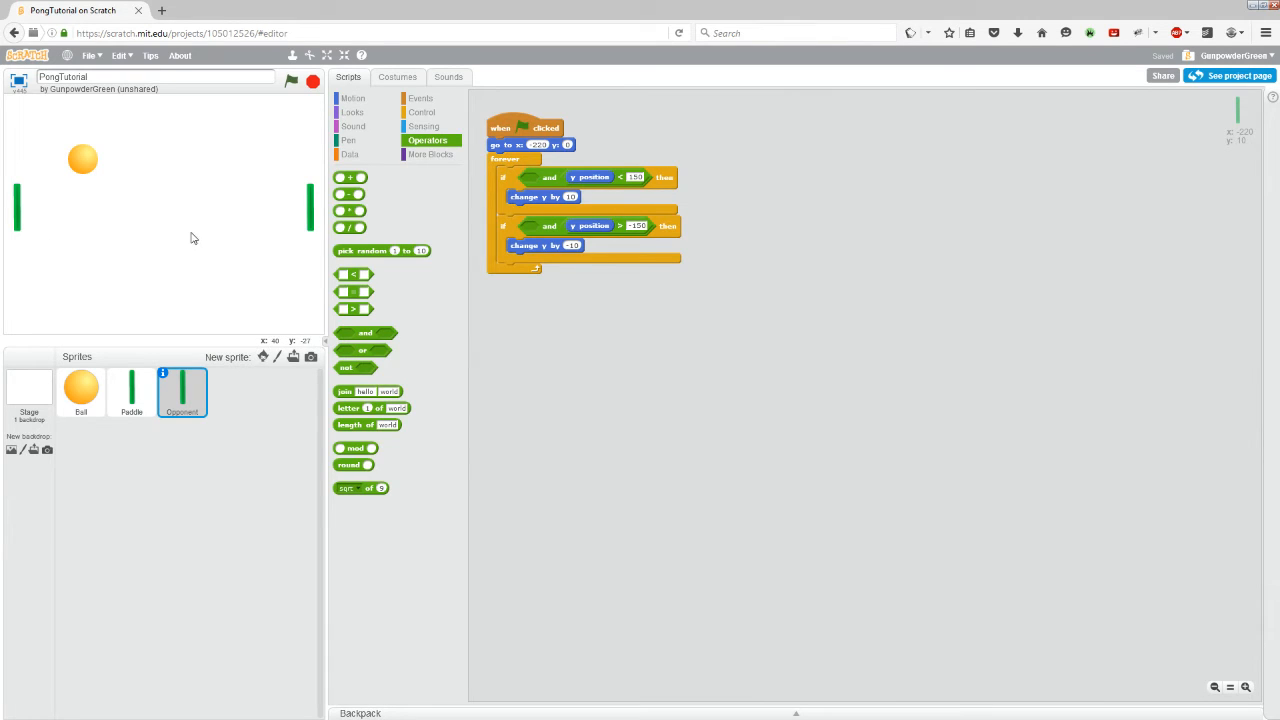
pyautogui.moveTo(335, 211)
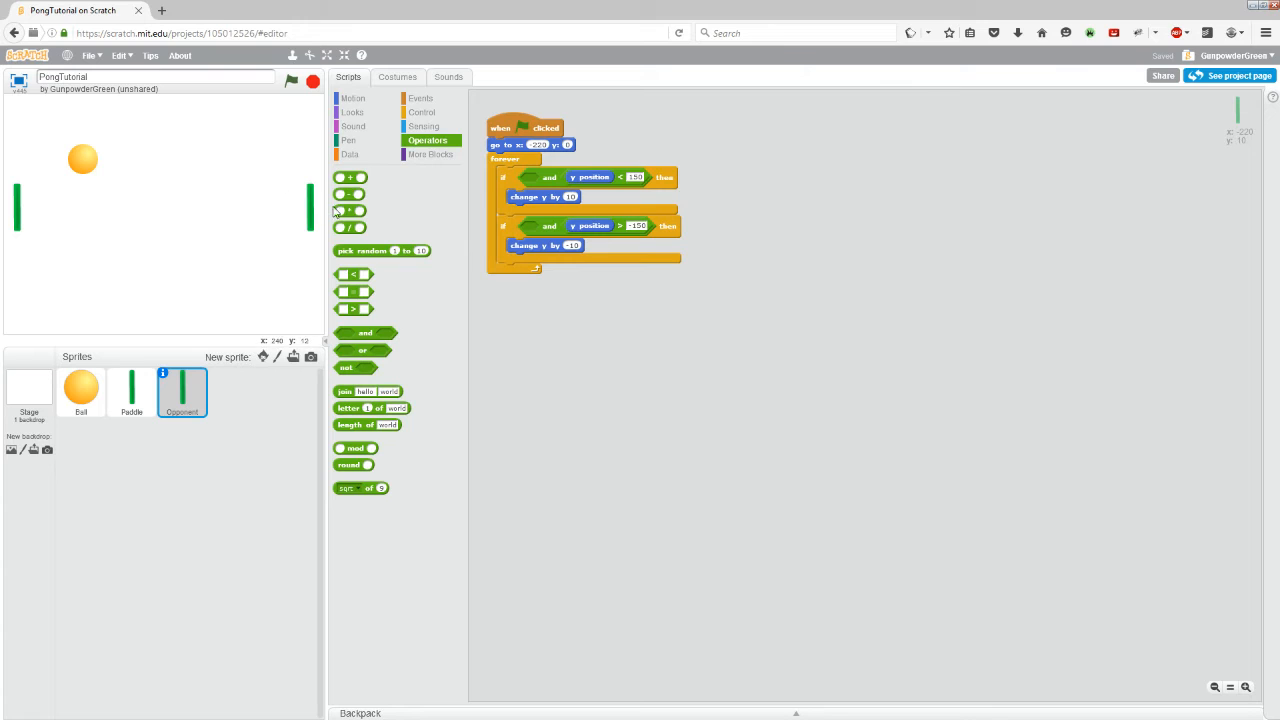
pyautogui.moveTo(412, 327)
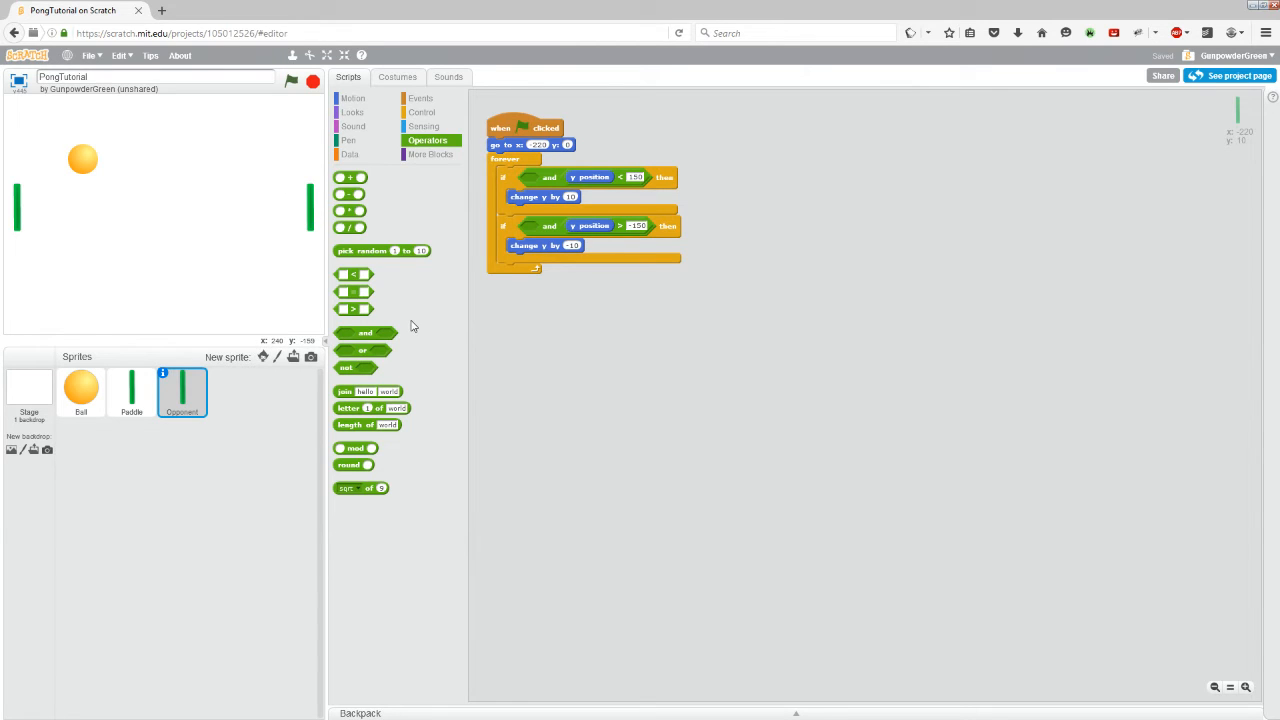
pyautogui.moveTo(136, 276)
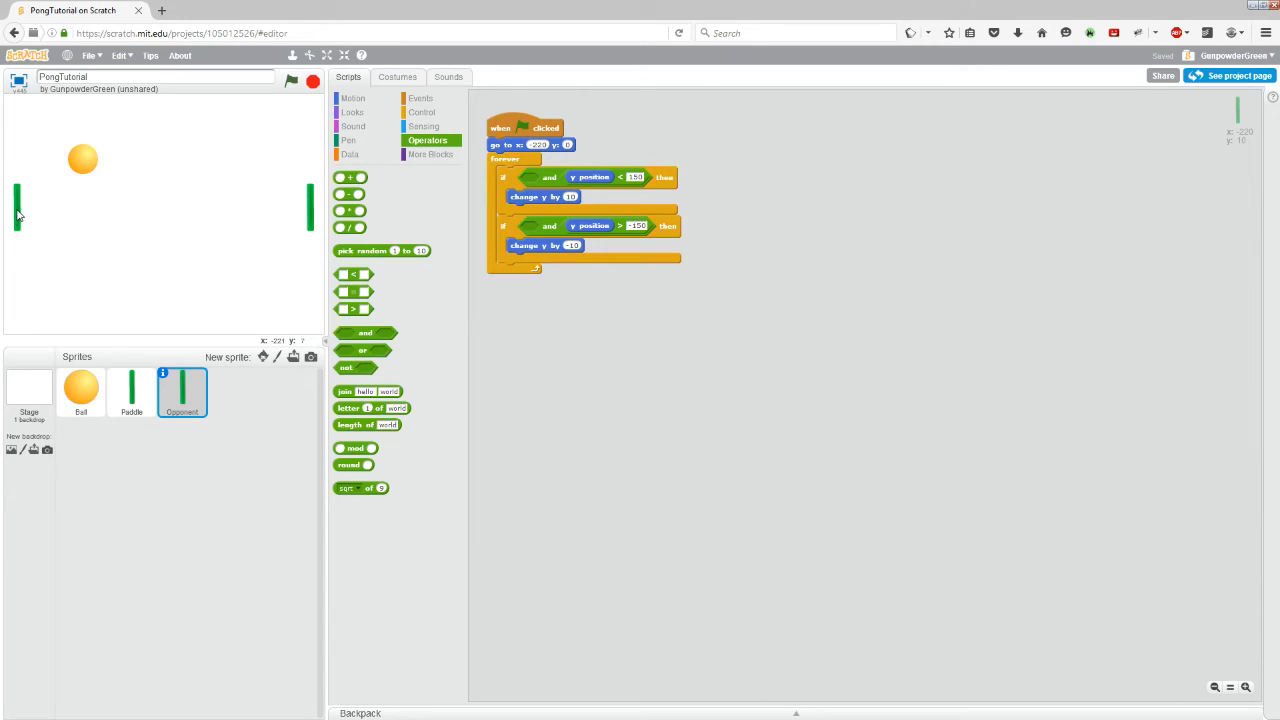
pyautogui.moveTo(85, 165)
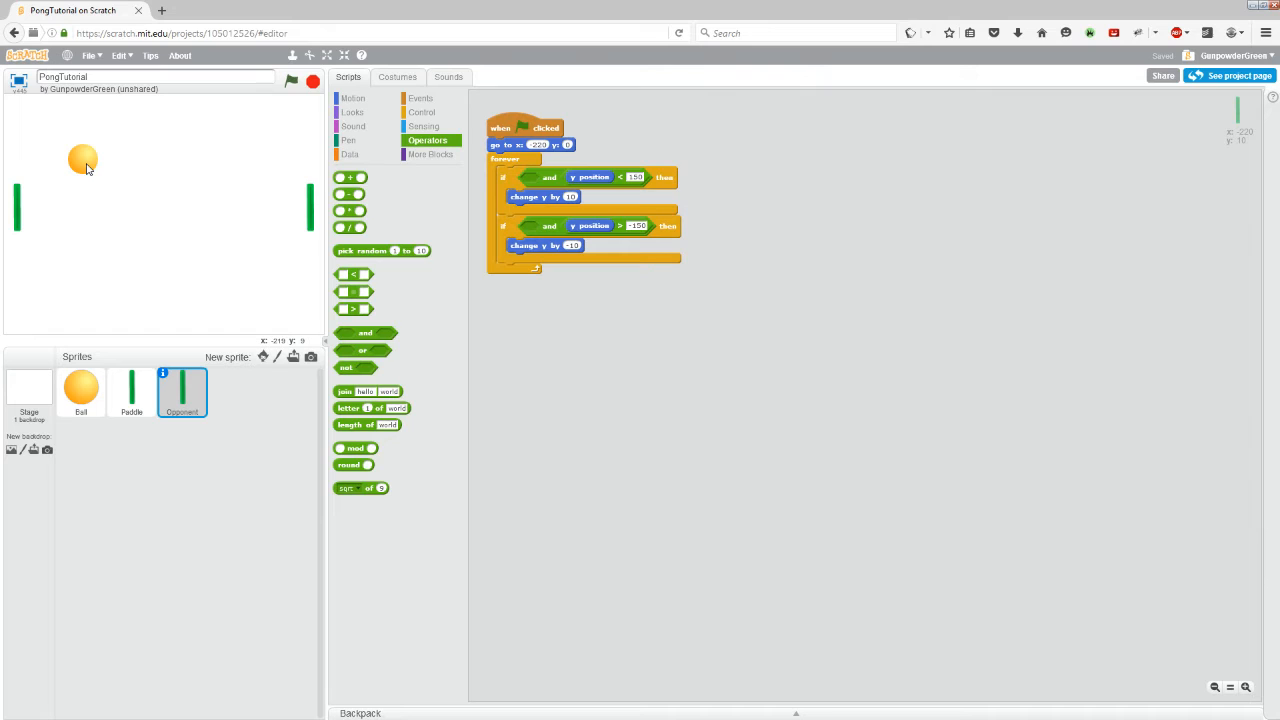
pyautogui.moveTo(143, 210)
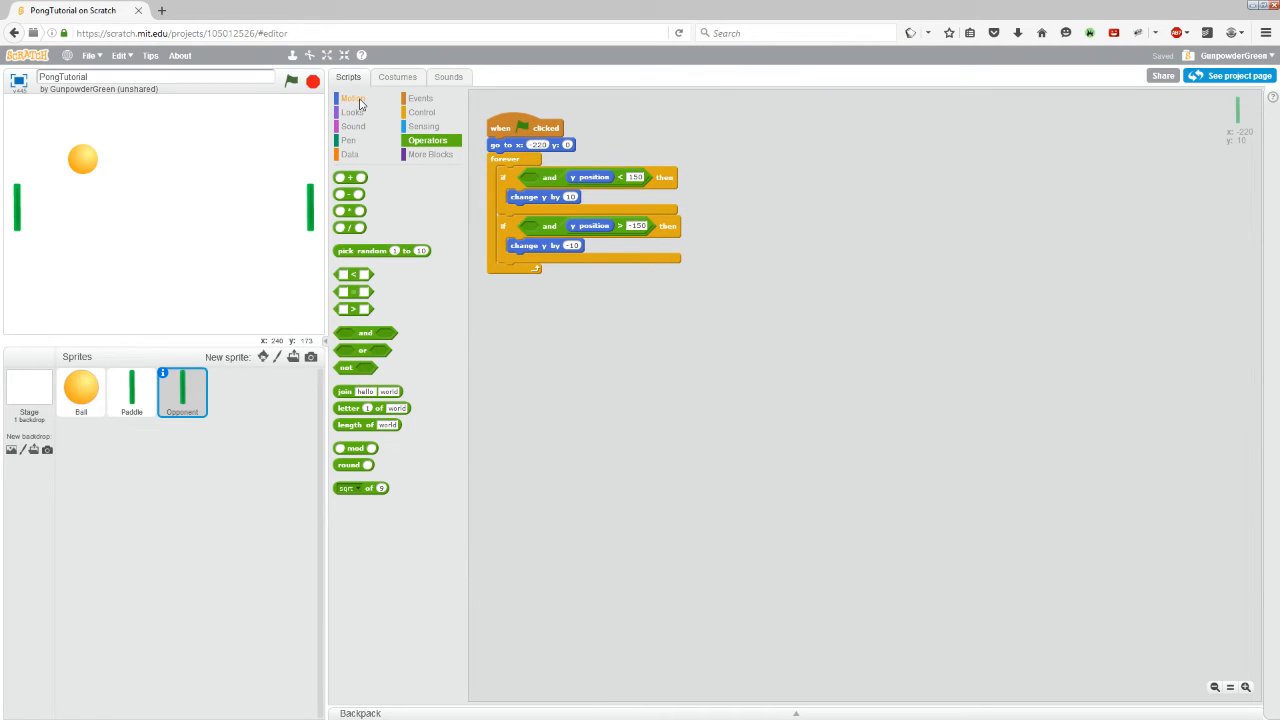
# Step: Drag two 'y position' Motion reporters into the Opponent's scripts area
pyautogui.click(352, 98)
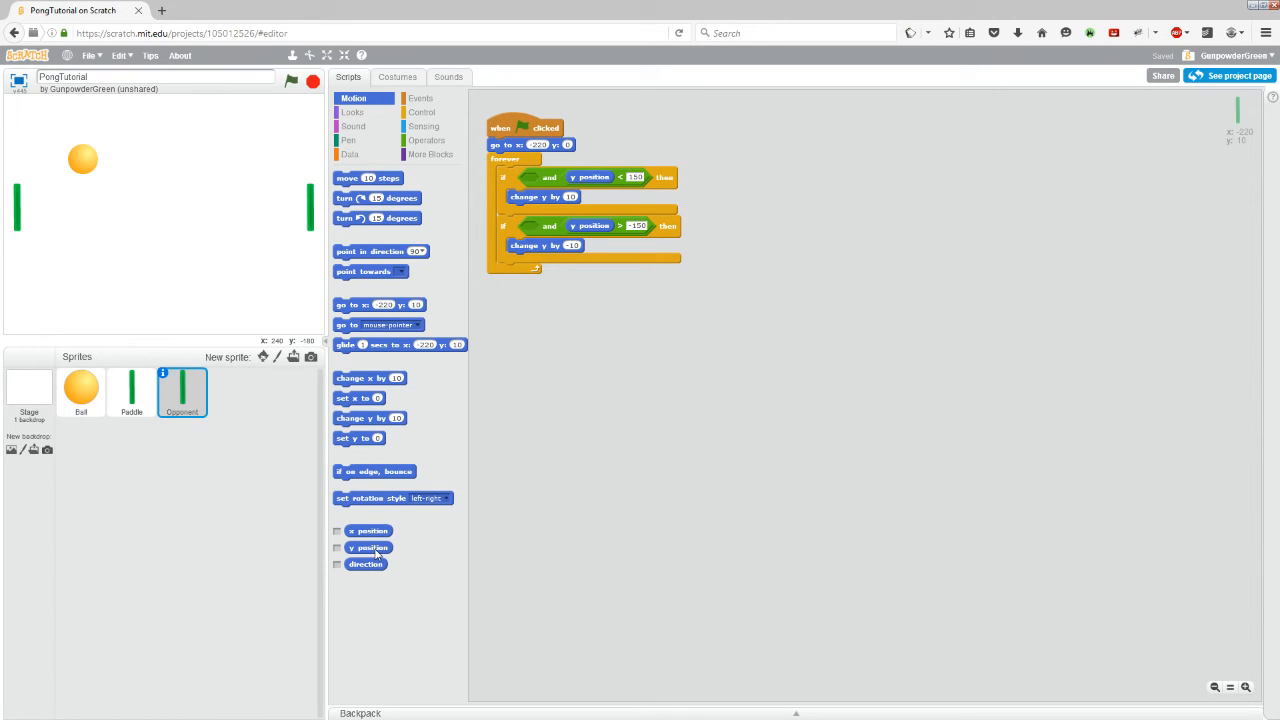
pyautogui.moveTo(368, 547); pyautogui.dragTo(532, 391)
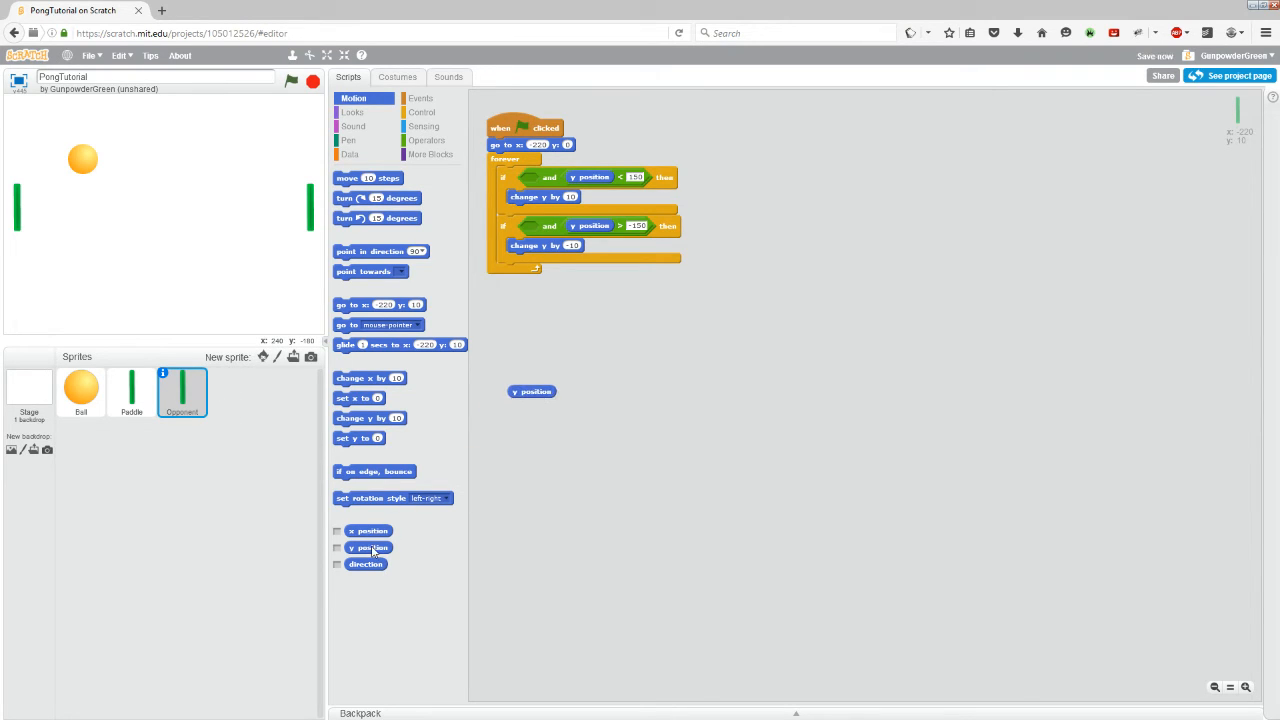
pyautogui.moveTo(368, 547); pyautogui.dragTo(543, 454)
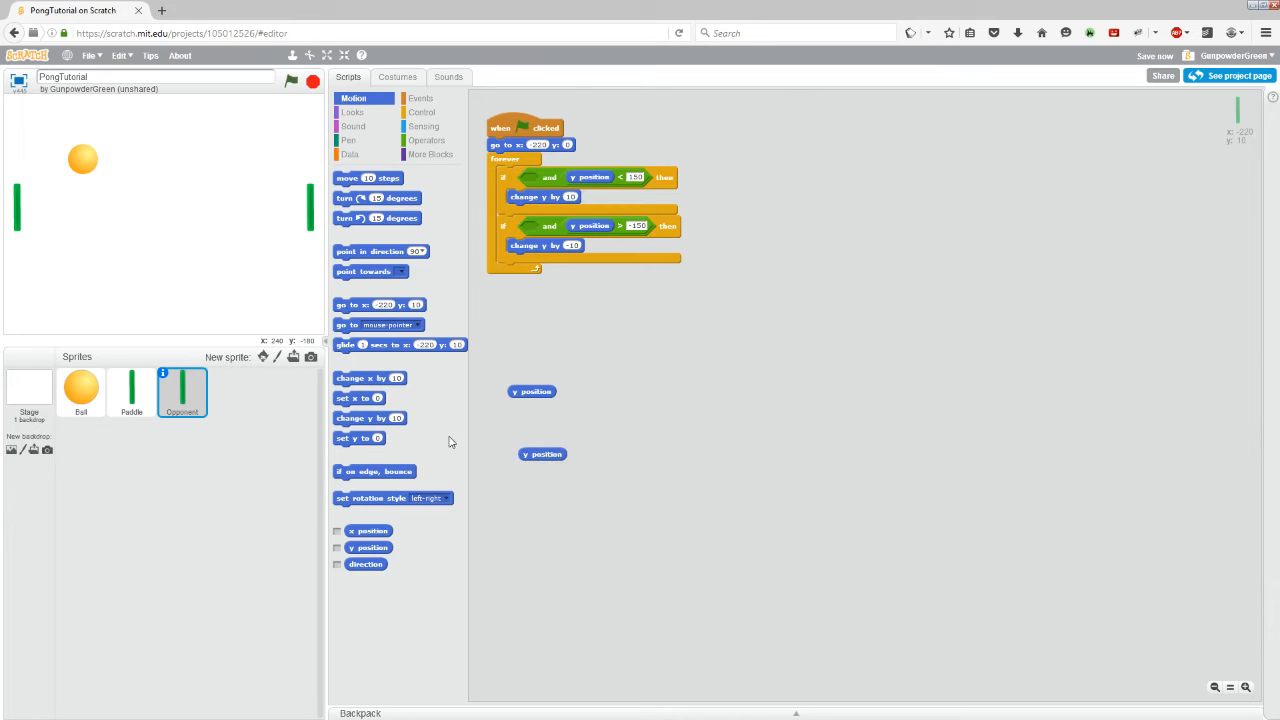
pyautogui.moveTo(428, 341)
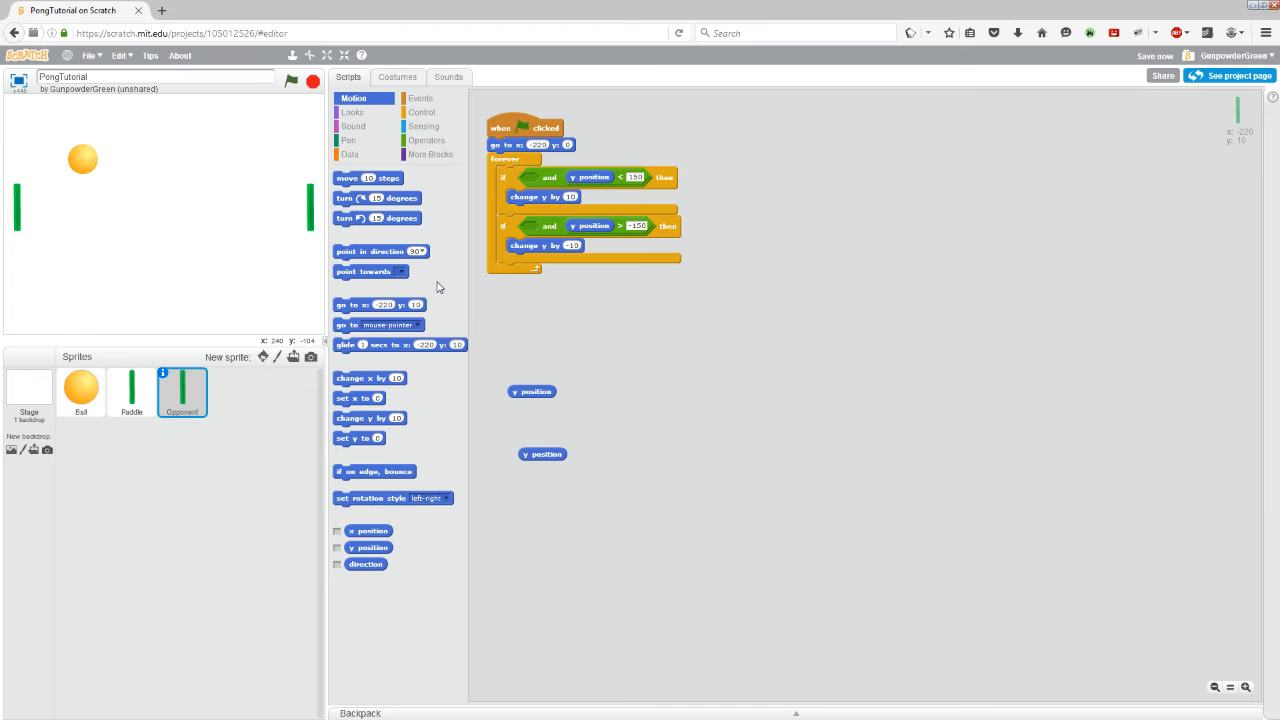
pyautogui.moveTo(458, 317)
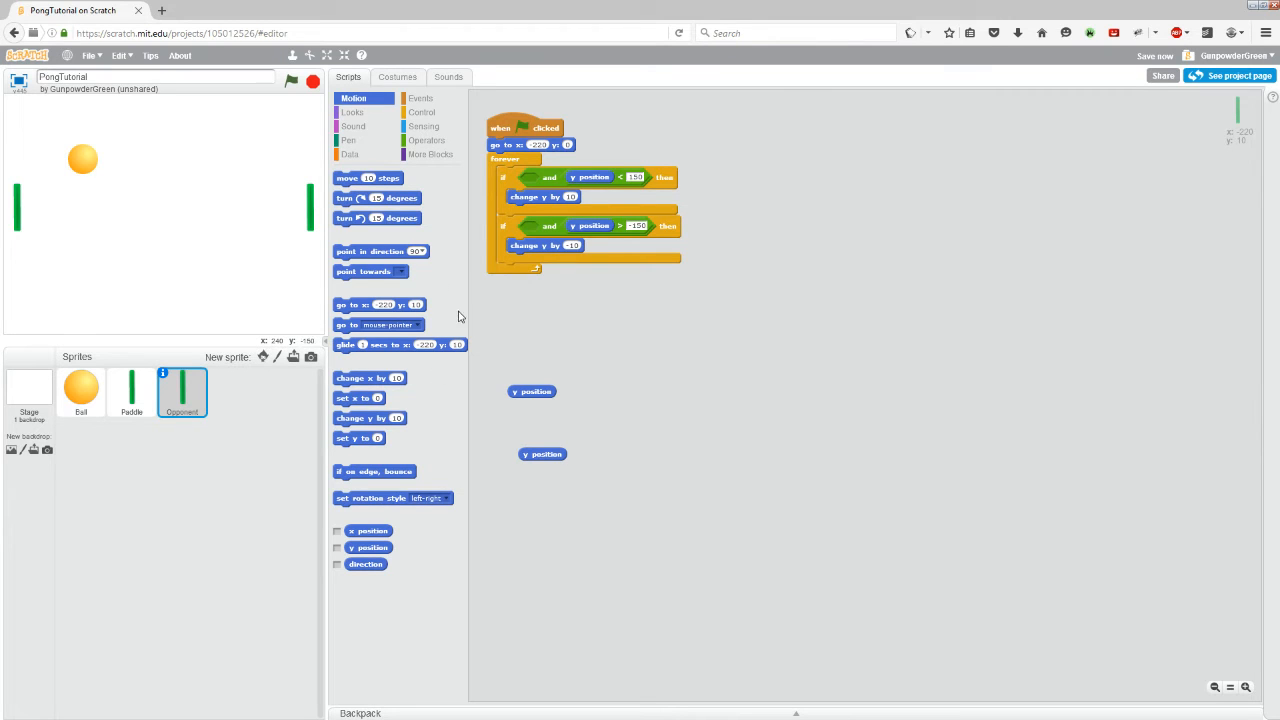
pyautogui.moveTo(463, 141)
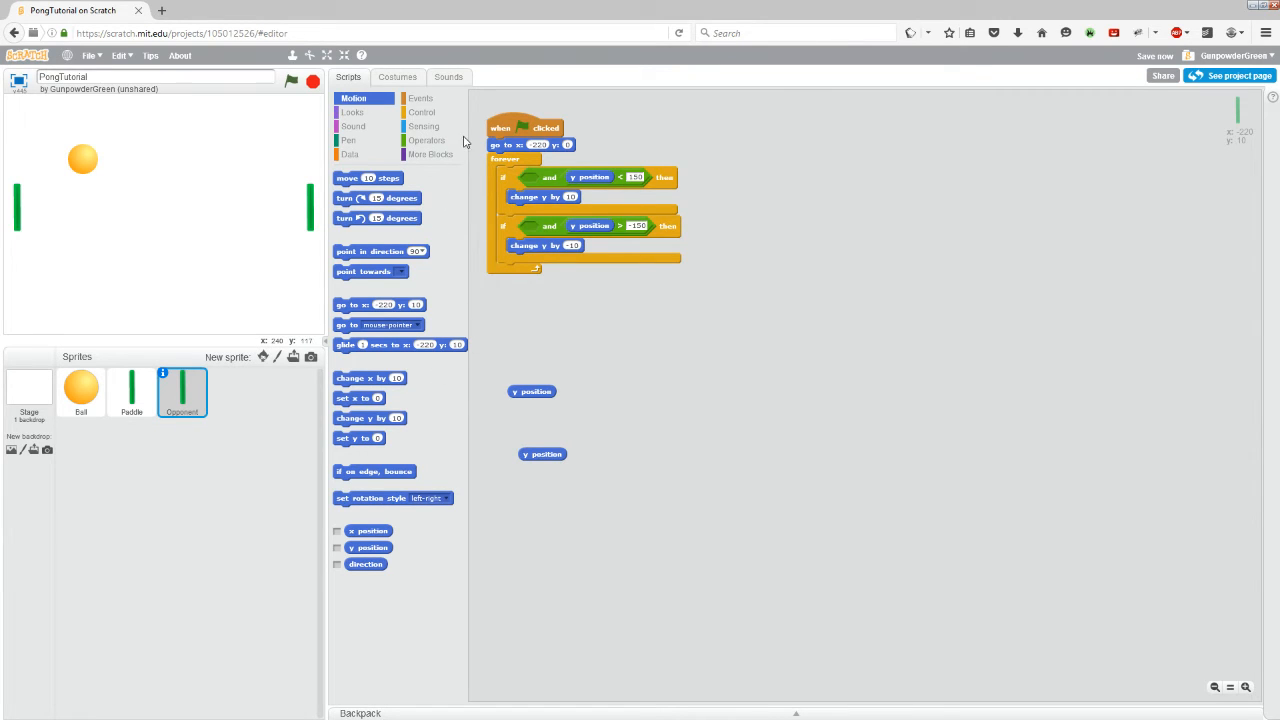
pyautogui.click(423, 126)
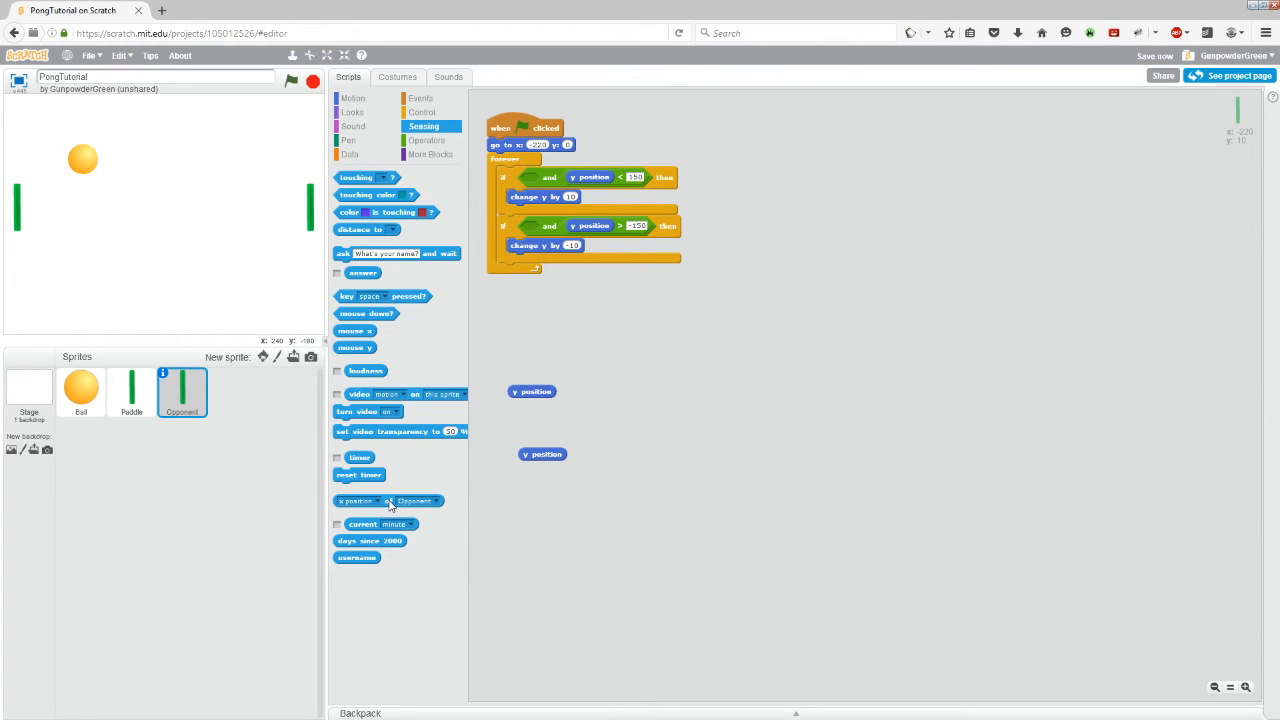
# Step: Drag two 'x position of Opponent' sensing reporters into the workspace
pyautogui.moveTo(390, 500); pyautogui.dragTo(640, 388)
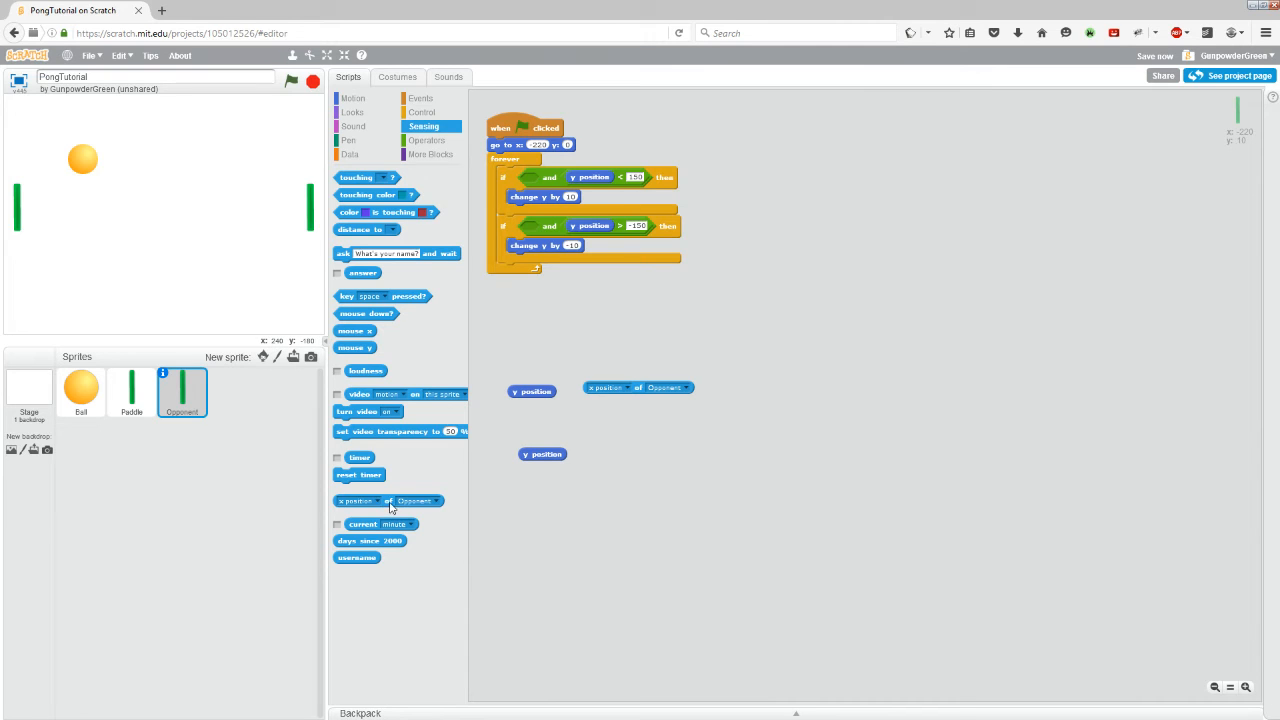
pyautogui.moveTo(387, 500); pyautogui.dragTo(650, 445)
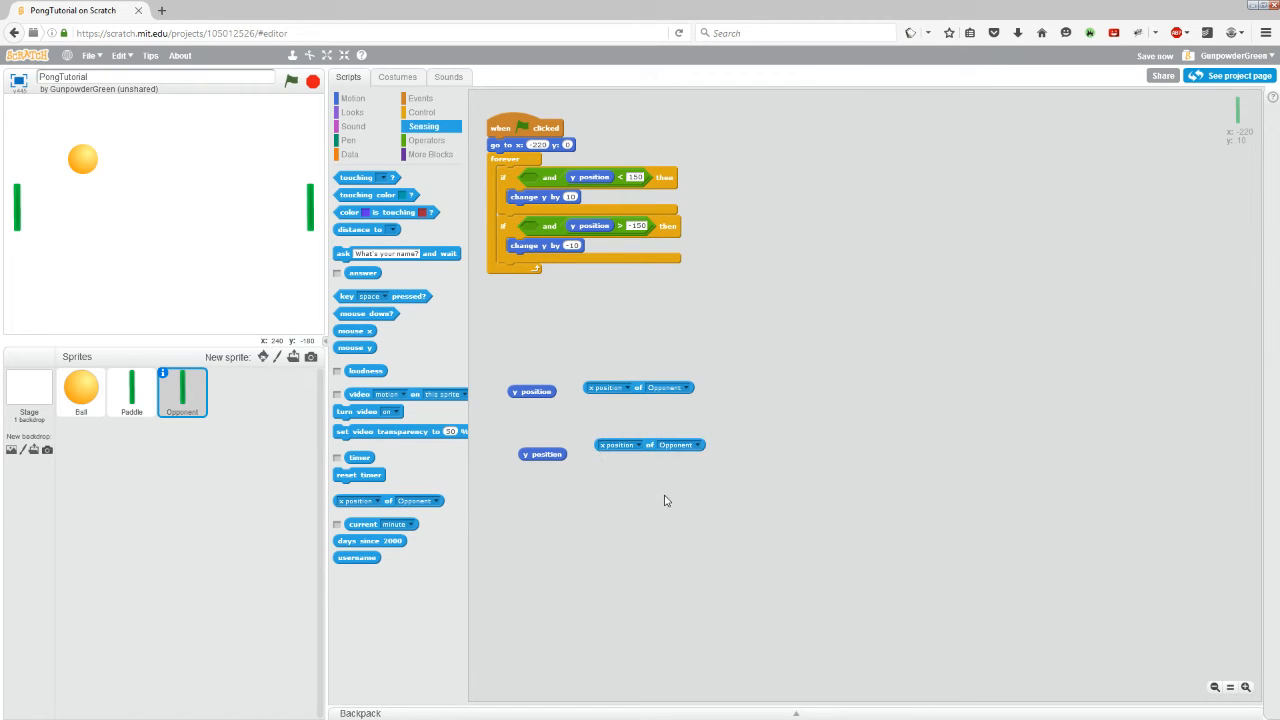
pyautogui.moveTo(494, 325)
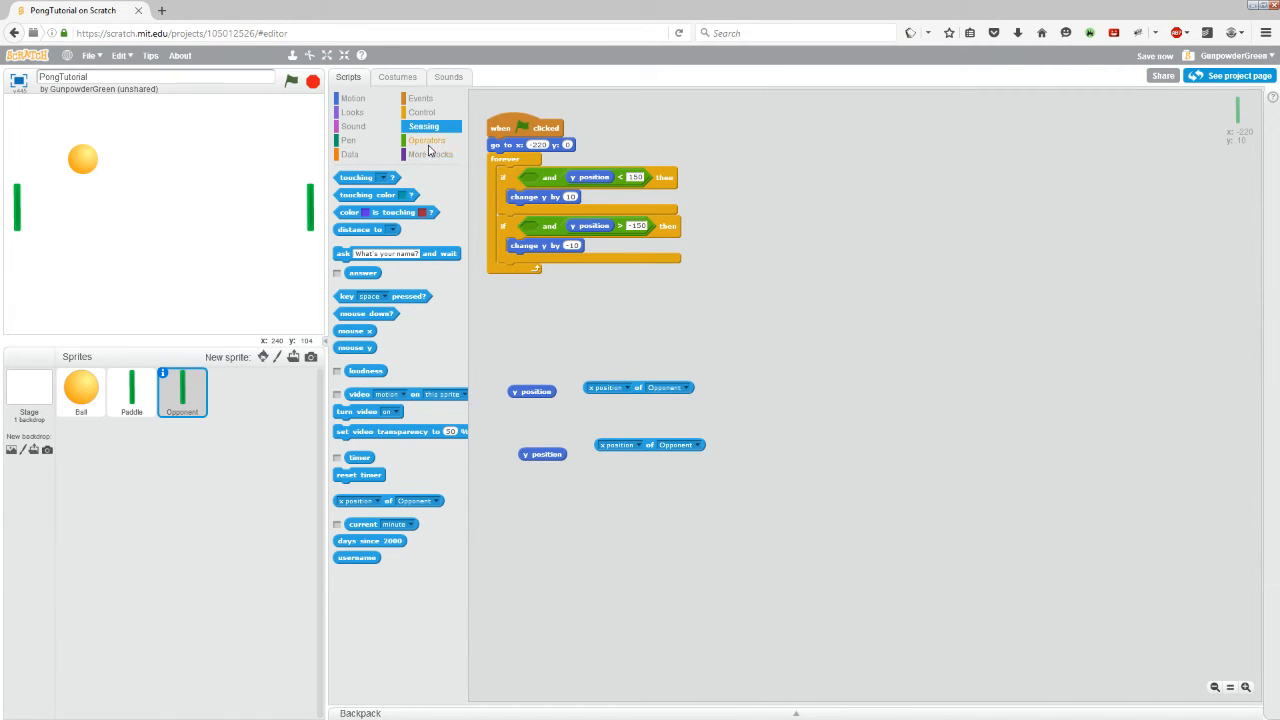
# Step: Add '<' and '>' operator blocks to the scripts, stacked one under the other
pyautogui.click(428, 140)
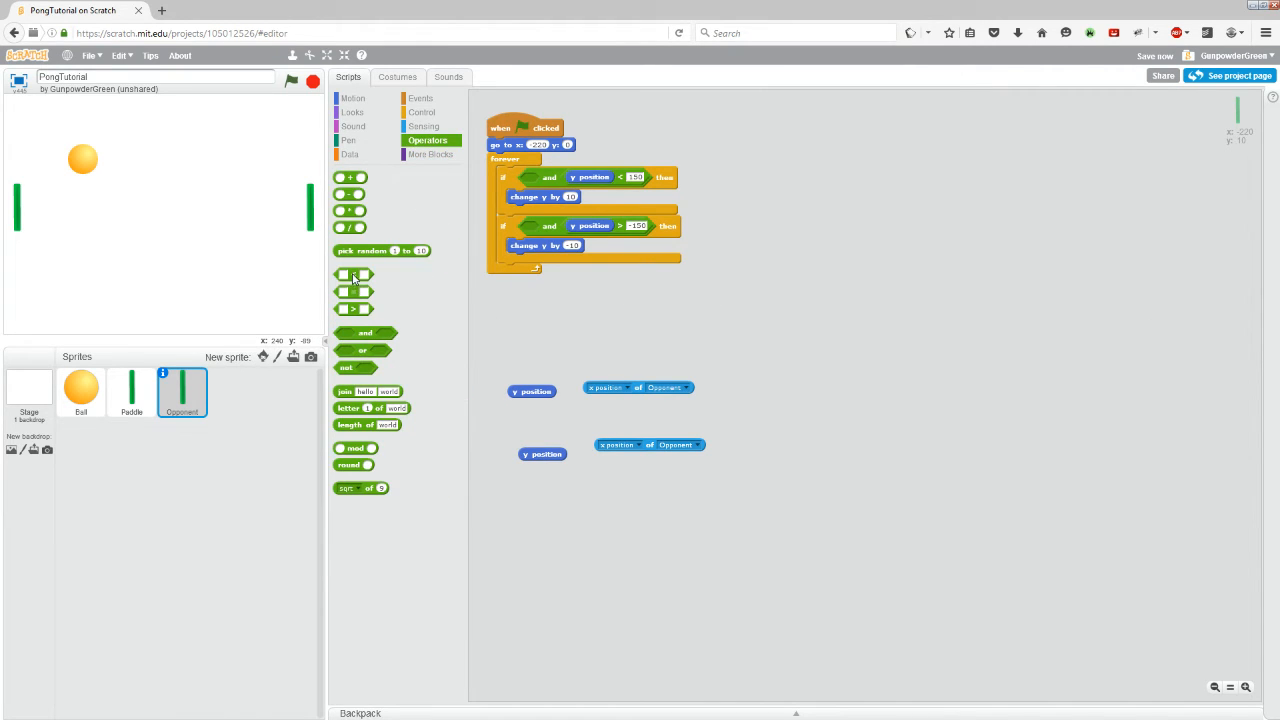
pyautogui.moveTo(355, 291); pyautogui.dragTo(563, 325)
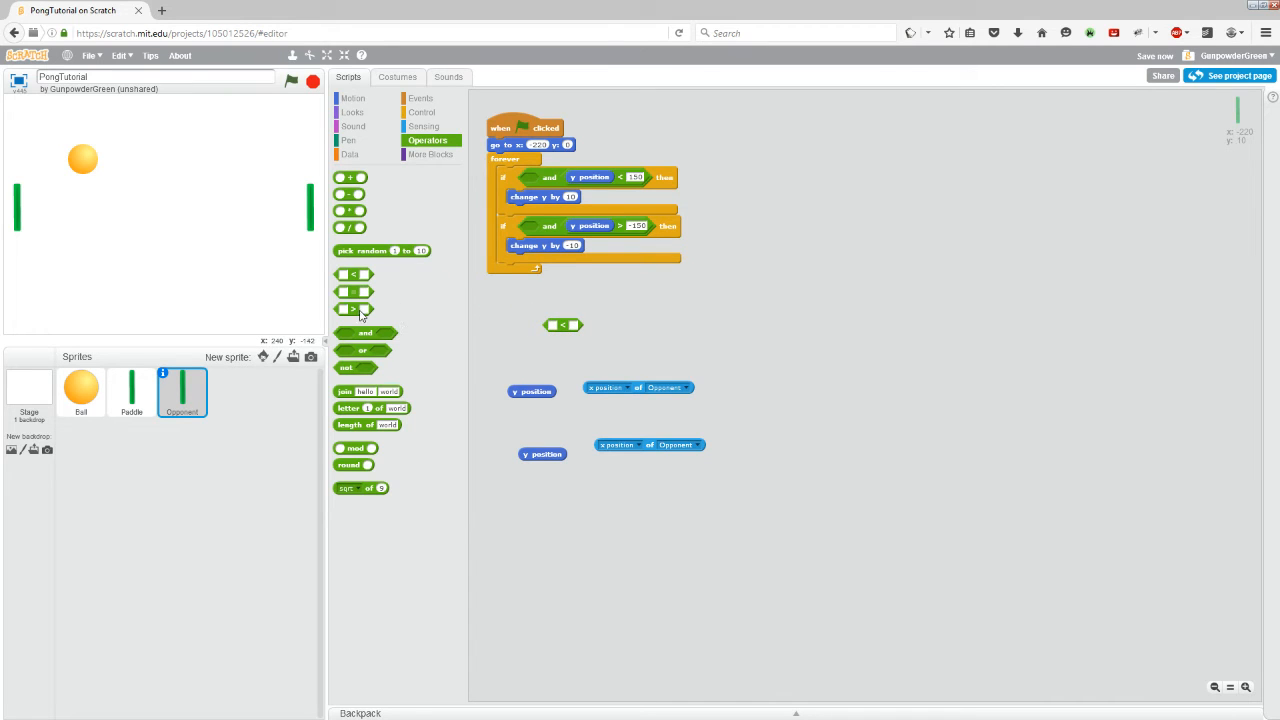
pyautogui.moveTo(353, 308); pyautogui.dragTo(660, 346)
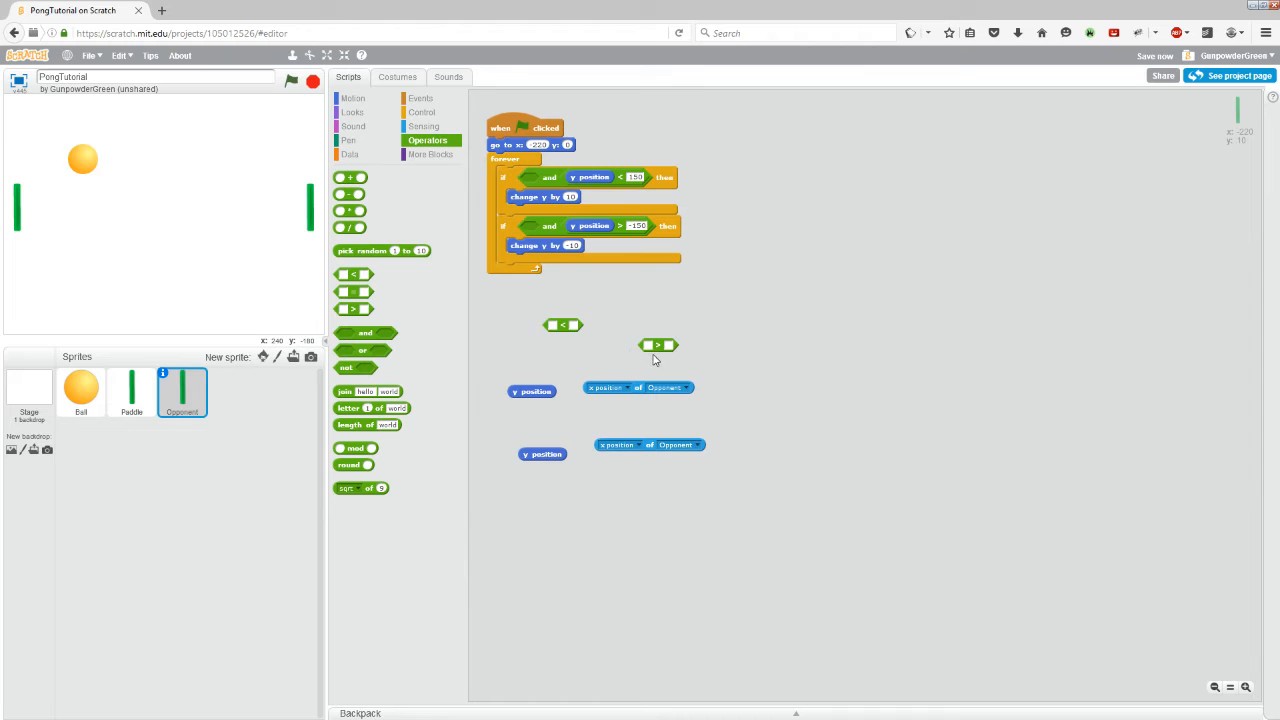
pyautogui.moveTo(658, 345); pyautogui.dragTo(555, 362)
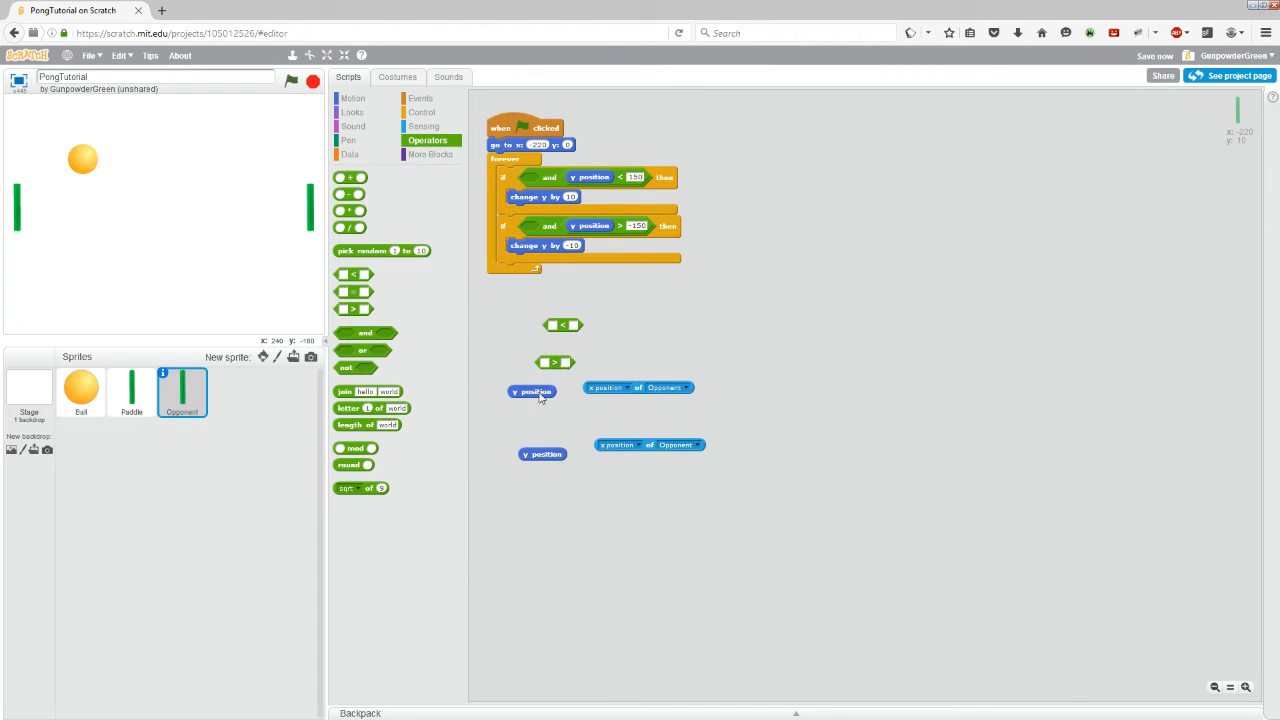
# Step: Fill both comparisons with y position on the left and x position of Opponent on the right
pyautogui.moveTo(531, 391); pyautogui.dragTo(570, 326)
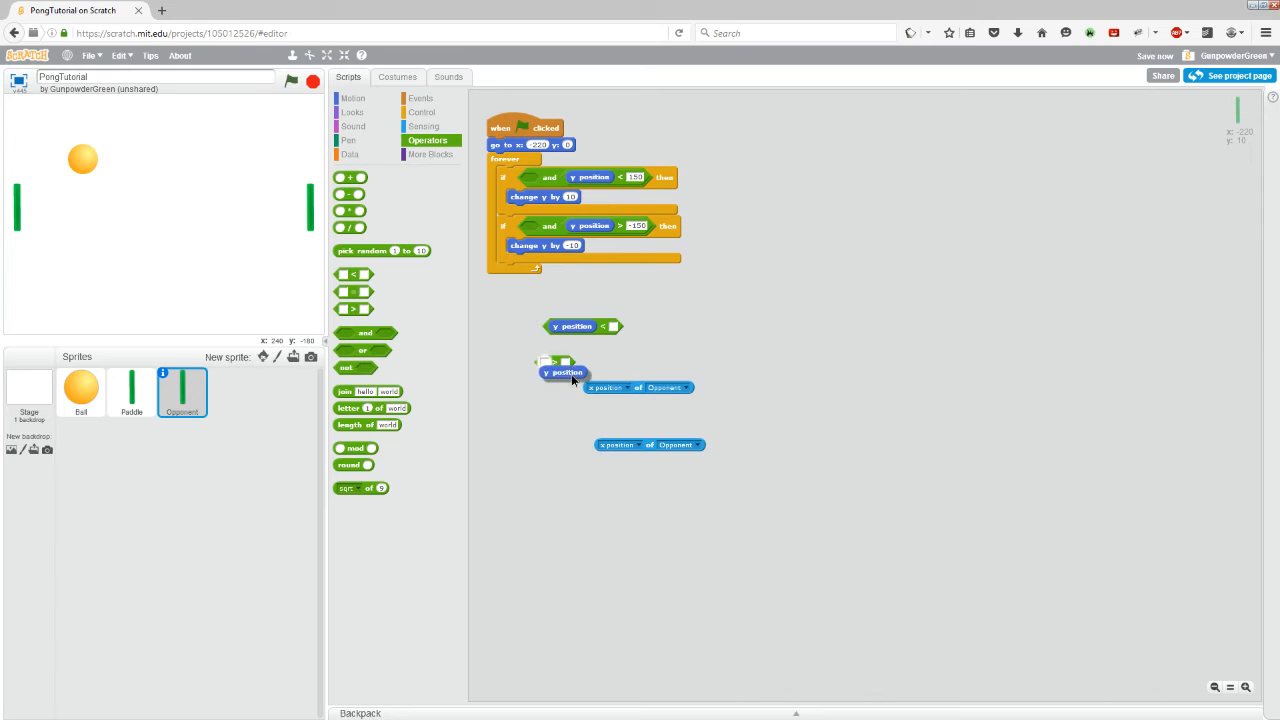
pyautogui.moveTo(650, 387); pyautogui.dragTo(660, 370)
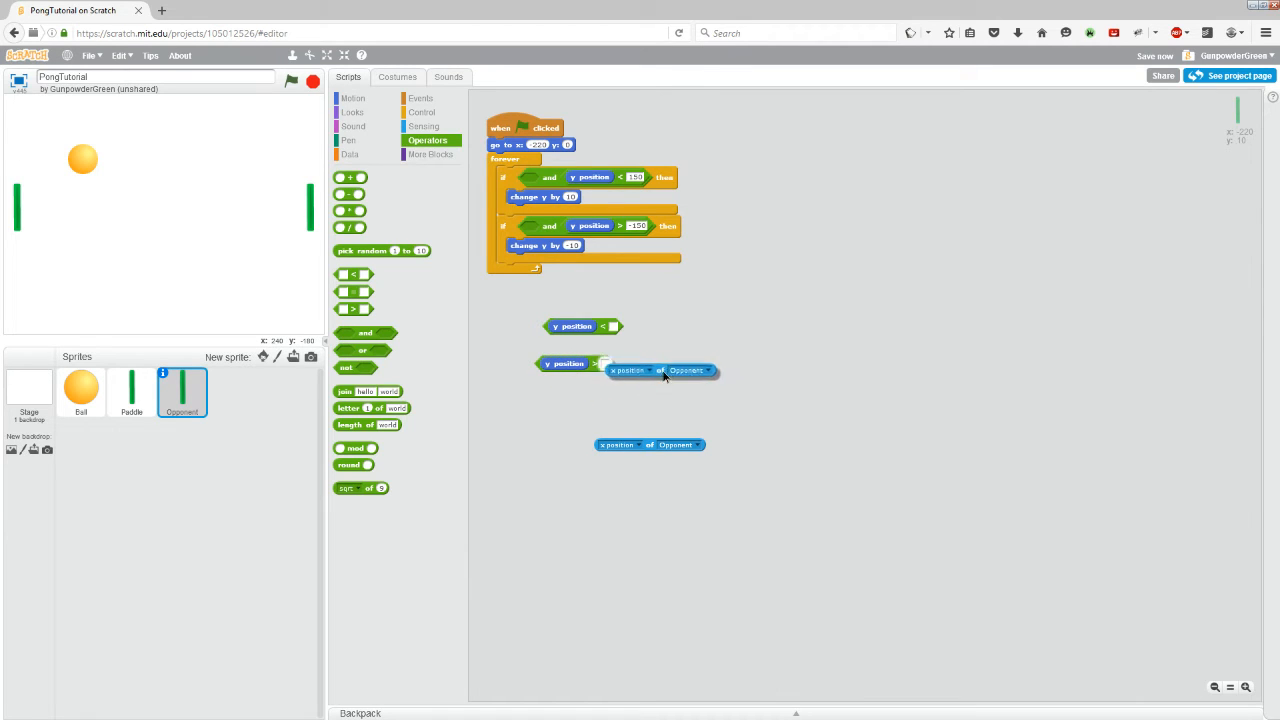
pyautogui.moveTo(660, 370); pyautogui.dragTo(630, 326)
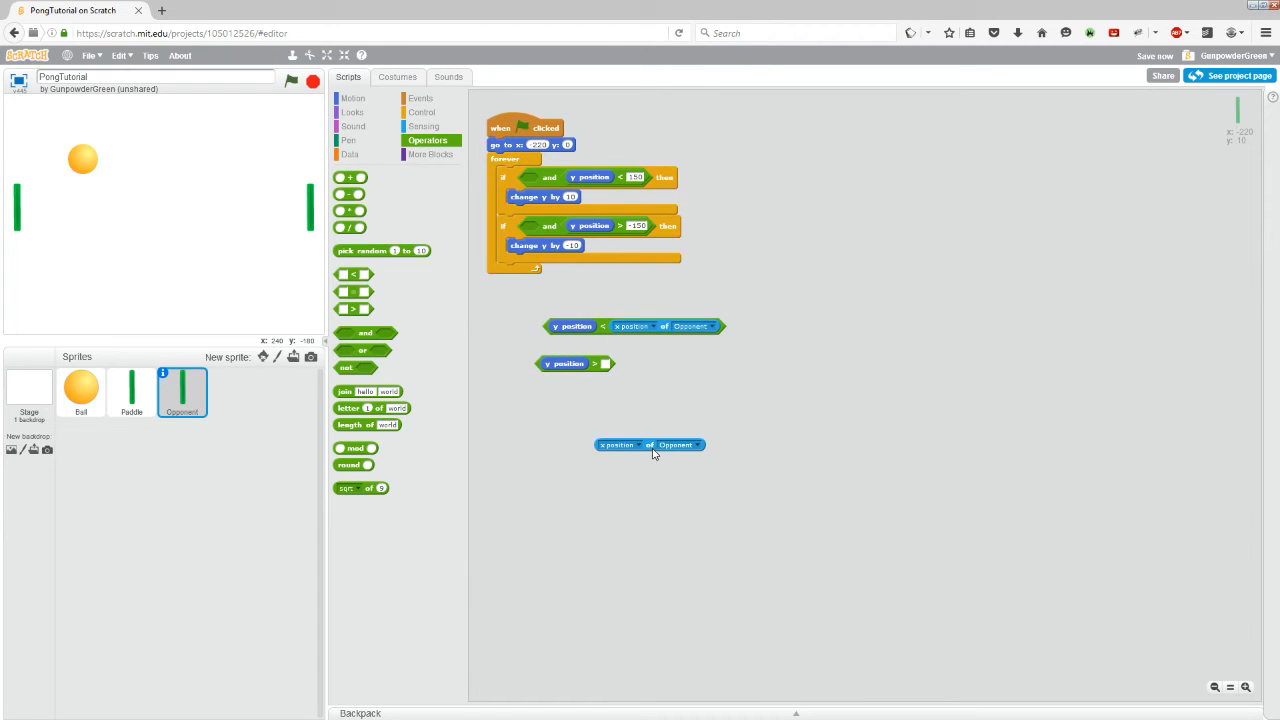
pyautogui.moveTo(649, 445); pyautogui.dragTo(626, 363)
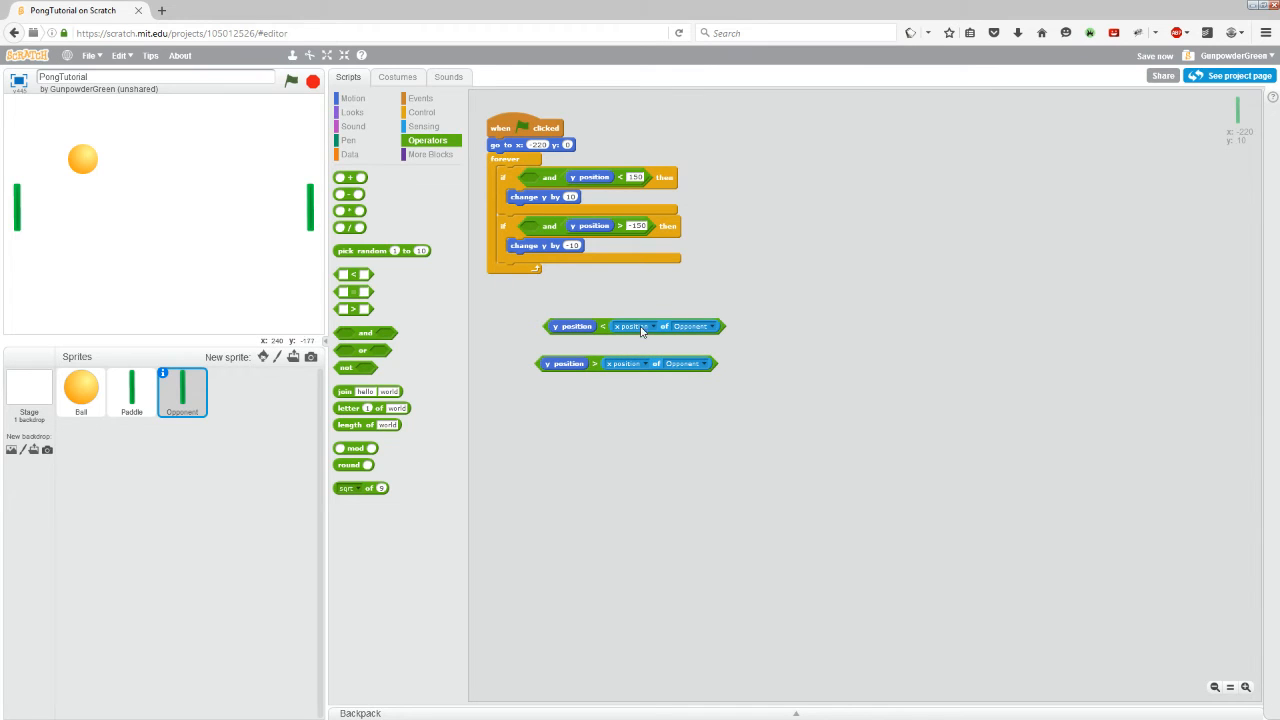
# Step: Set the sensing blocks to 'y position' of 'Ball' in both comparisons
pyautogui.click(631, 326)
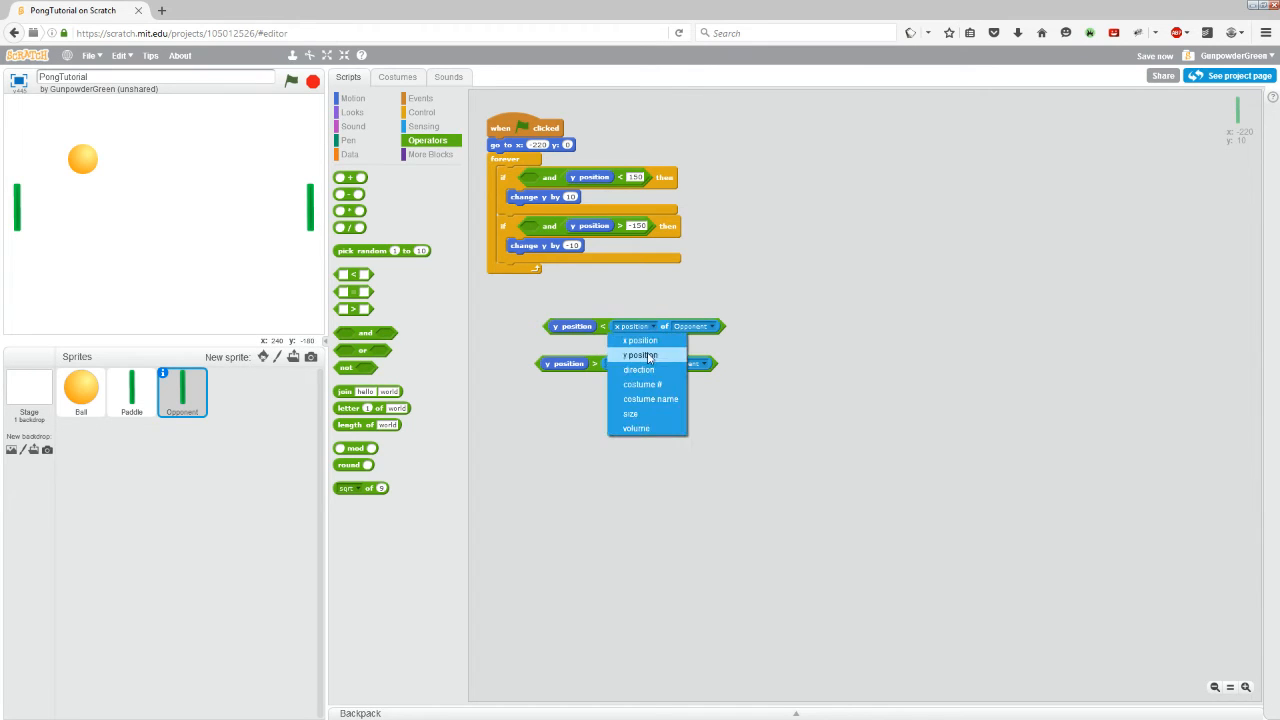
pyautogui.click(640, 340)
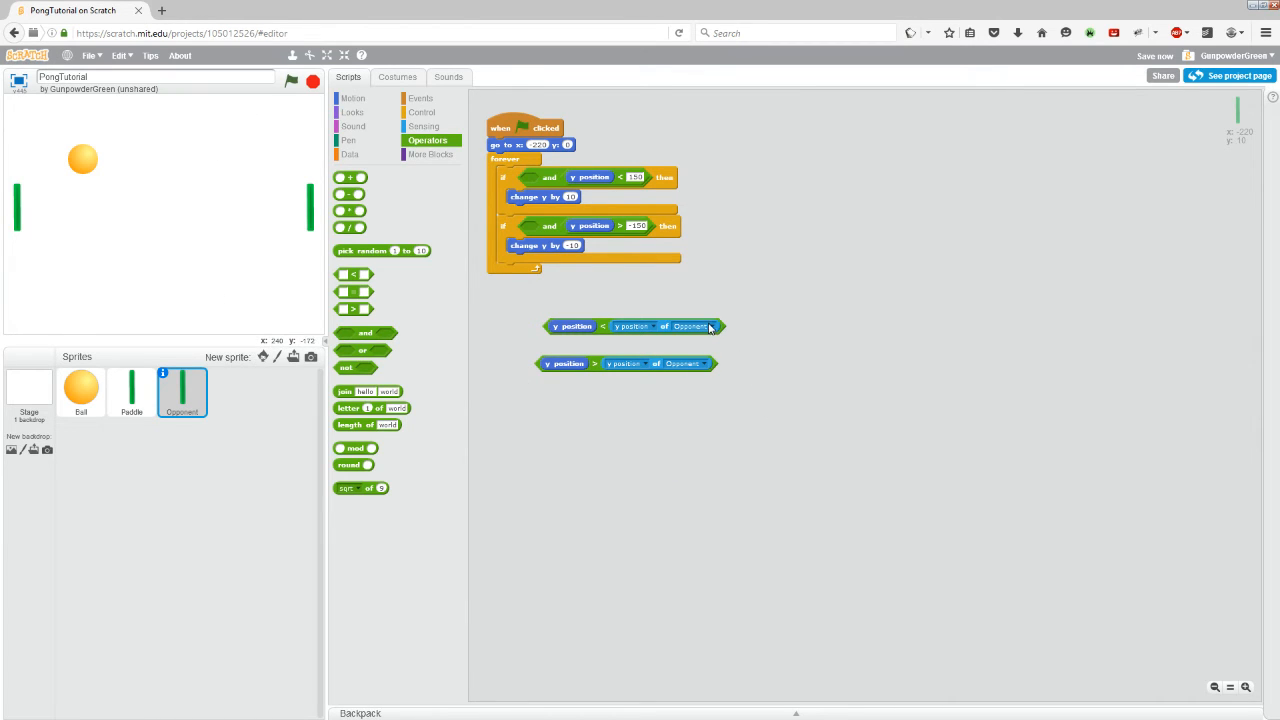
pyautogui.click(691, 326)
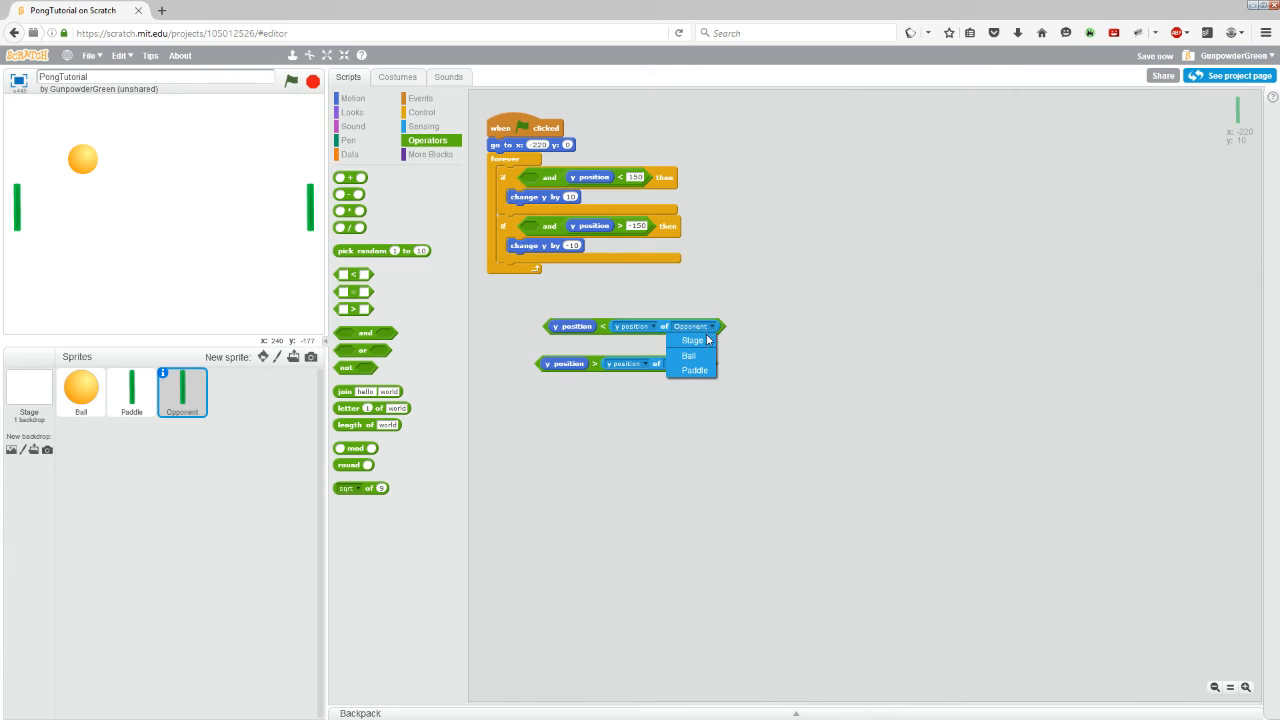
pyautogui.click(688, 356)
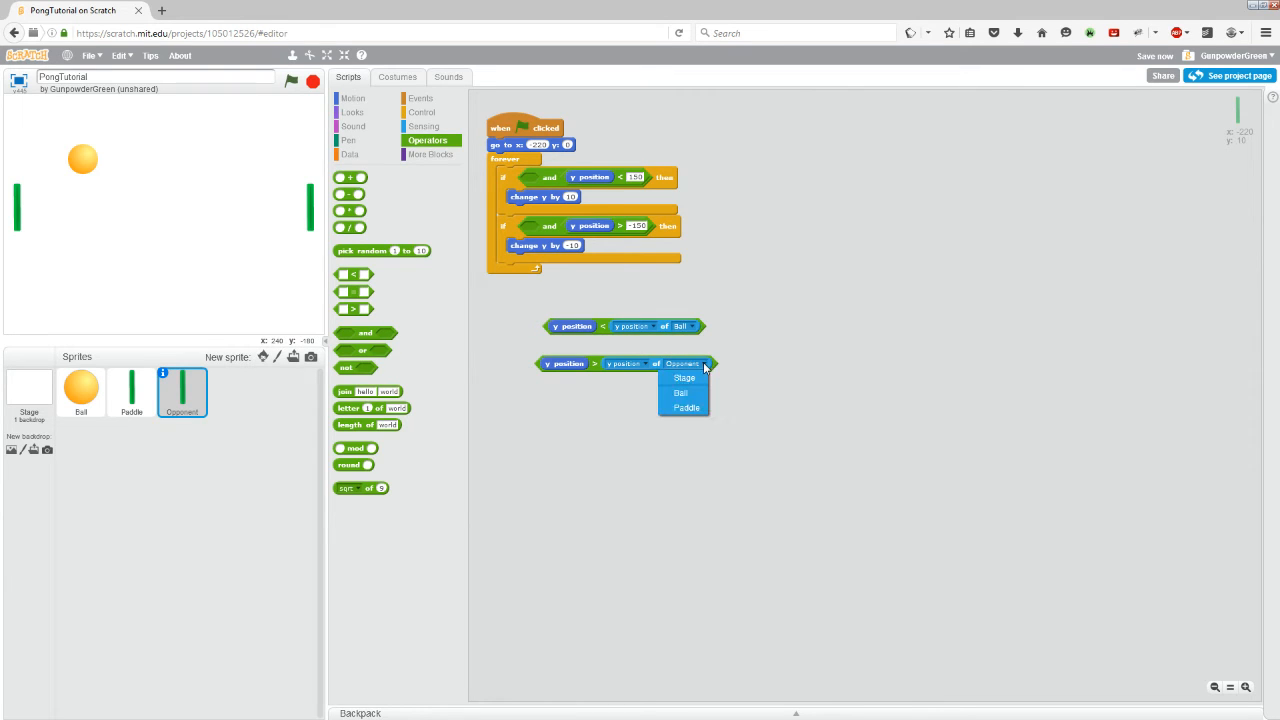
pyautogui.click(681, 392)
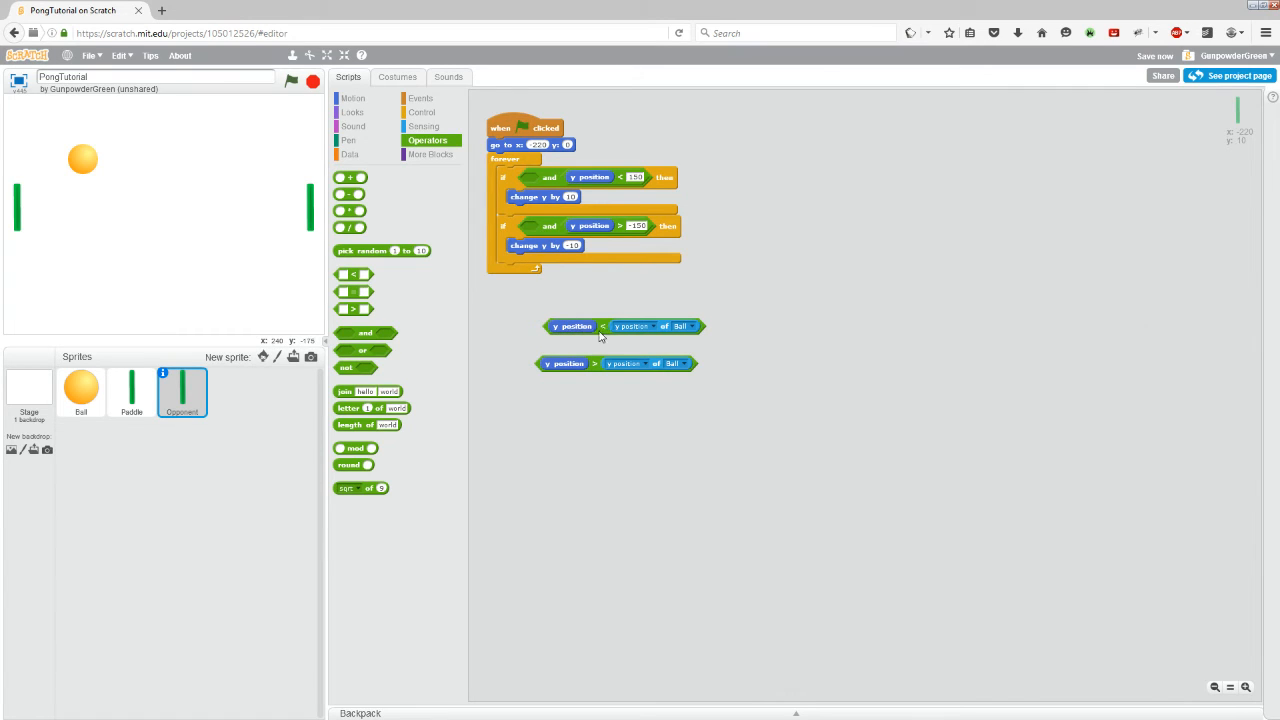
pyautogui.moveTo(658, 336)
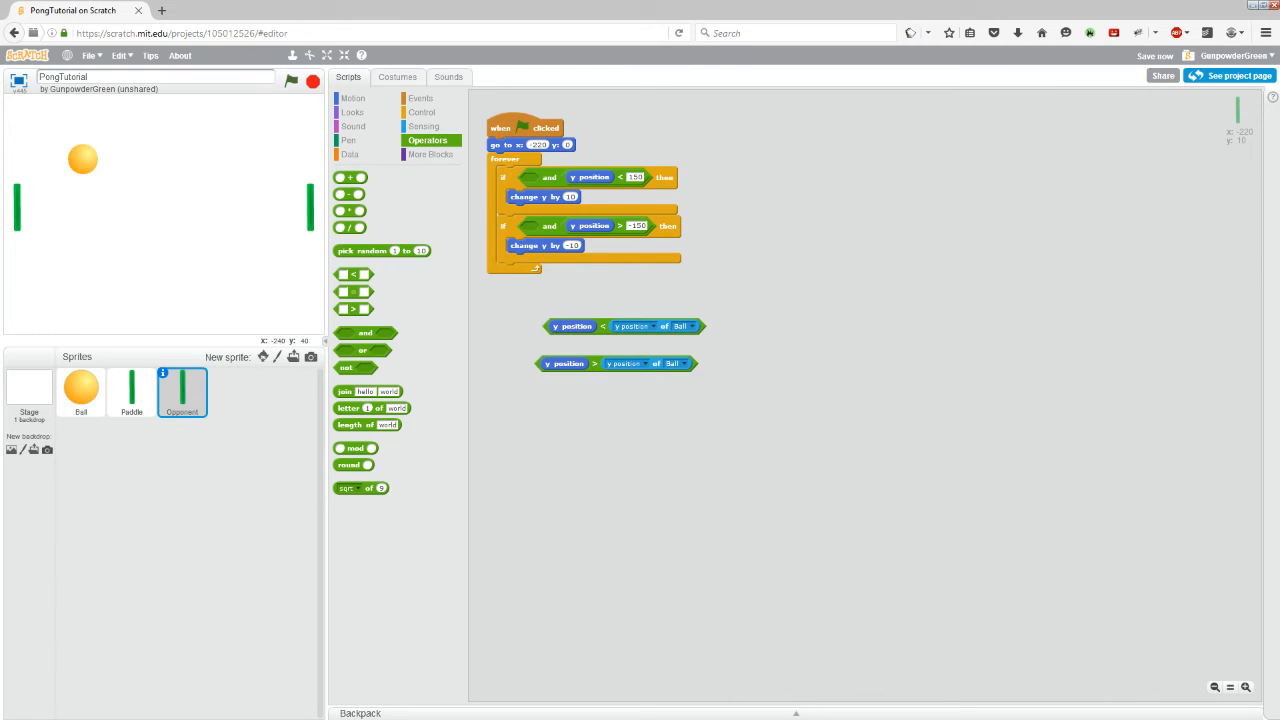
pyautogui.moveTo(15, 210)
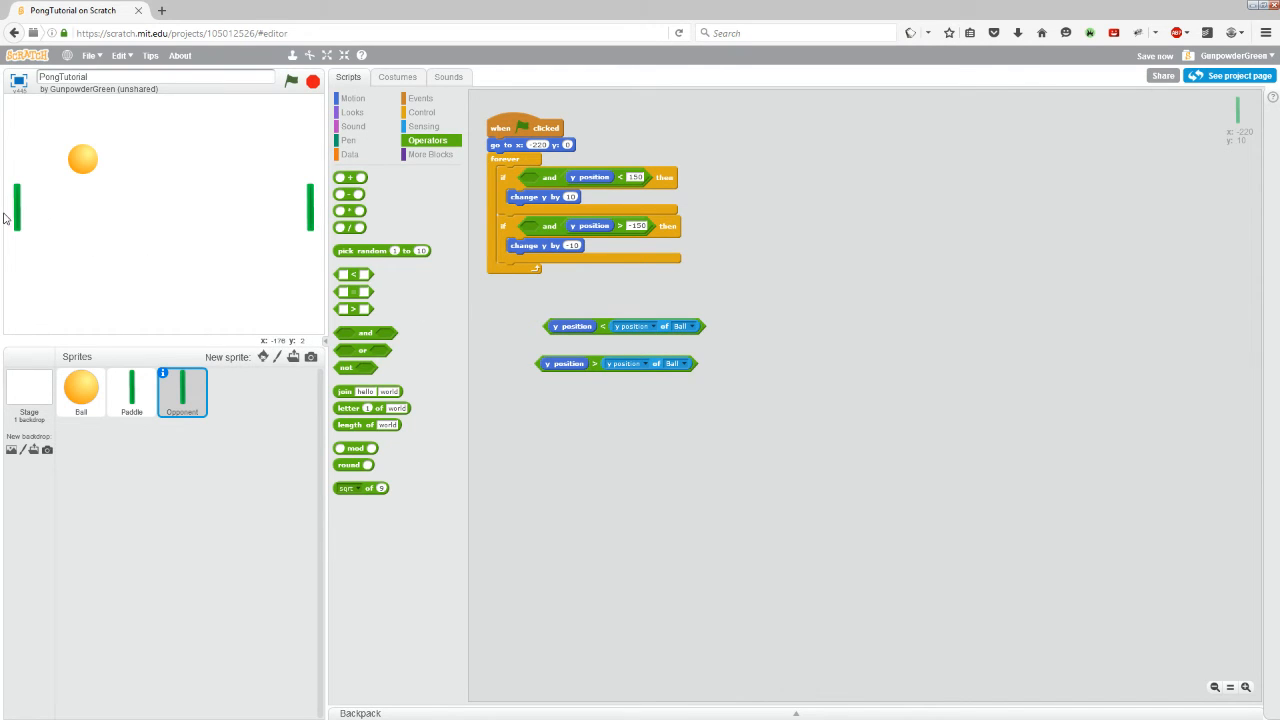
pyautogui.moveTo(70, 203)
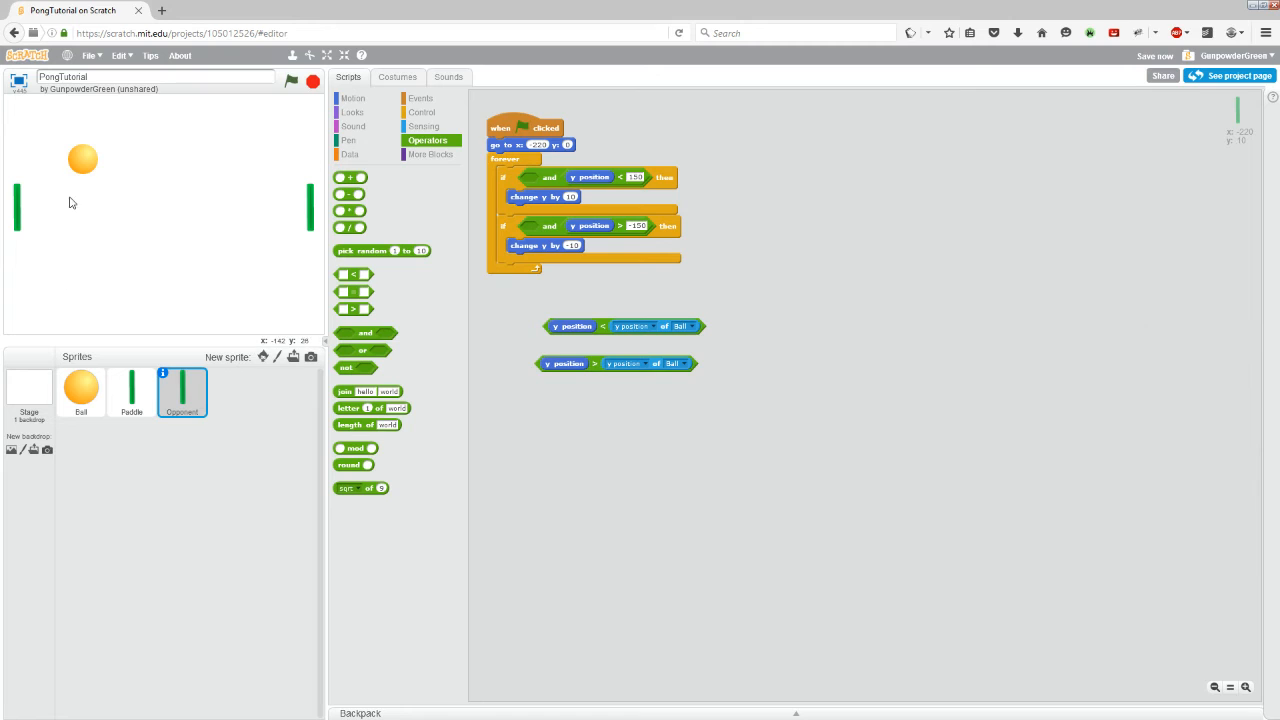
pyautogui.moveTo(560, 207)
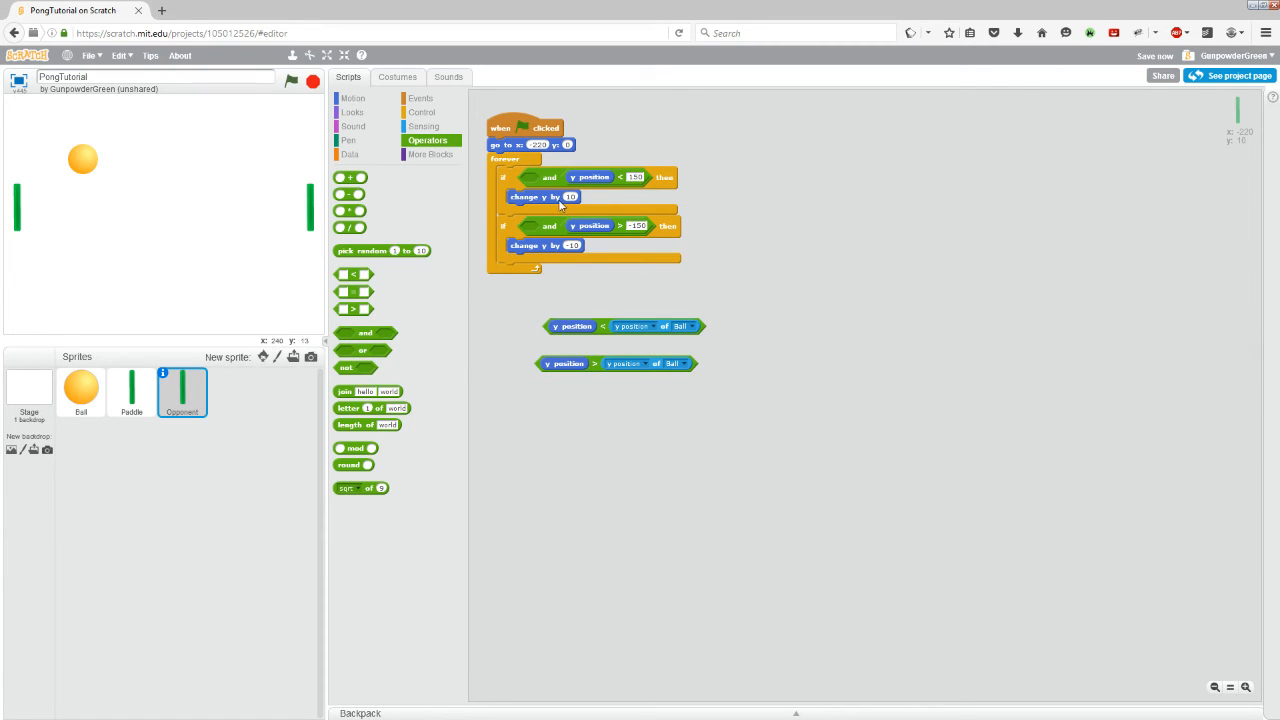
pyautogui.moveTo(556, 207)
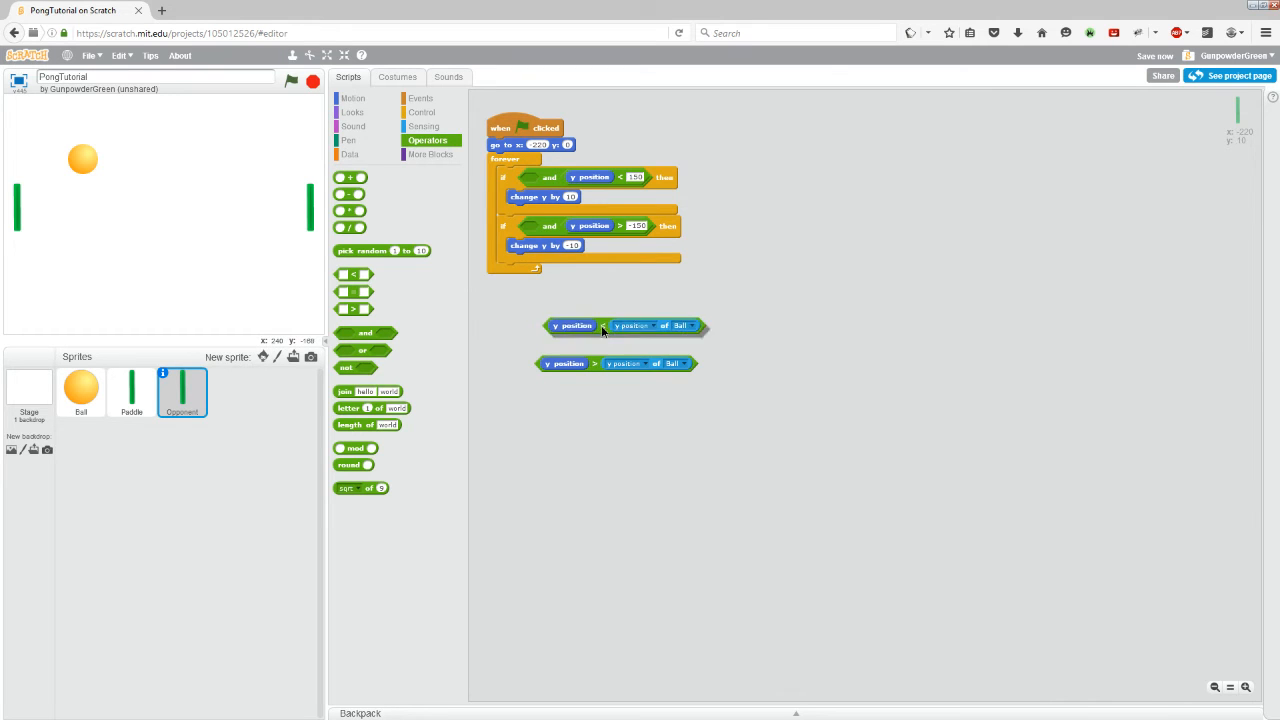
# Step: Insert the less-than and greater-than Ball comparisons into the two if conditions' empty slots
pyautogui.moveTo(570, 325); pyautogui.dragTo(605, 181)
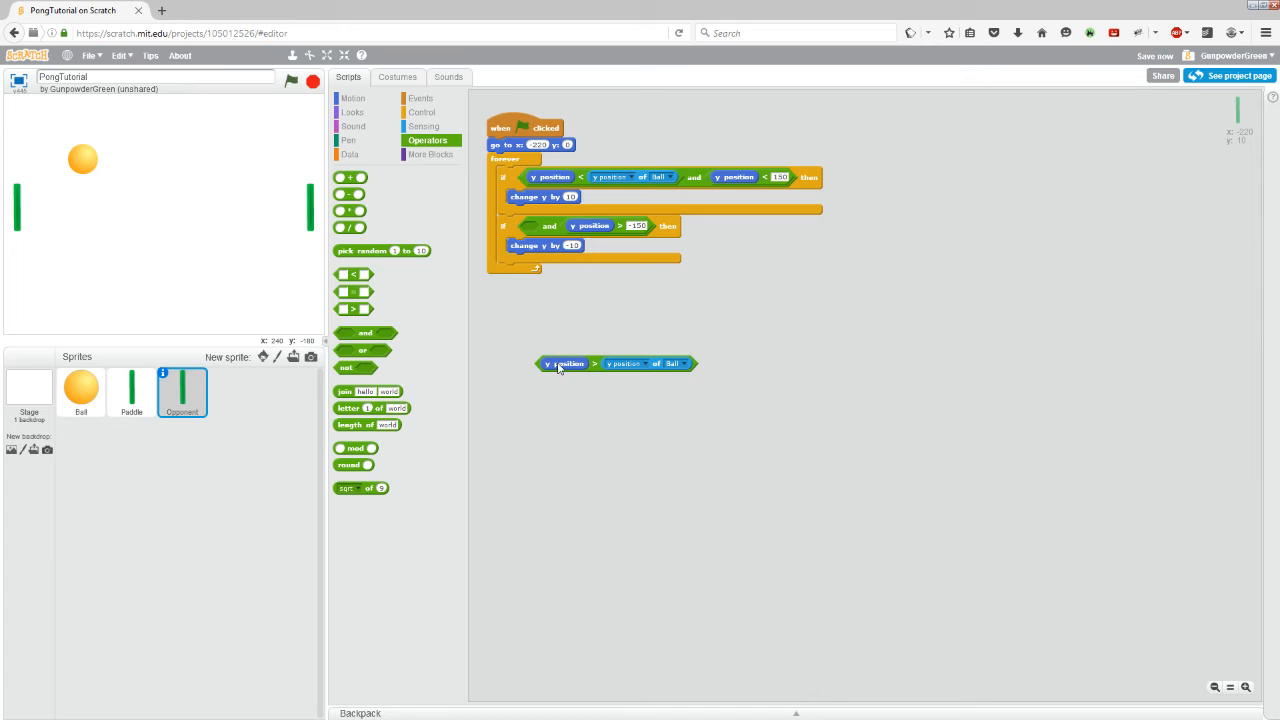
pyautogui.moveTo(568, 370)
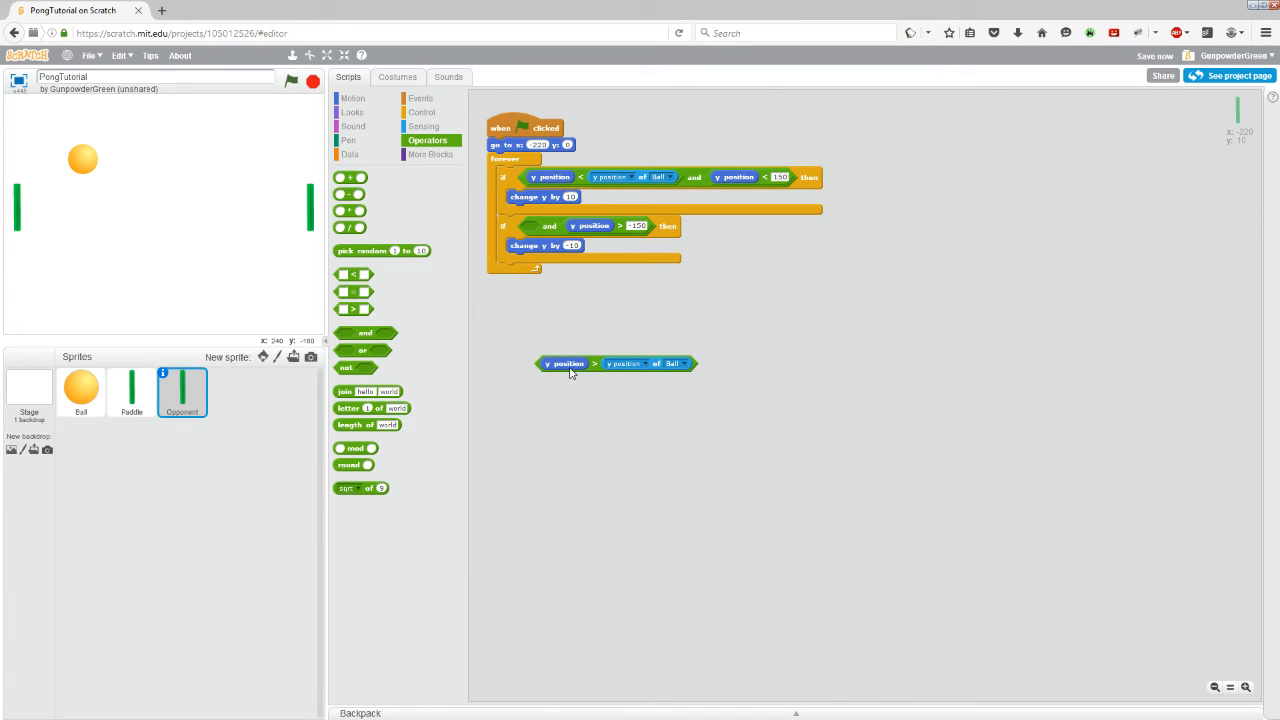
pyautogui.moveTo(600, 371)
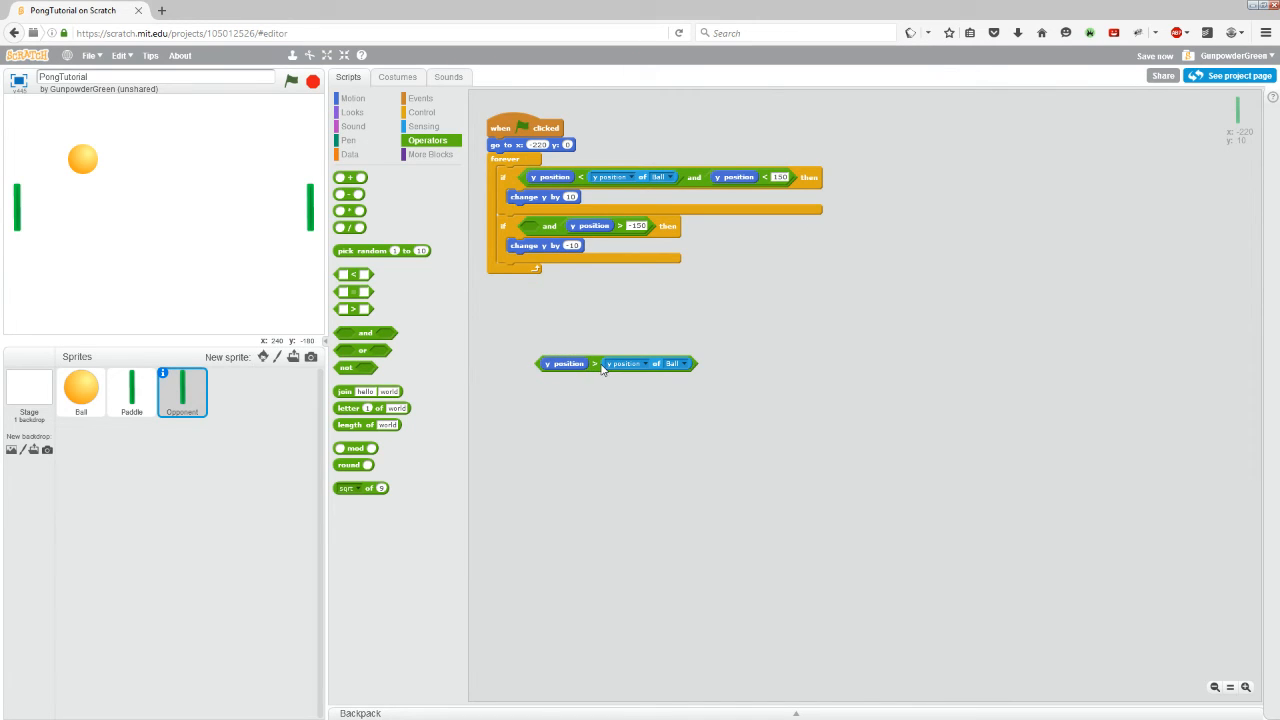
pyautogui.moveTo(675, 375)
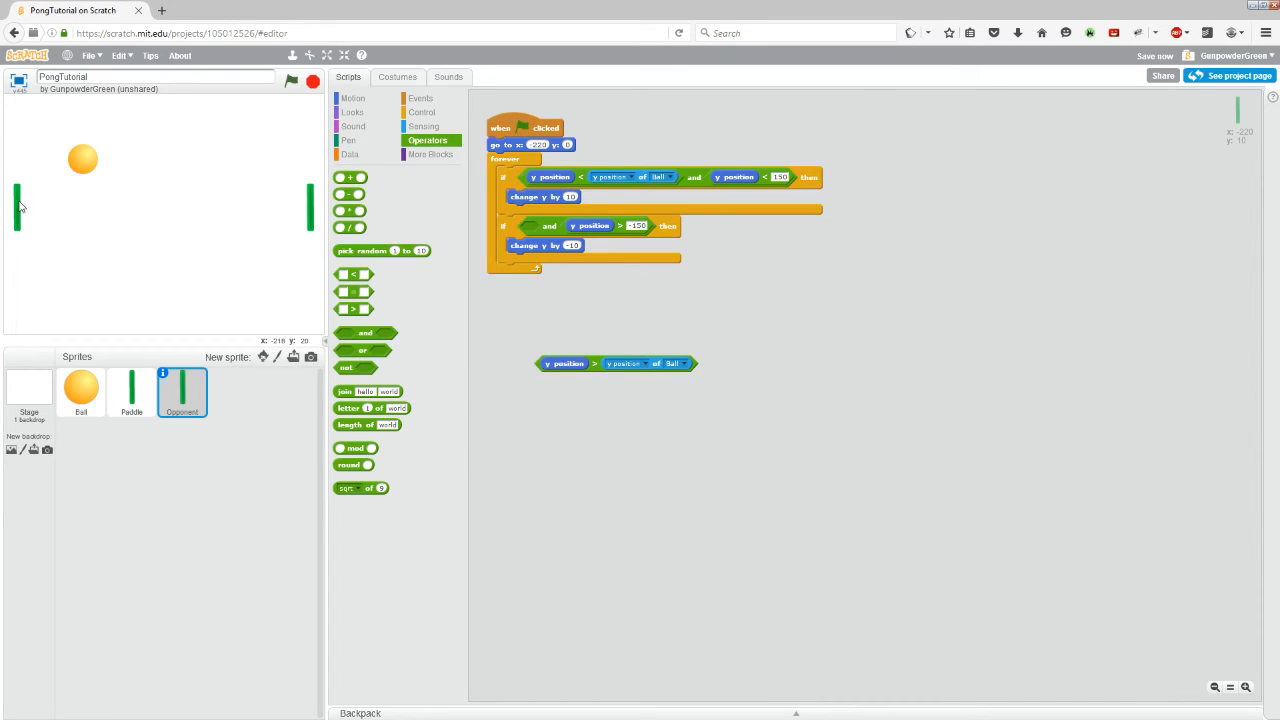
pyautogui.moveTo(52, 217)
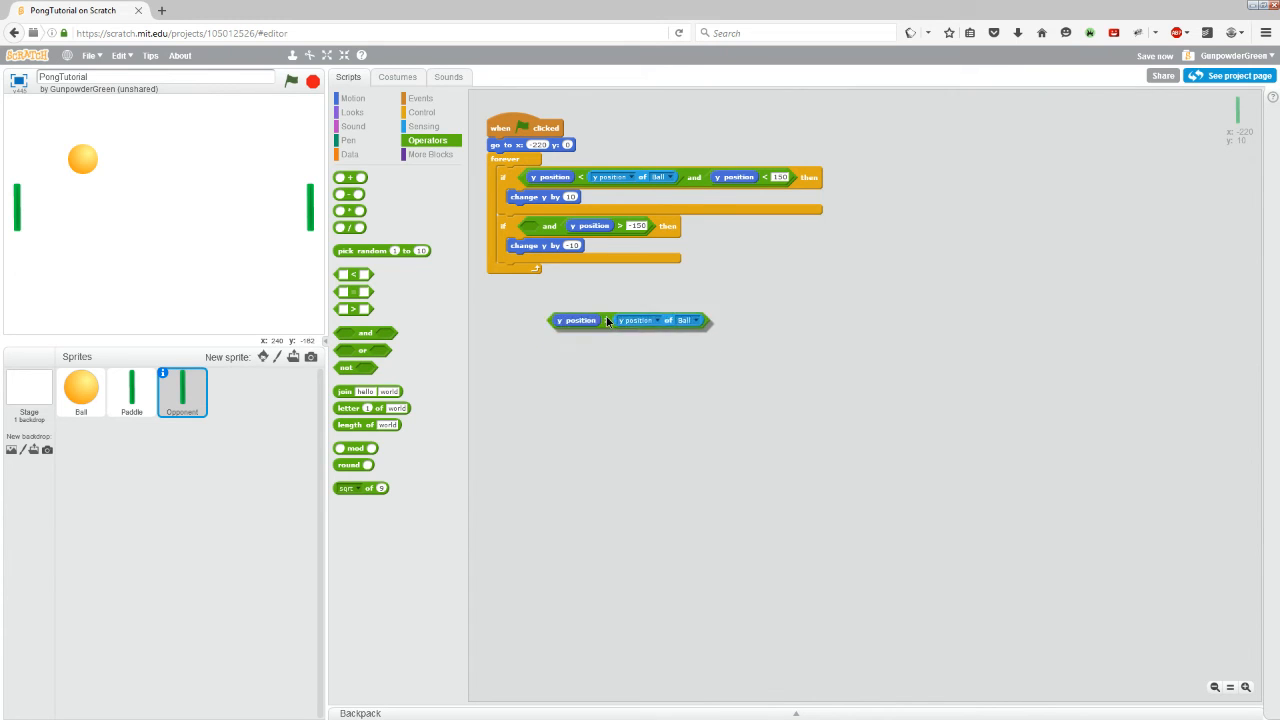
pyautogui.moveTo(630, 320); pyautogui.dragTo(630, 225)
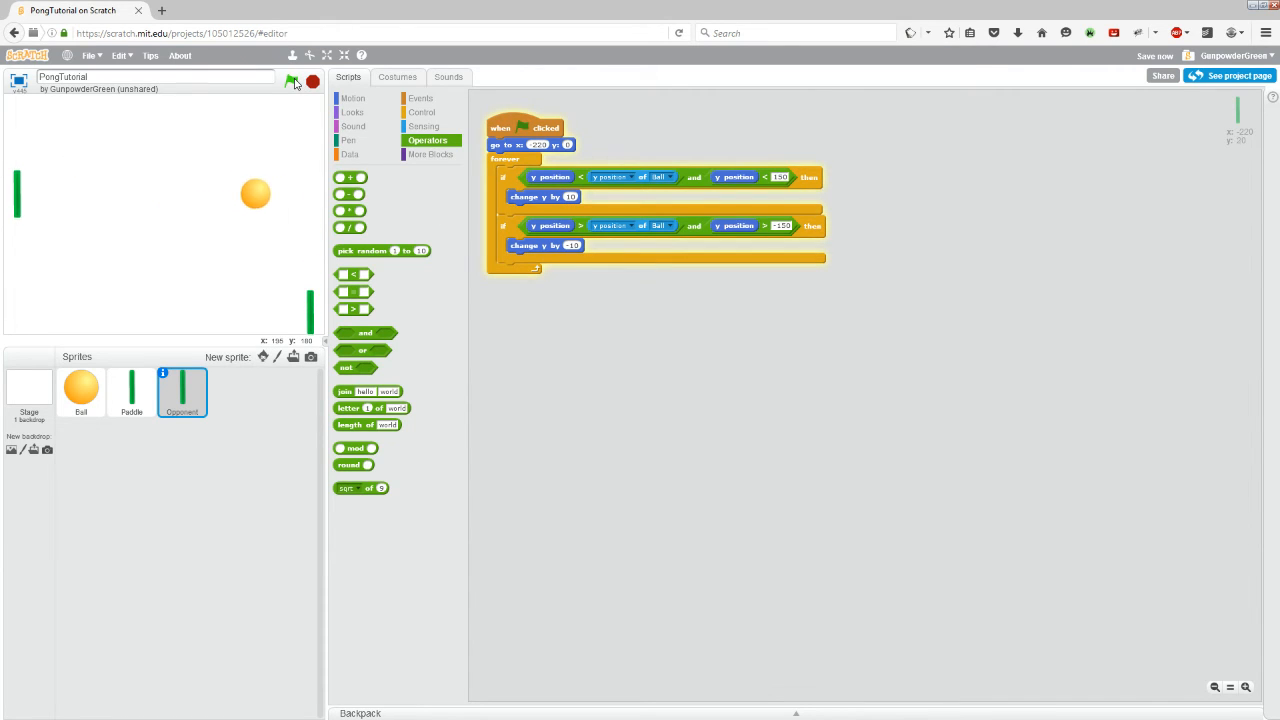
# Step: Run, stop and rerun the game to test the Opponent moving 5 steps instead of 10
pyautogui.click(291, 81)
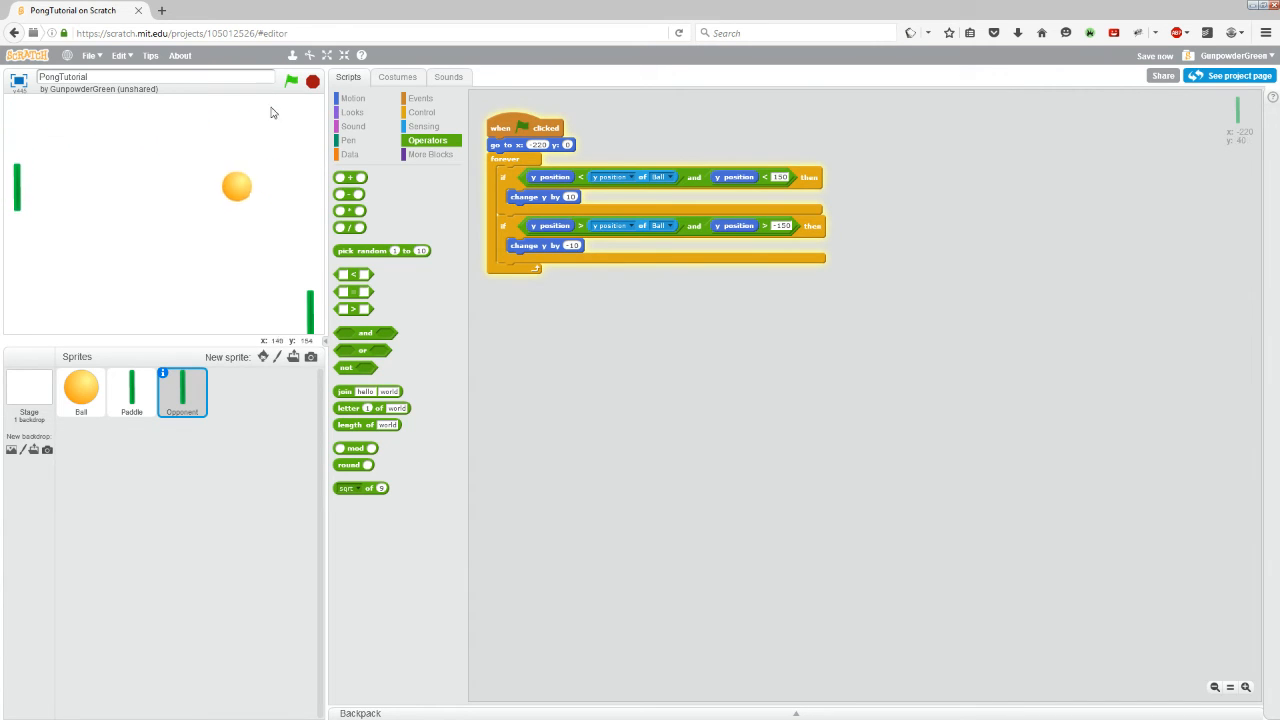
pyautogui.click(291, 81)
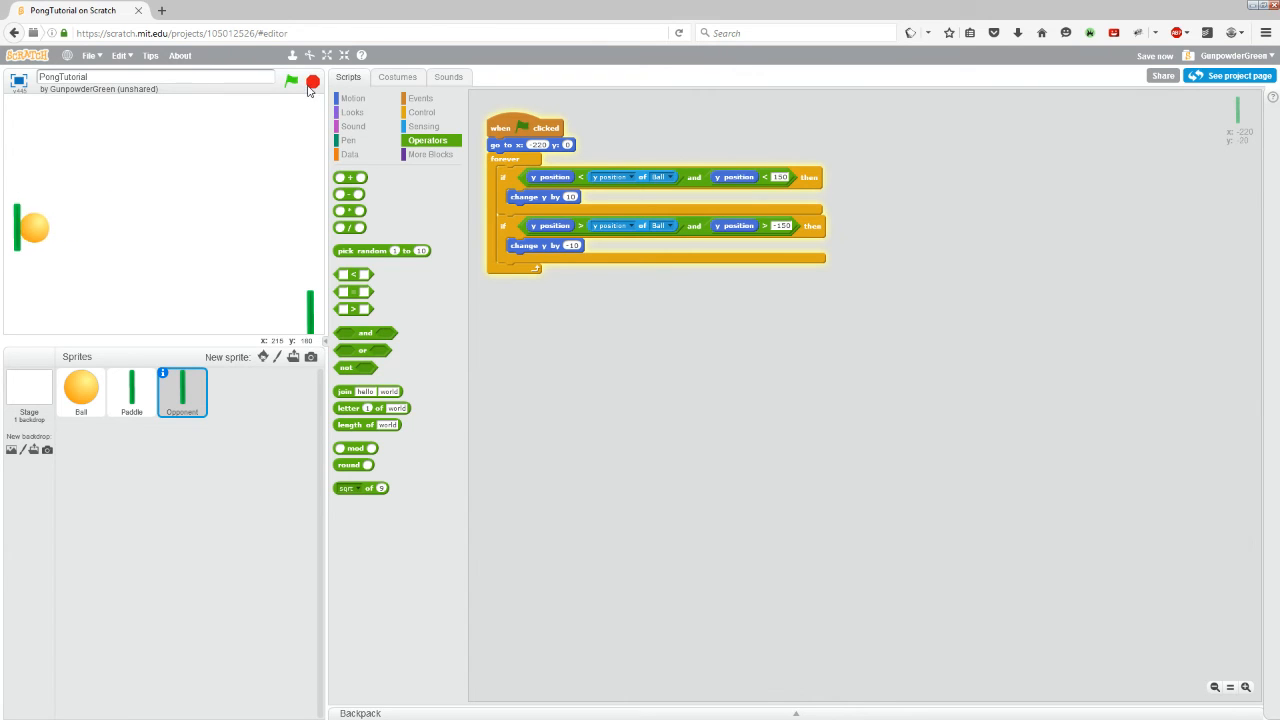
pyautogui.click(291, 81)
pyautogui.write('-5')
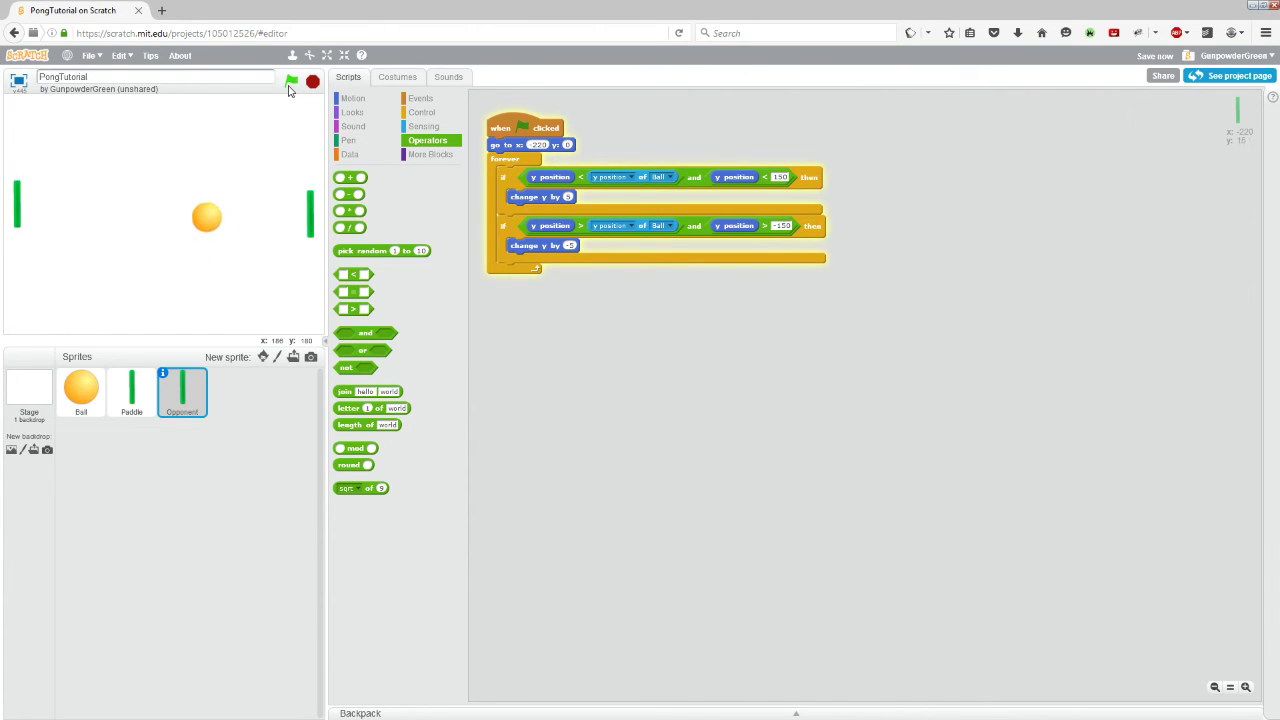
pyautogui.click(291, 81)
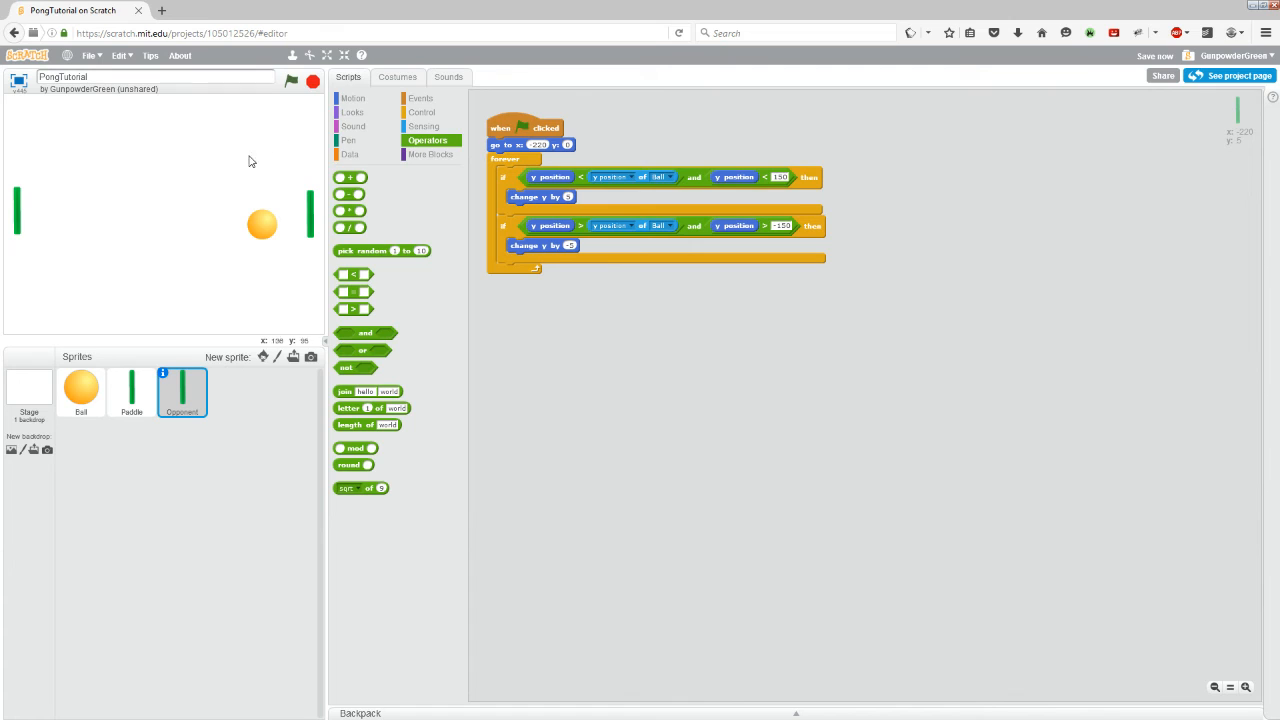
pyautogui.moveTo(314, 246)
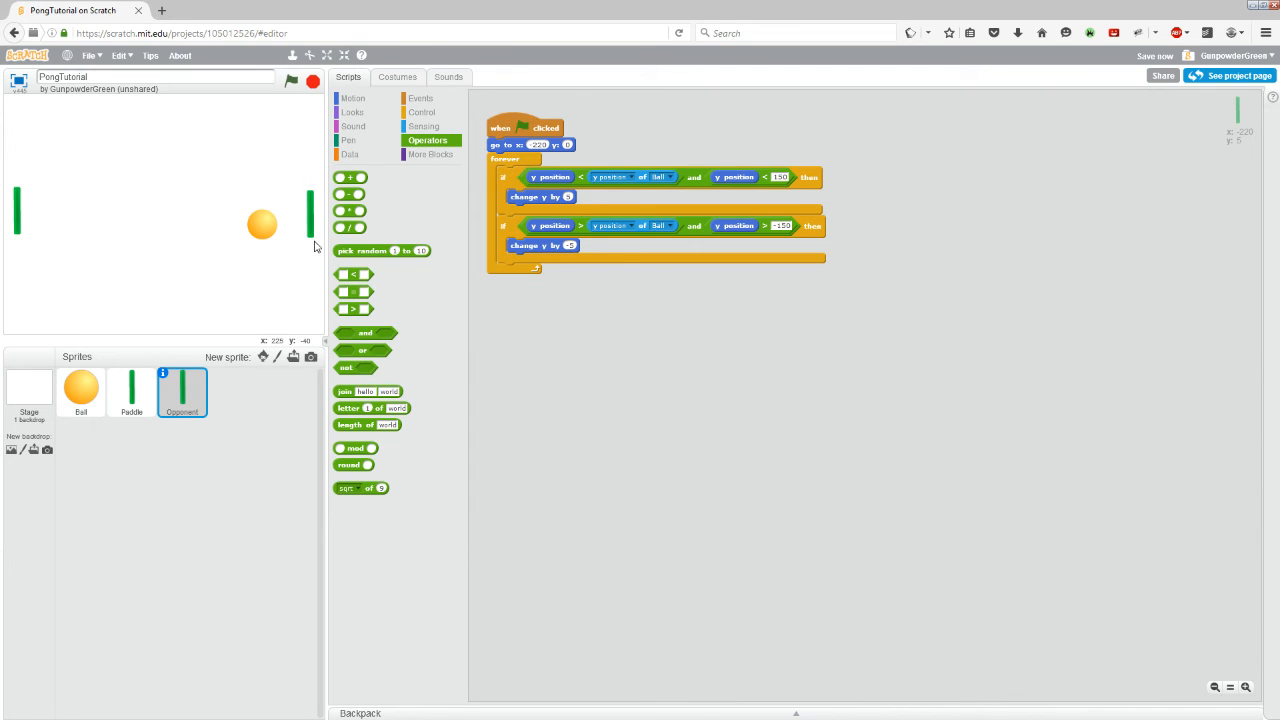
pyautogui.moveTo(1060, 387)
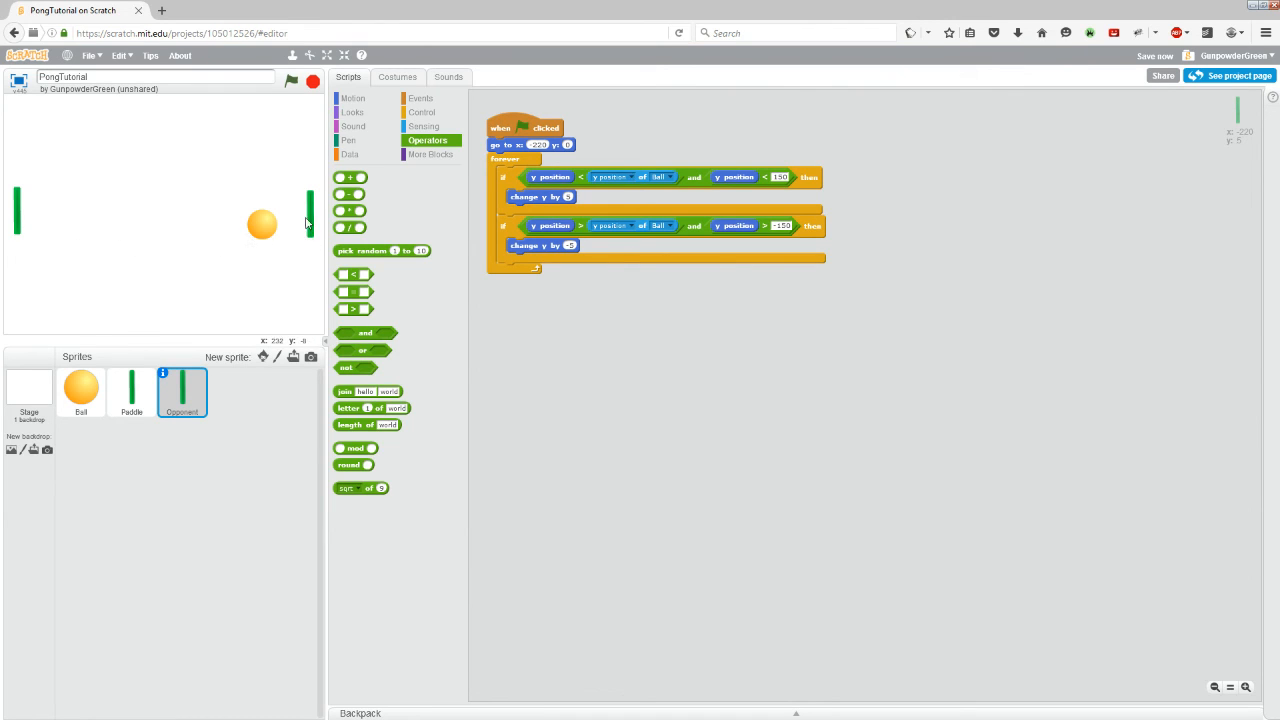
pyautogui.moveTo(258, 267)
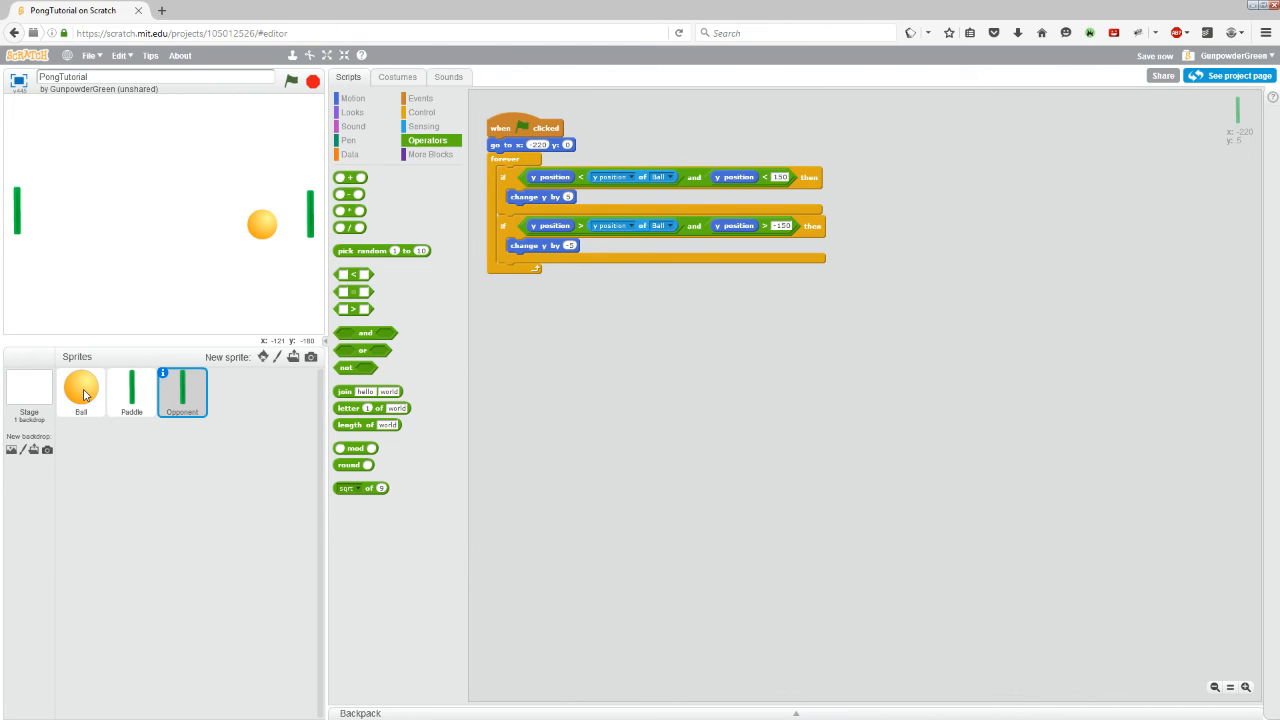
# Step: Select the Ball sprite and put its touching Paddle check inside an or block
pyautogui.click(81, 392)
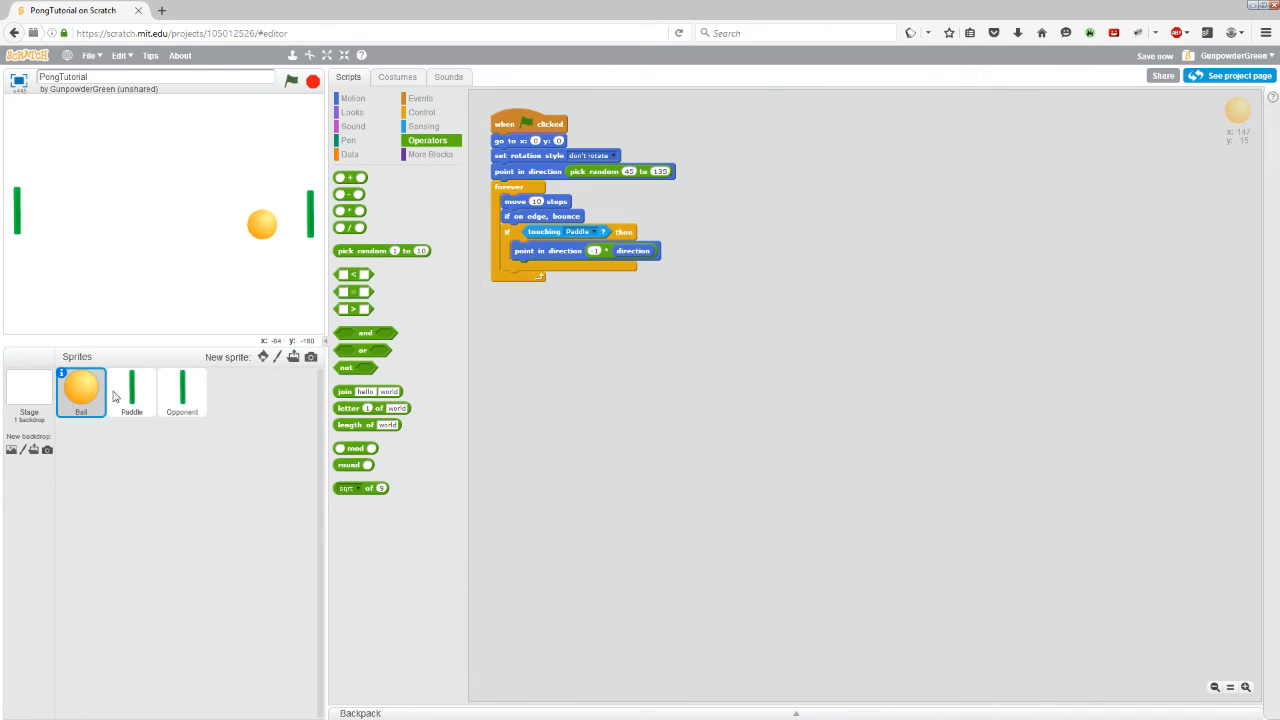
pyautogui.moveTo(527, 240)
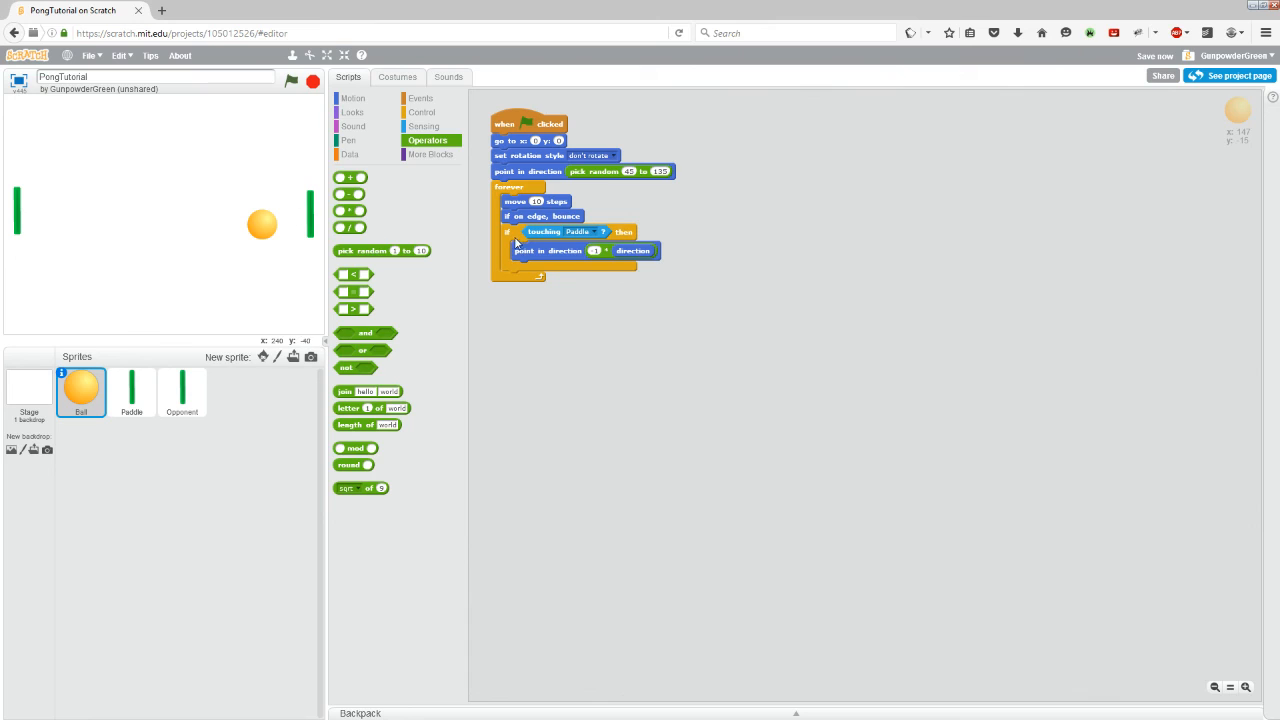
pyautogui.moveTo(565, 248)
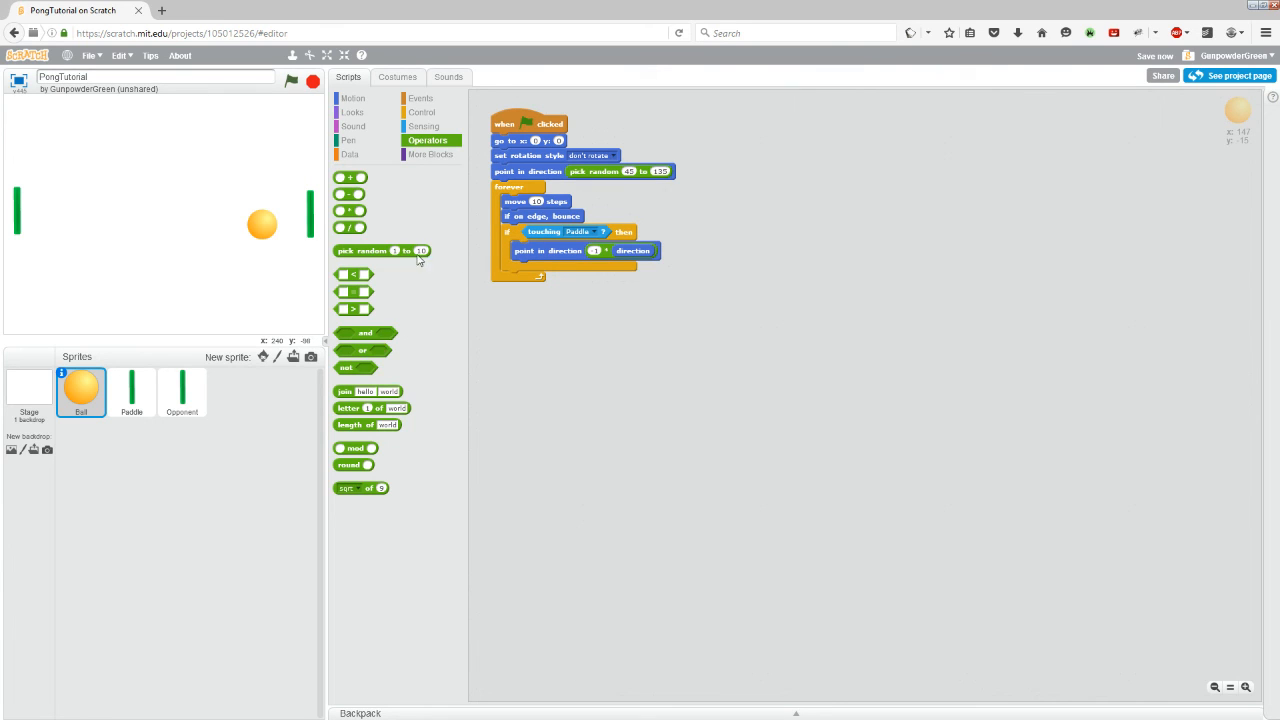
pyautogui.moveTo(363, 355)
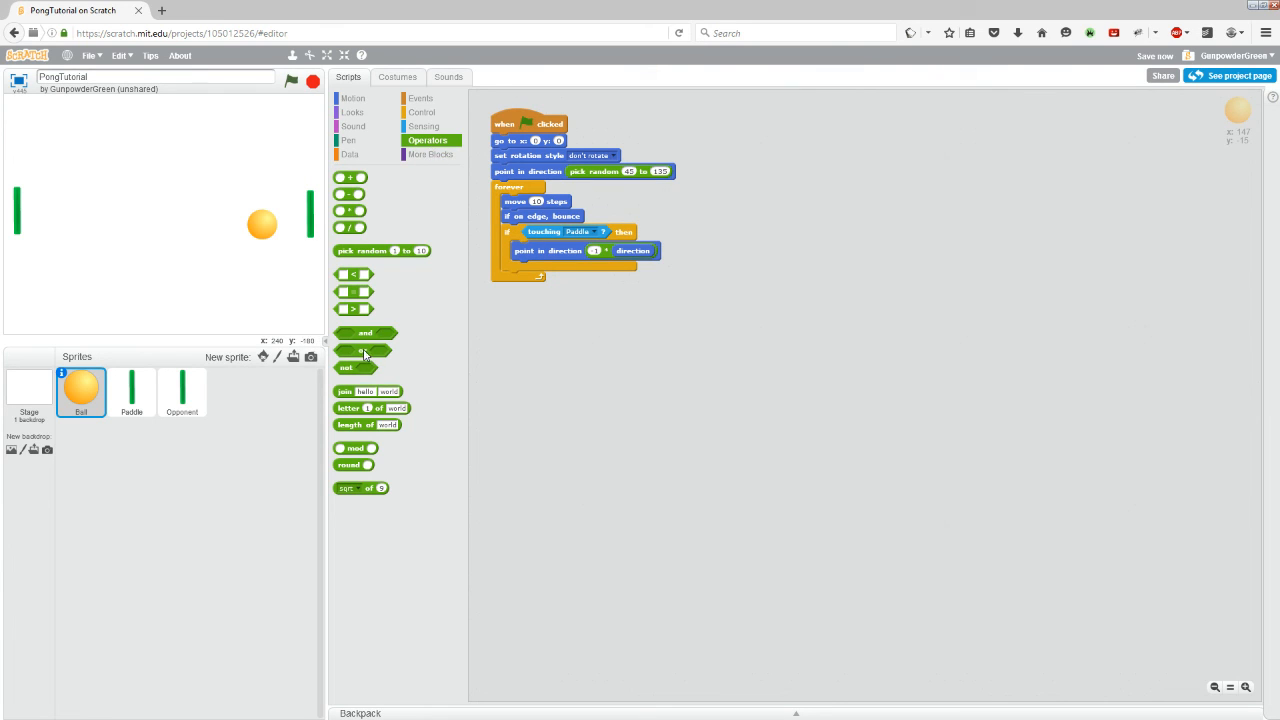
pyautogui.moveTo(360, 350); pyautogui.dragTo(570, 333)
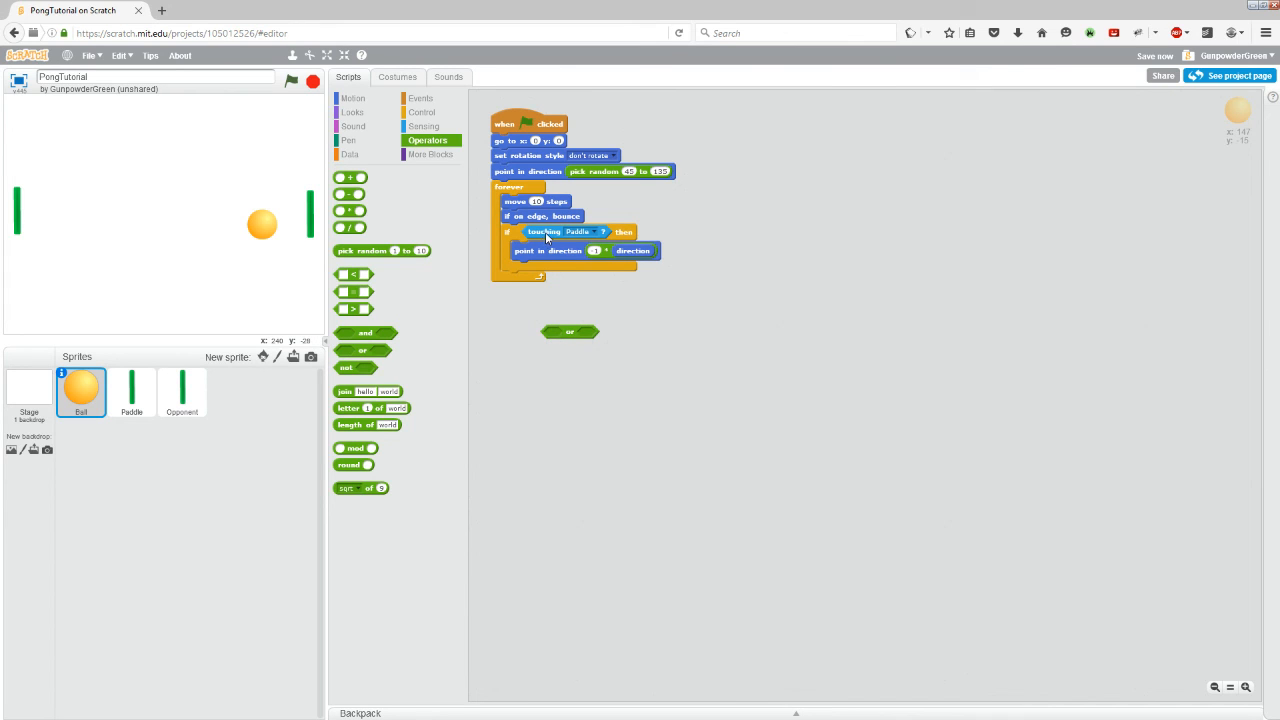
pyautogui.moveTo(543, 231); pyautogui.dragTo(570, 333)
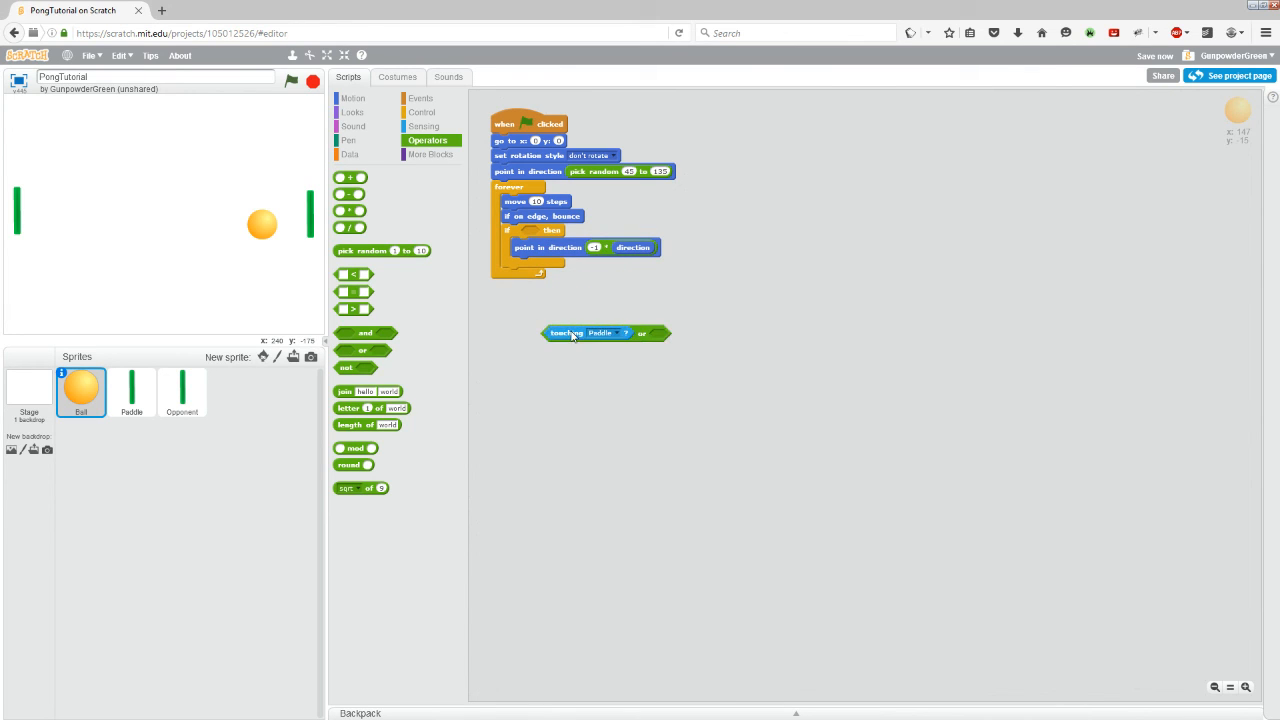
pyautogui.moveTo(648, 307)
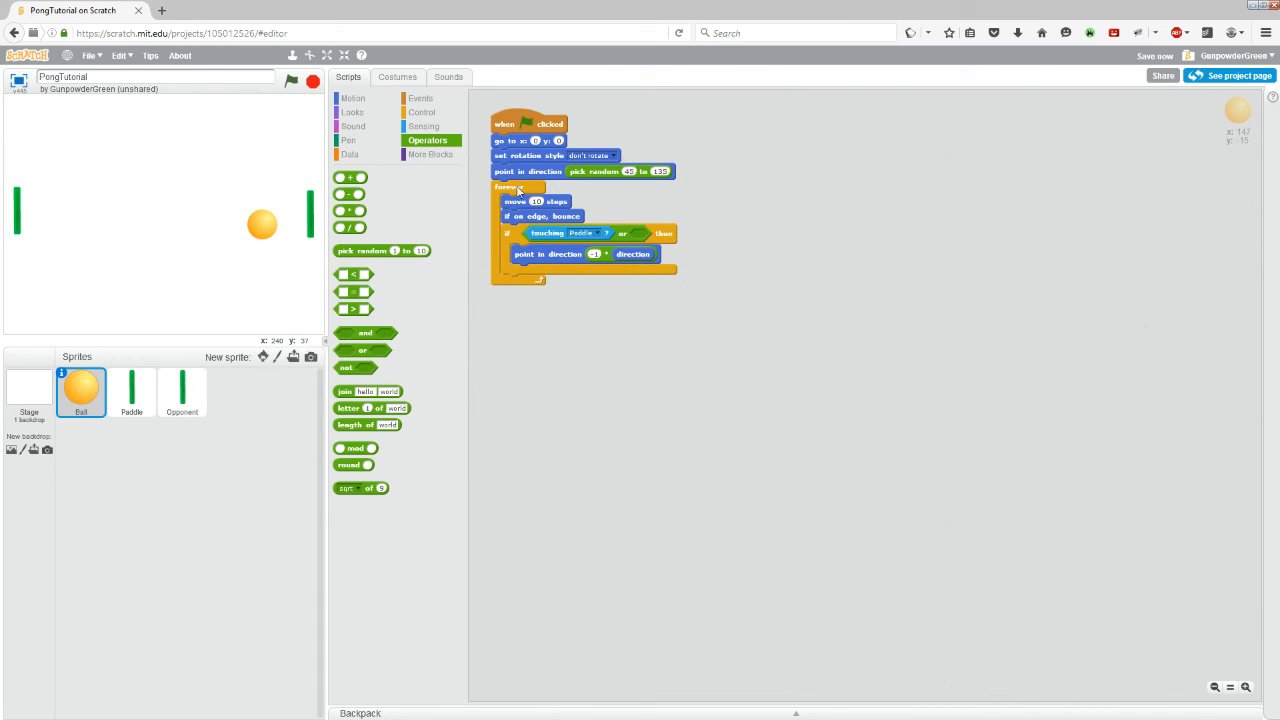
# Step: Fill the or block's empty slot with a touching Opponent check
pyautogui.click(423, 126)
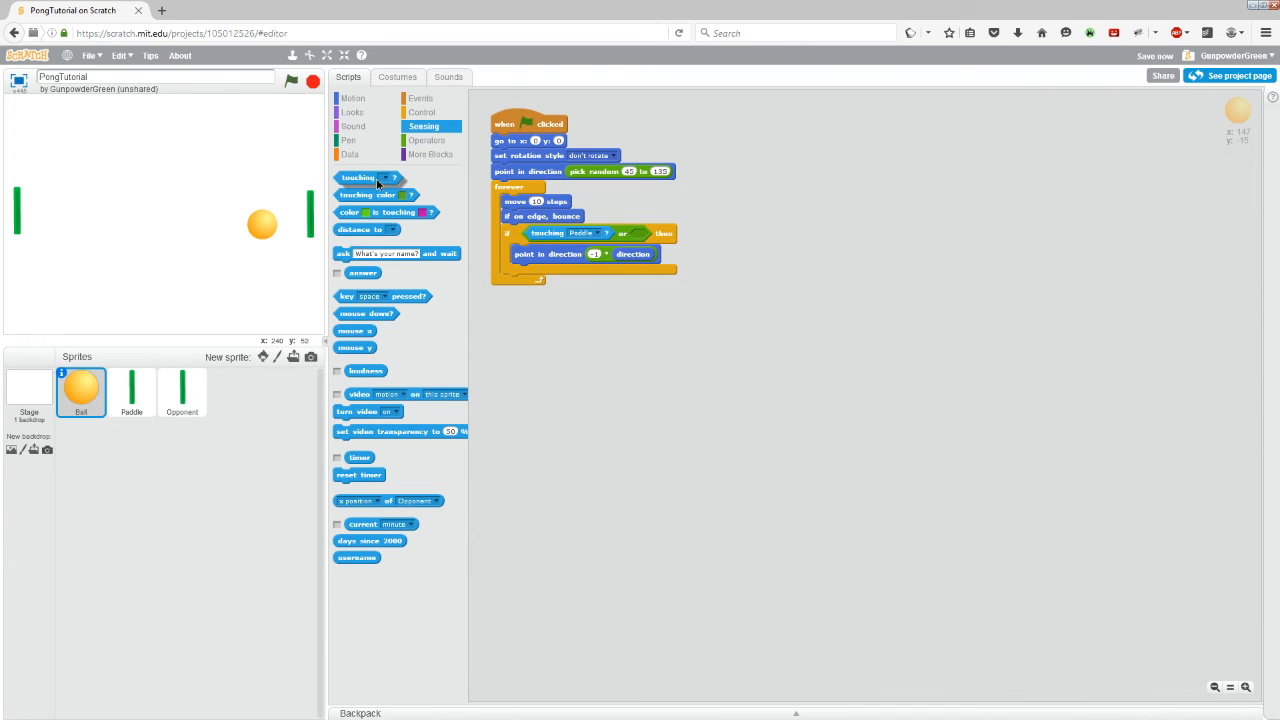
pyautogui.click(686, 233)
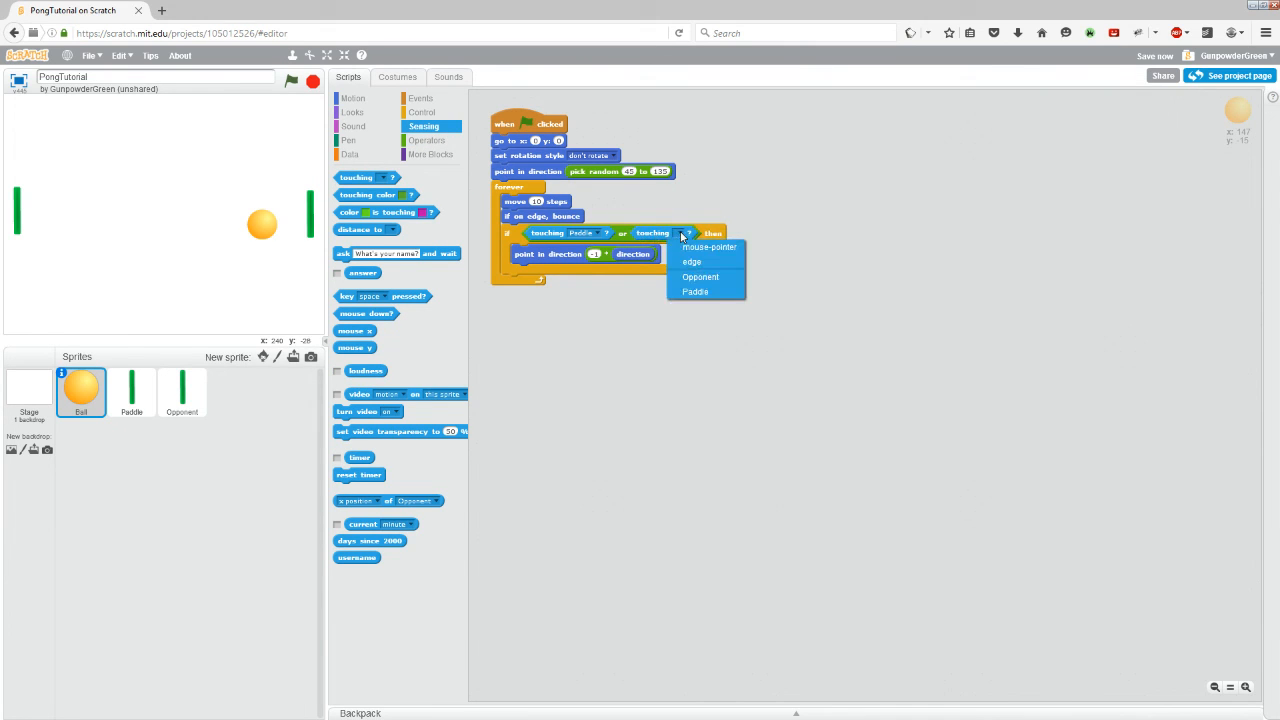
pyautogui.click(700, 277)
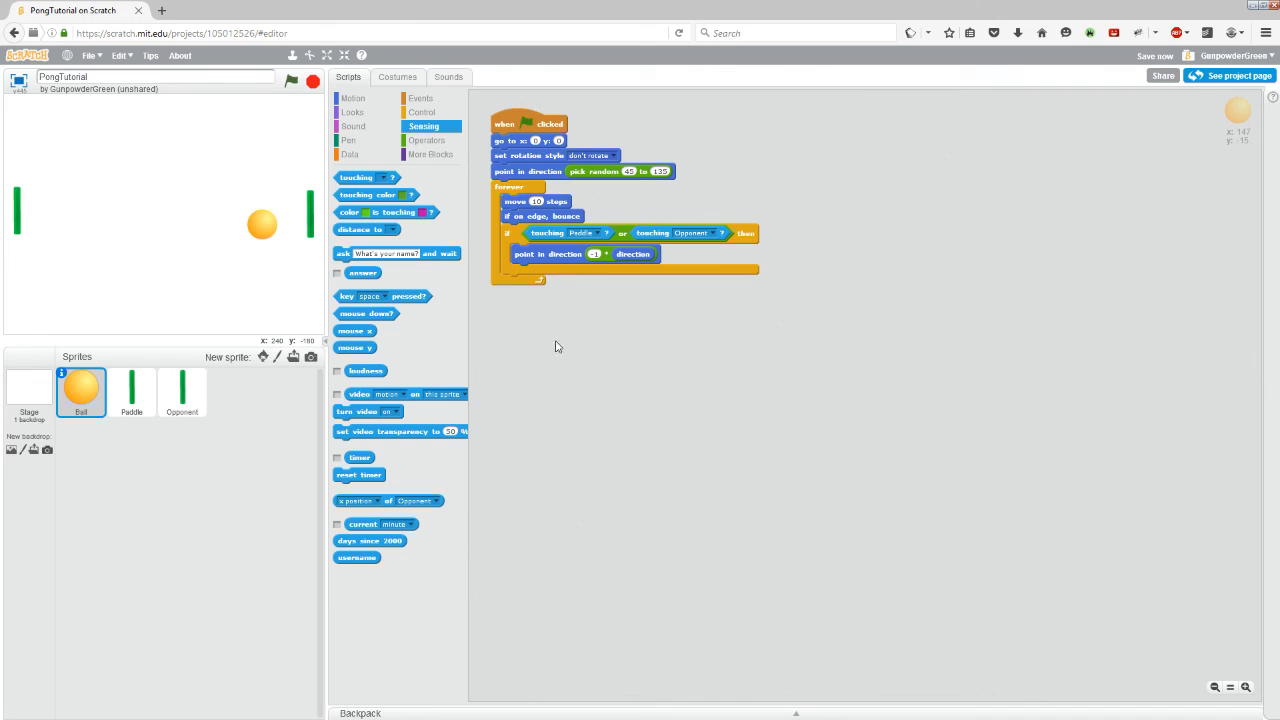
pyautogui.moveTo(505, 243)
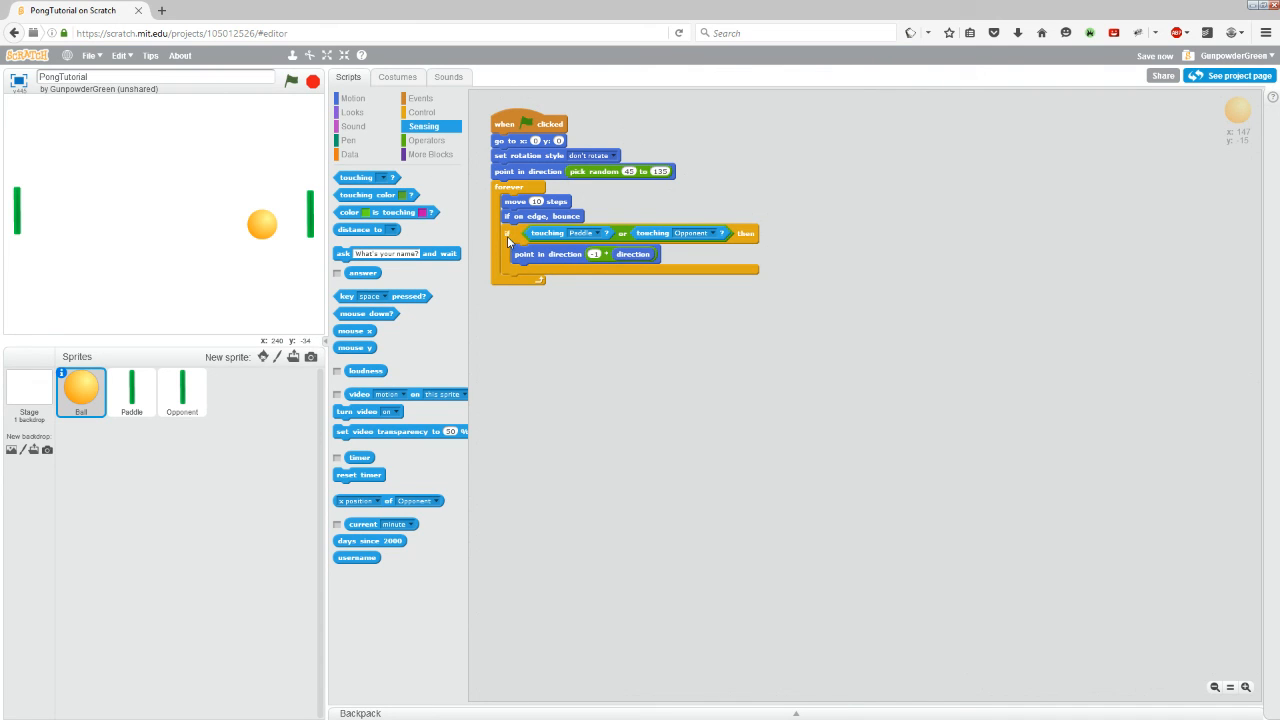
pyautogui.moveTo(566, 236)
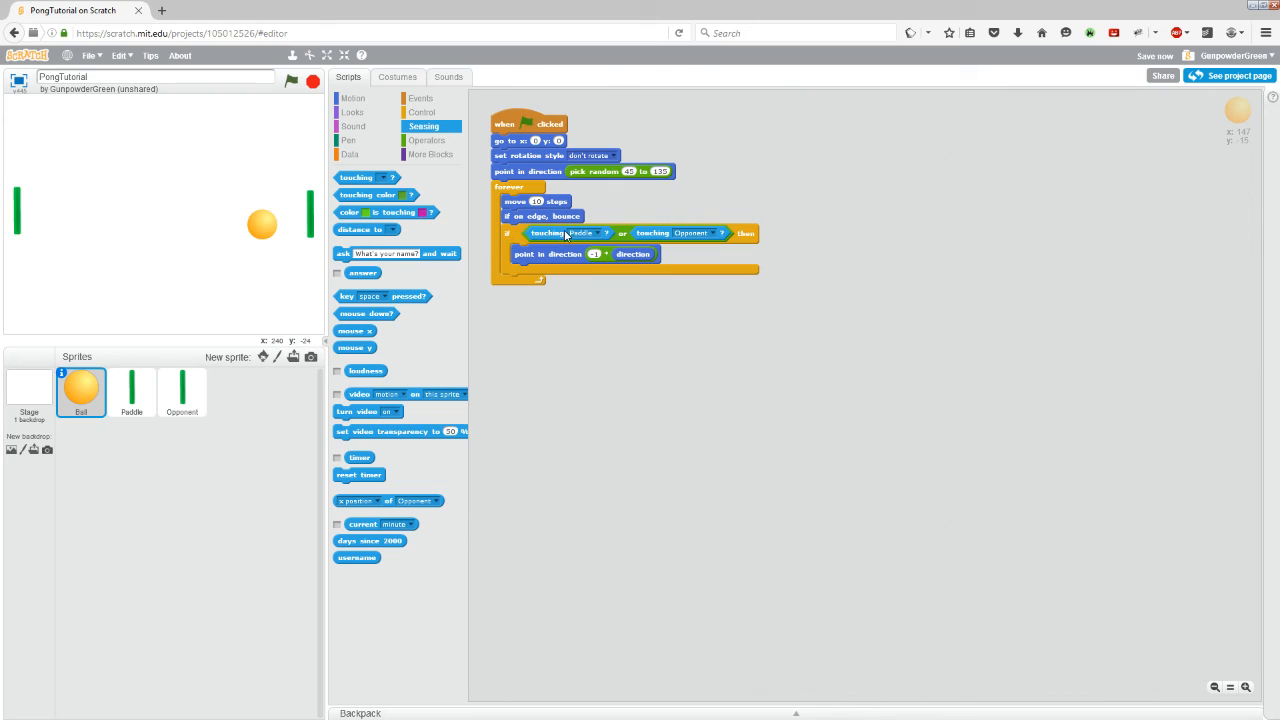
pyautogui.moveTo(710, 238)
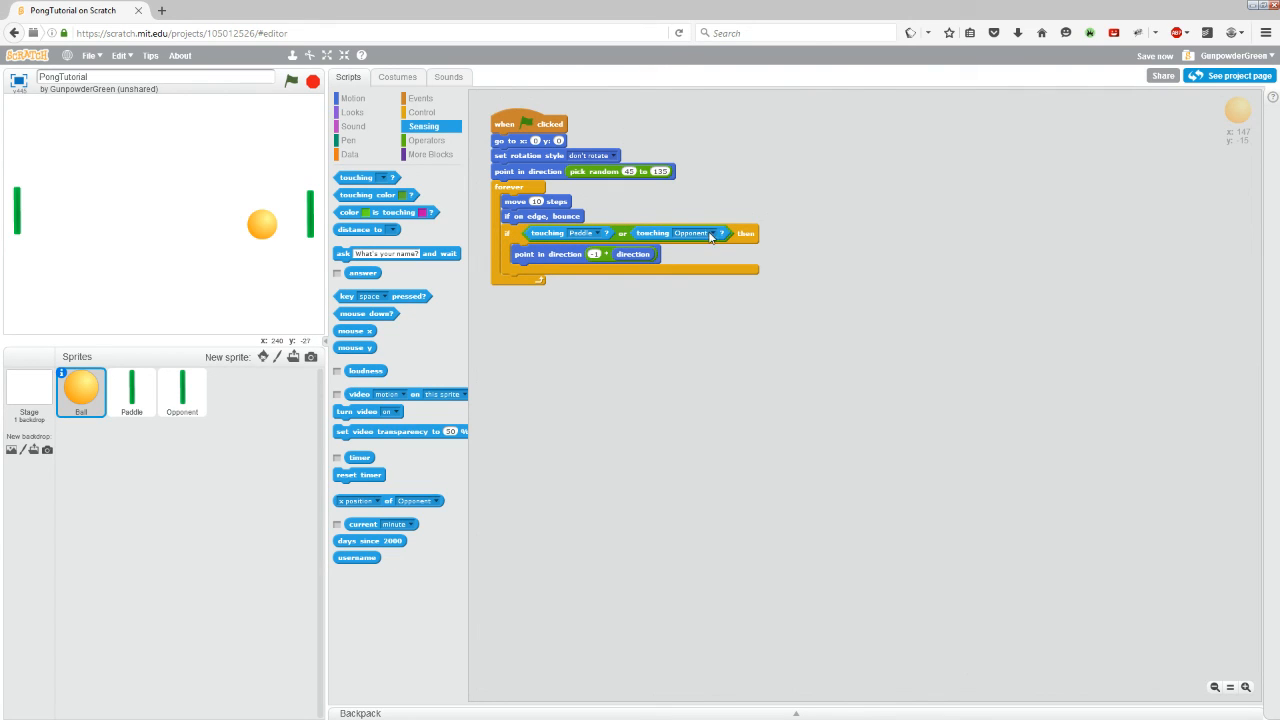
pyautogui.moveTo(500, 258)
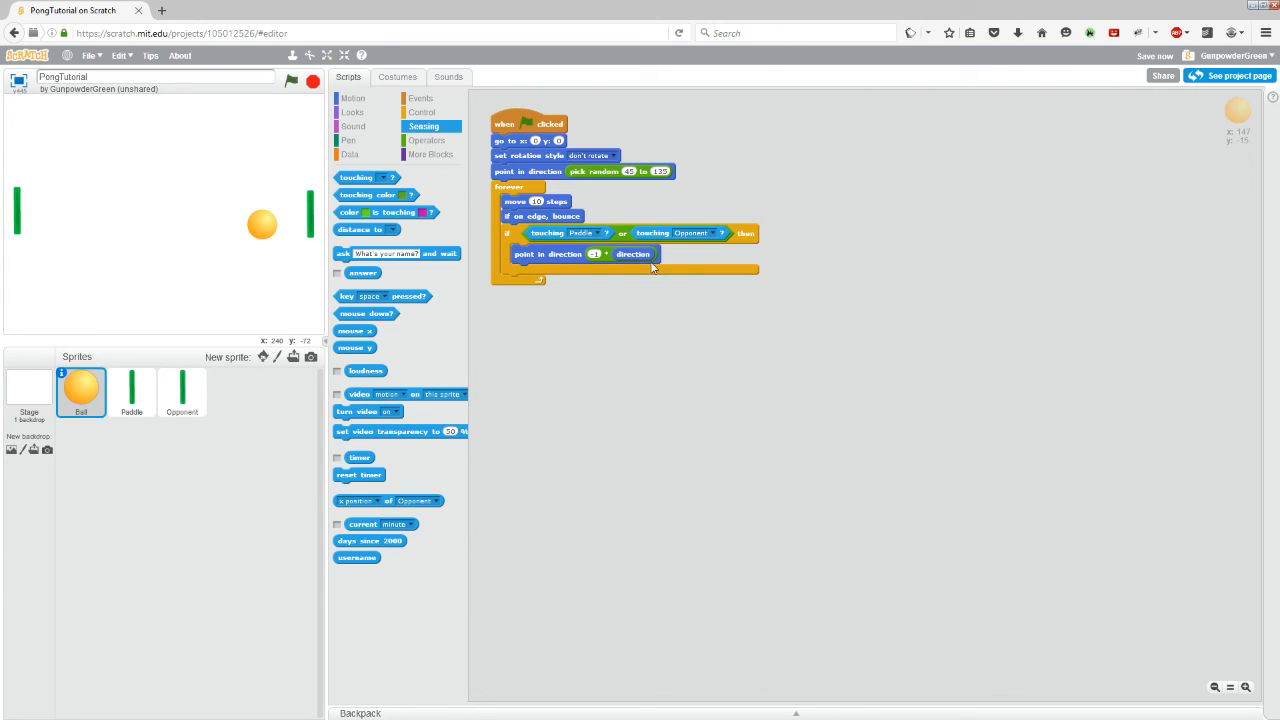
pyautogui.moveTo(571, 274)
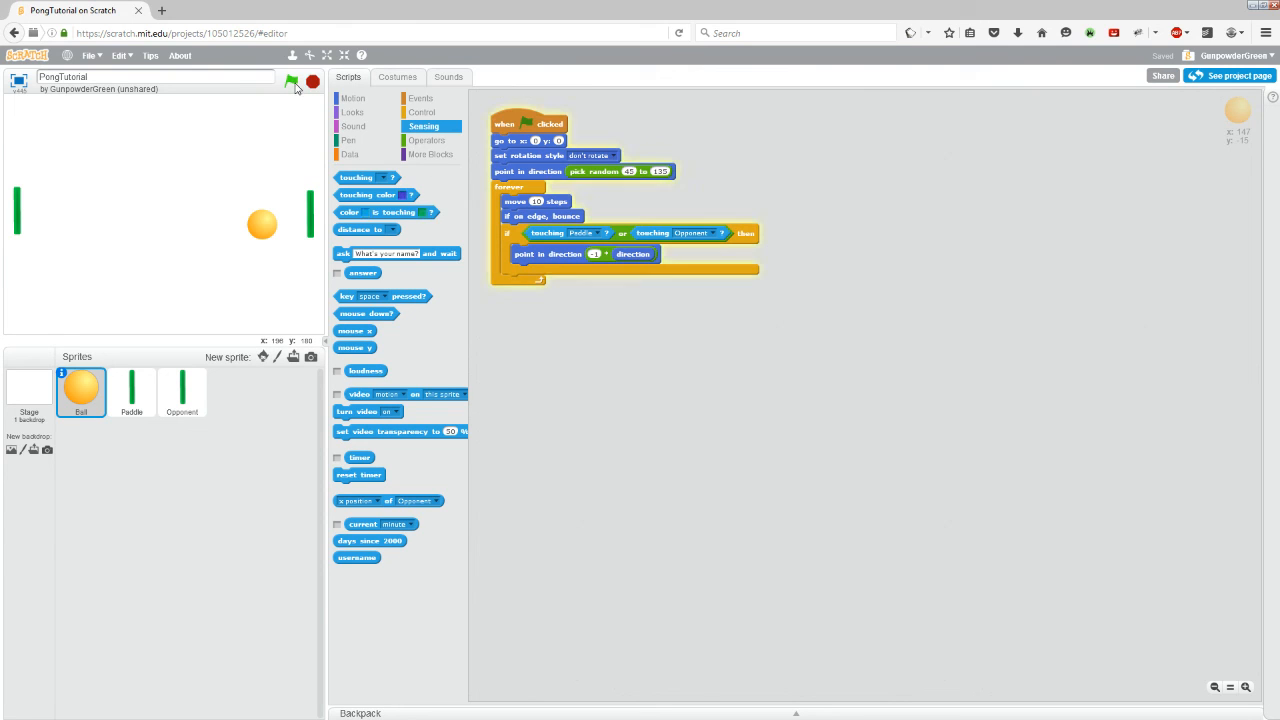
pyautogui.click(291, 82)
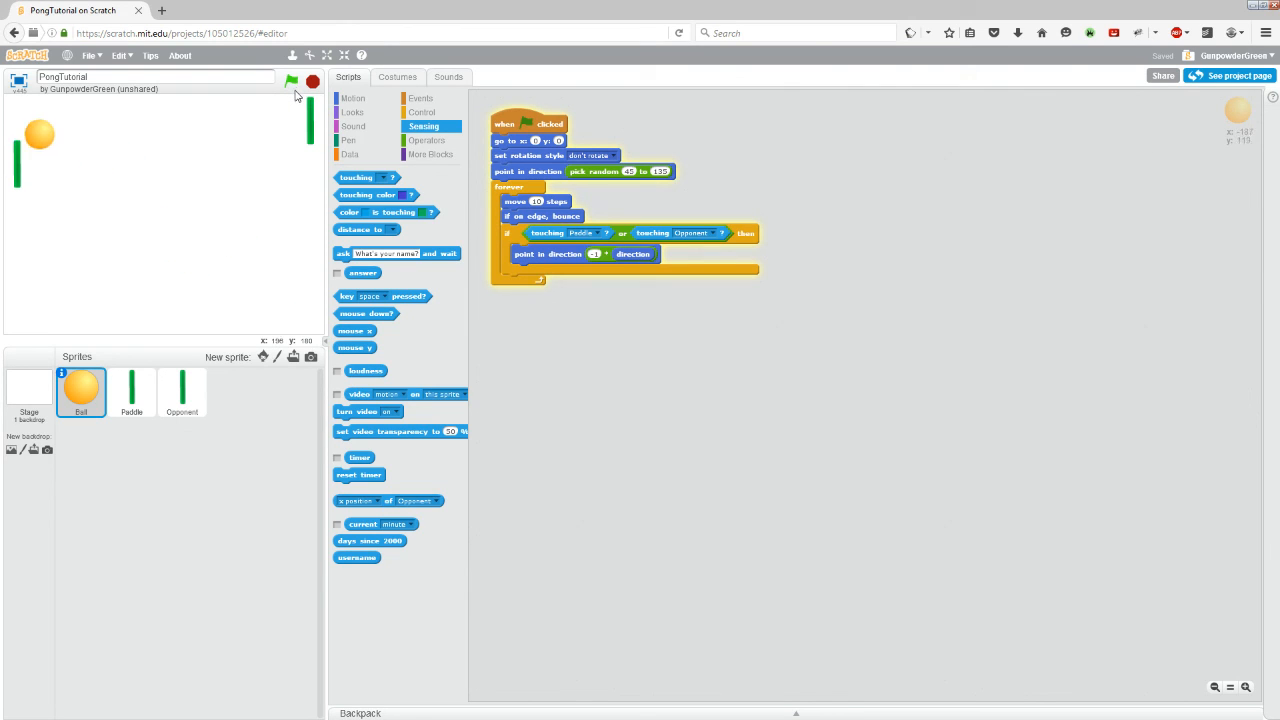
pyautogui.click(291, 81)
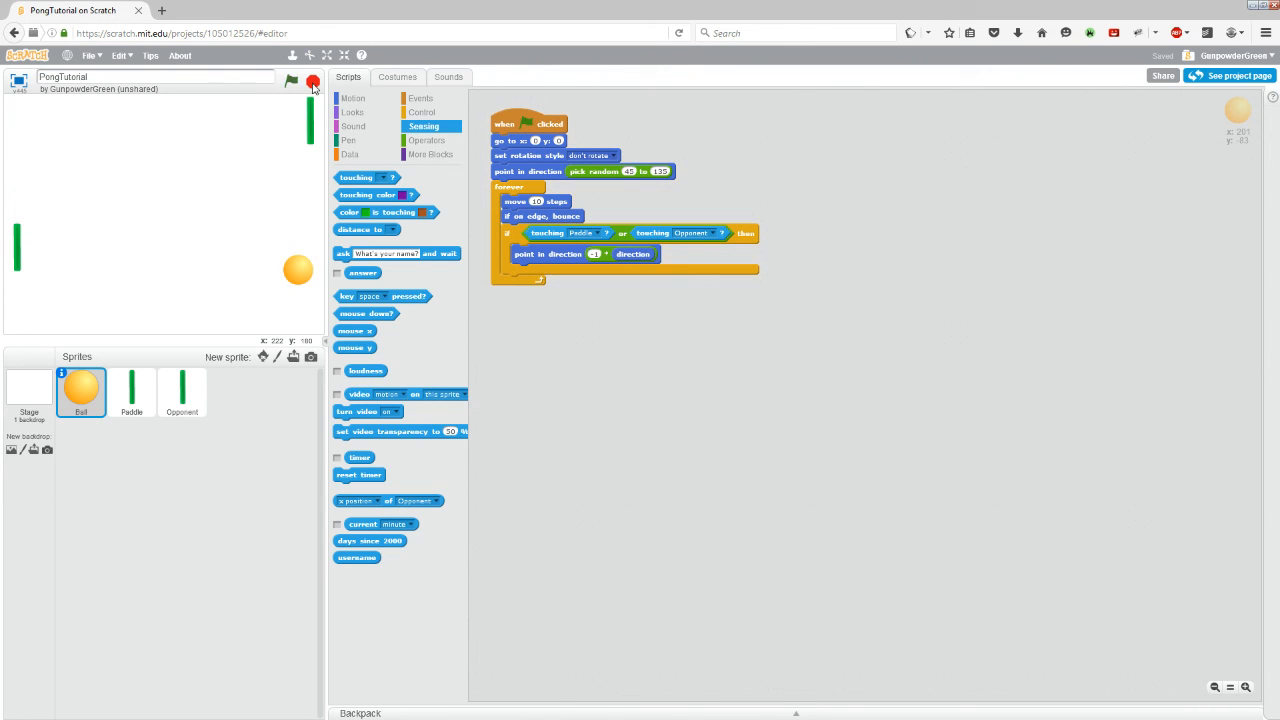